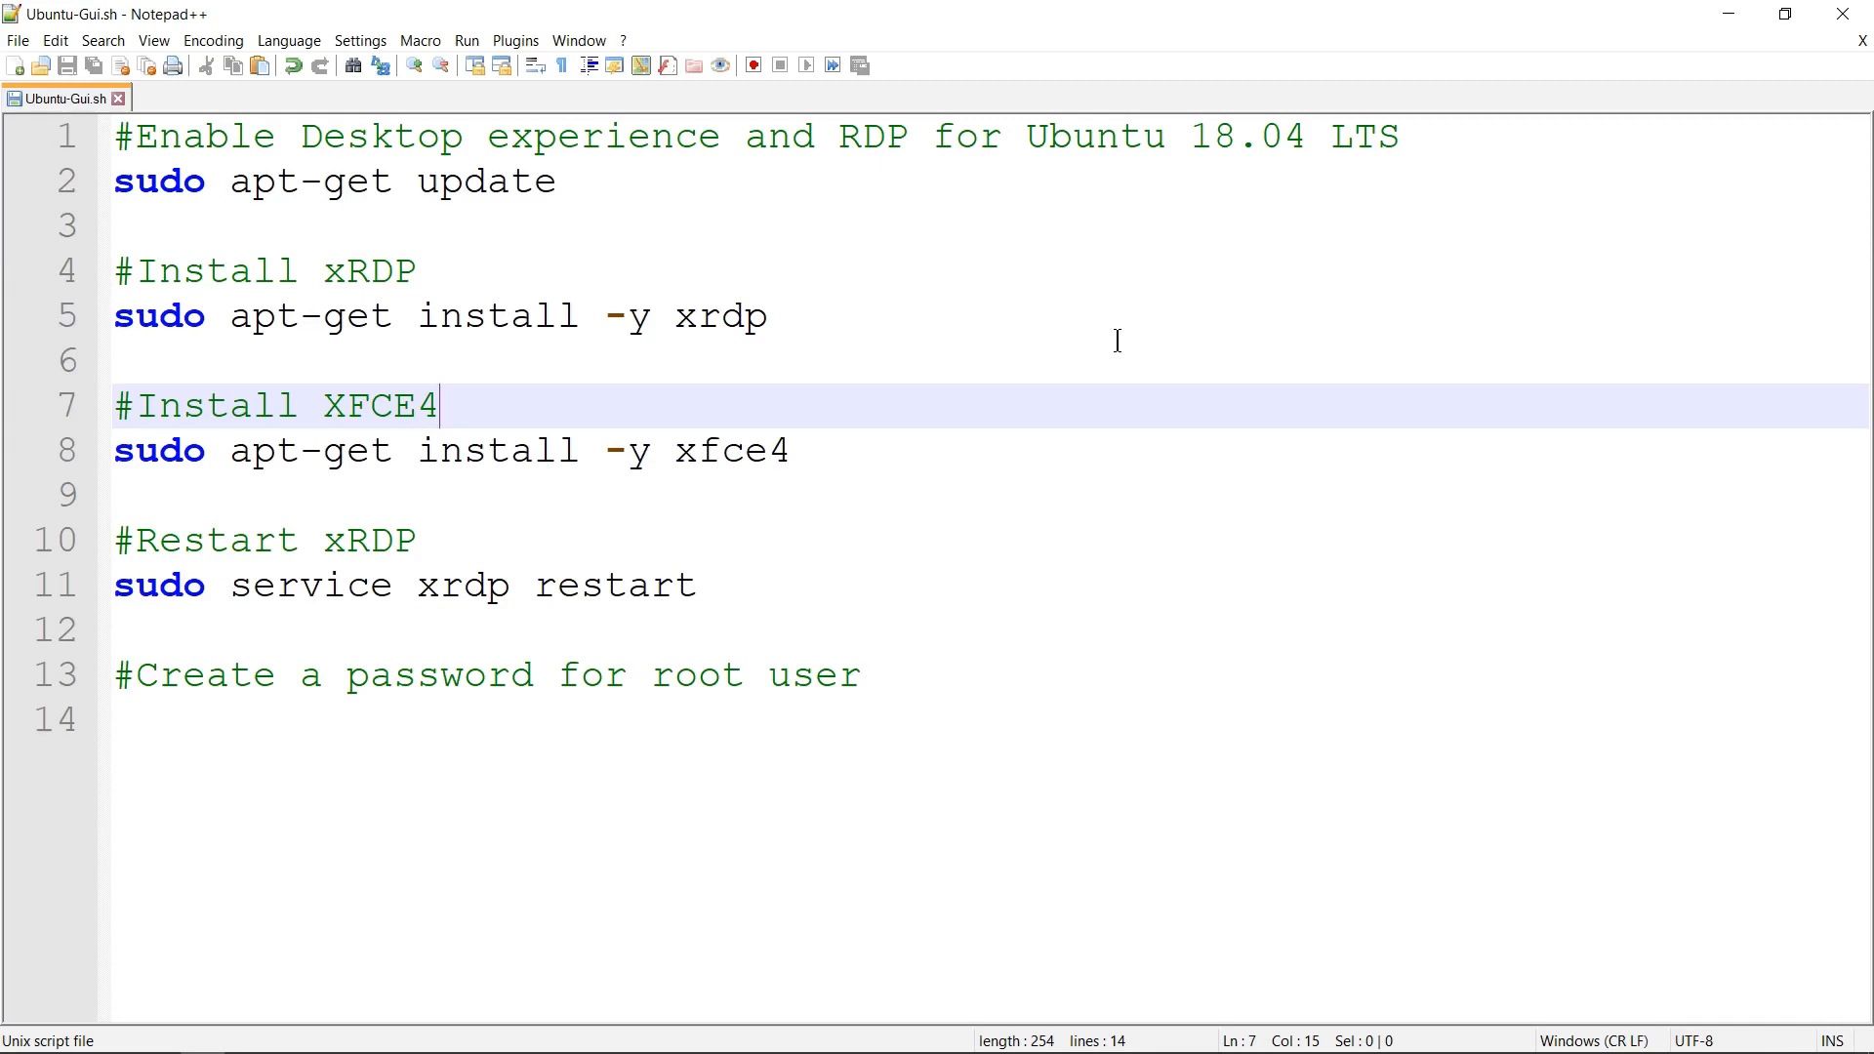
{"action": "mouse_move", "coordinate": [182, 254]}
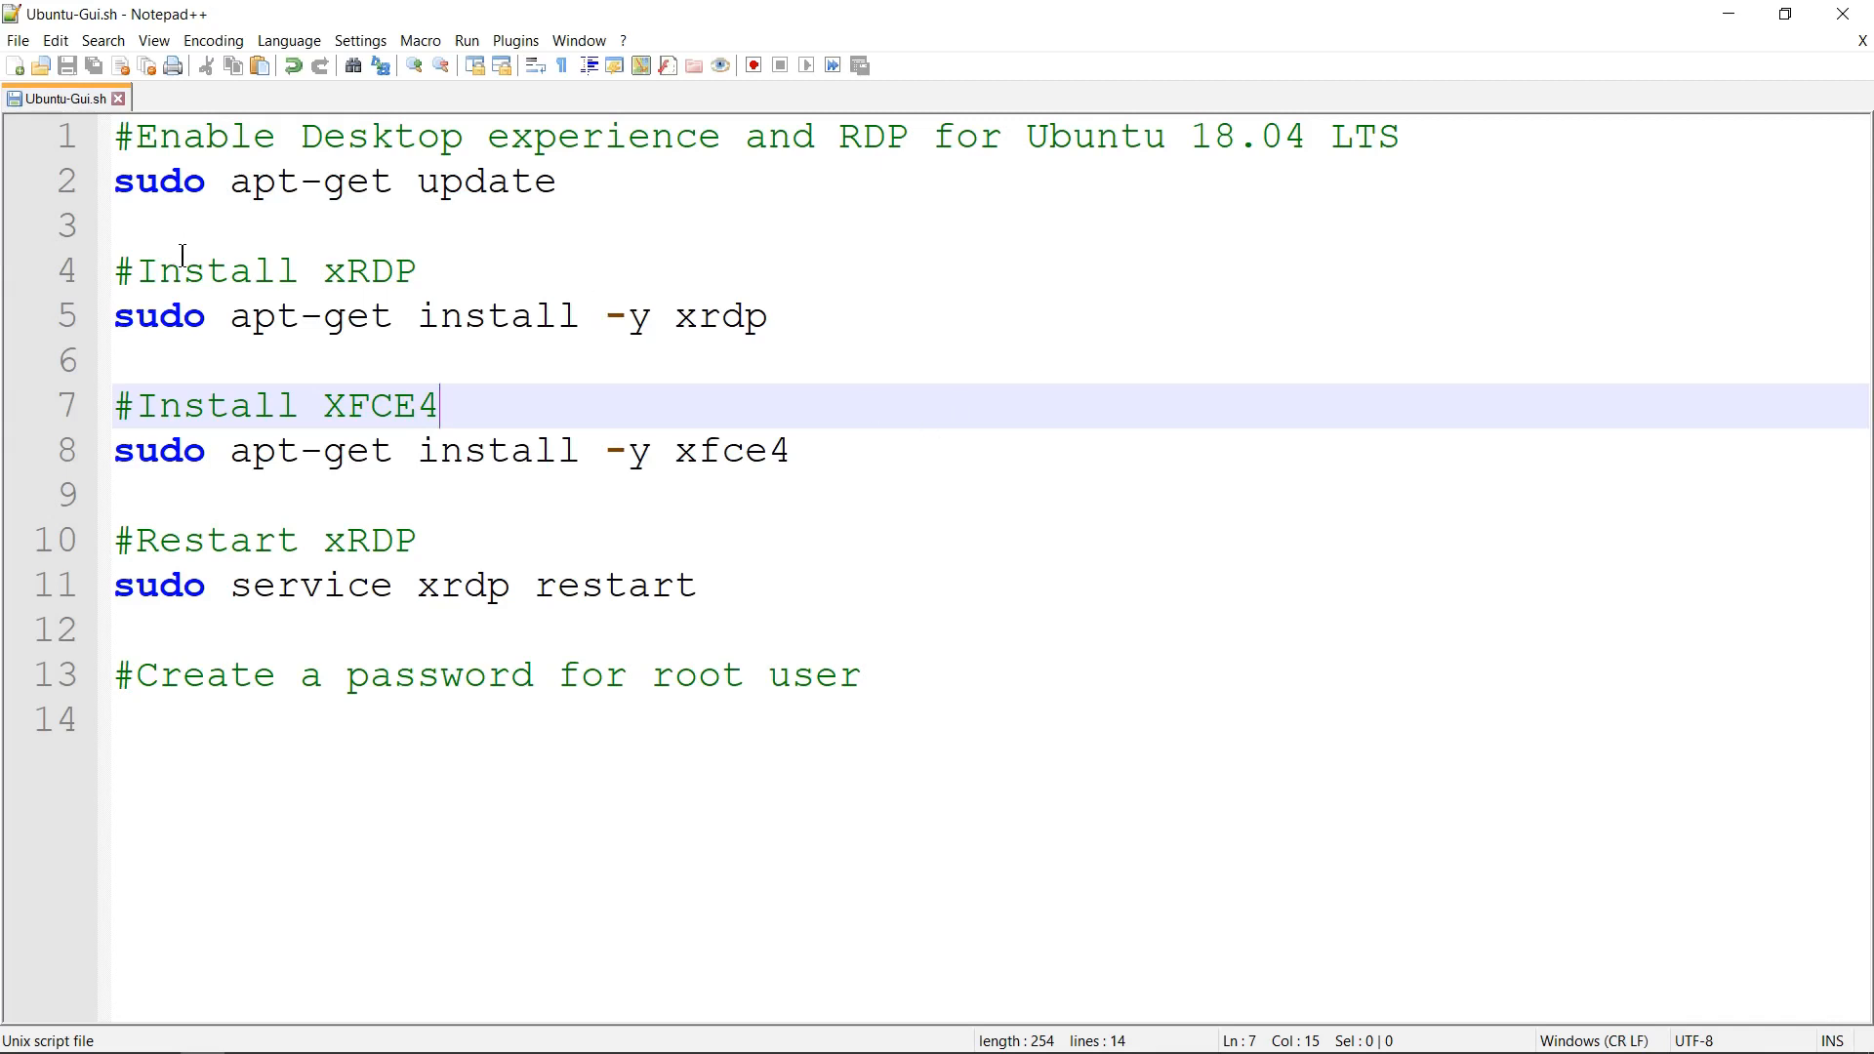
{"action": "mouse_move", "coordinate": [347, 268]}
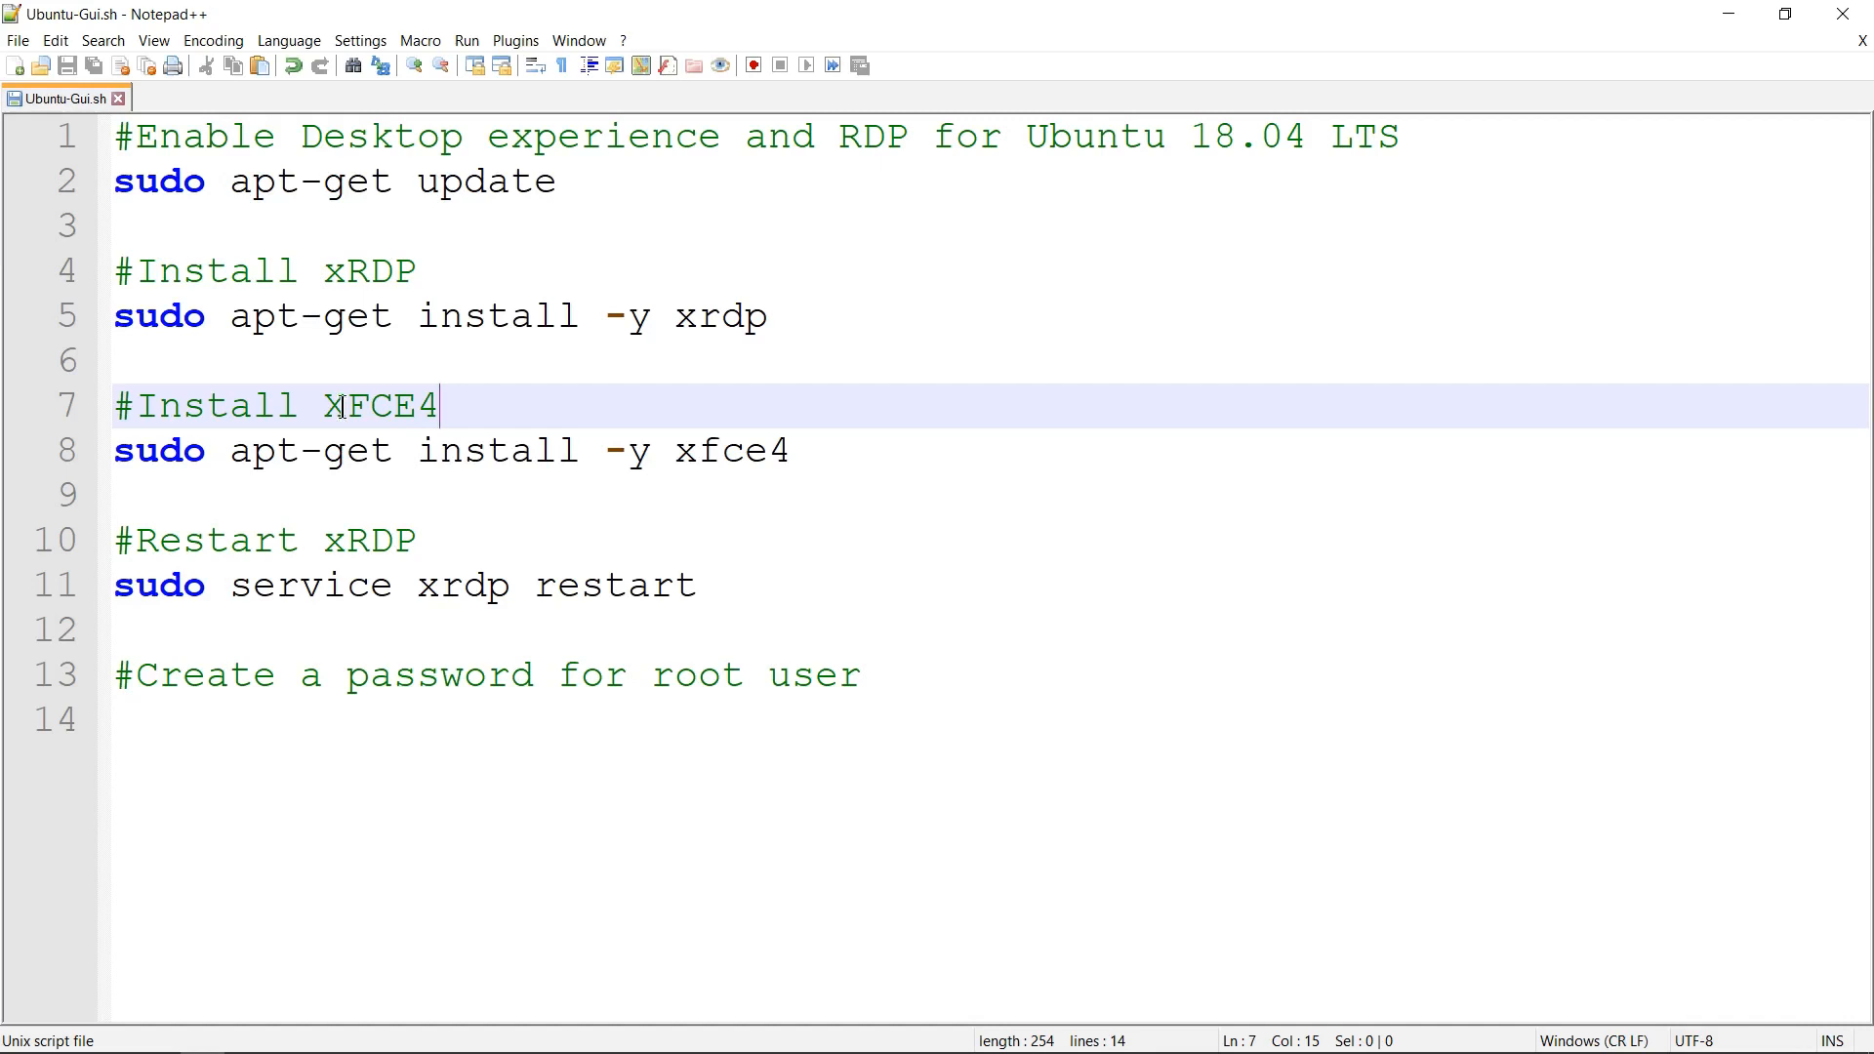
{"action": "mouse_move", "coordinate": [349, 406]}
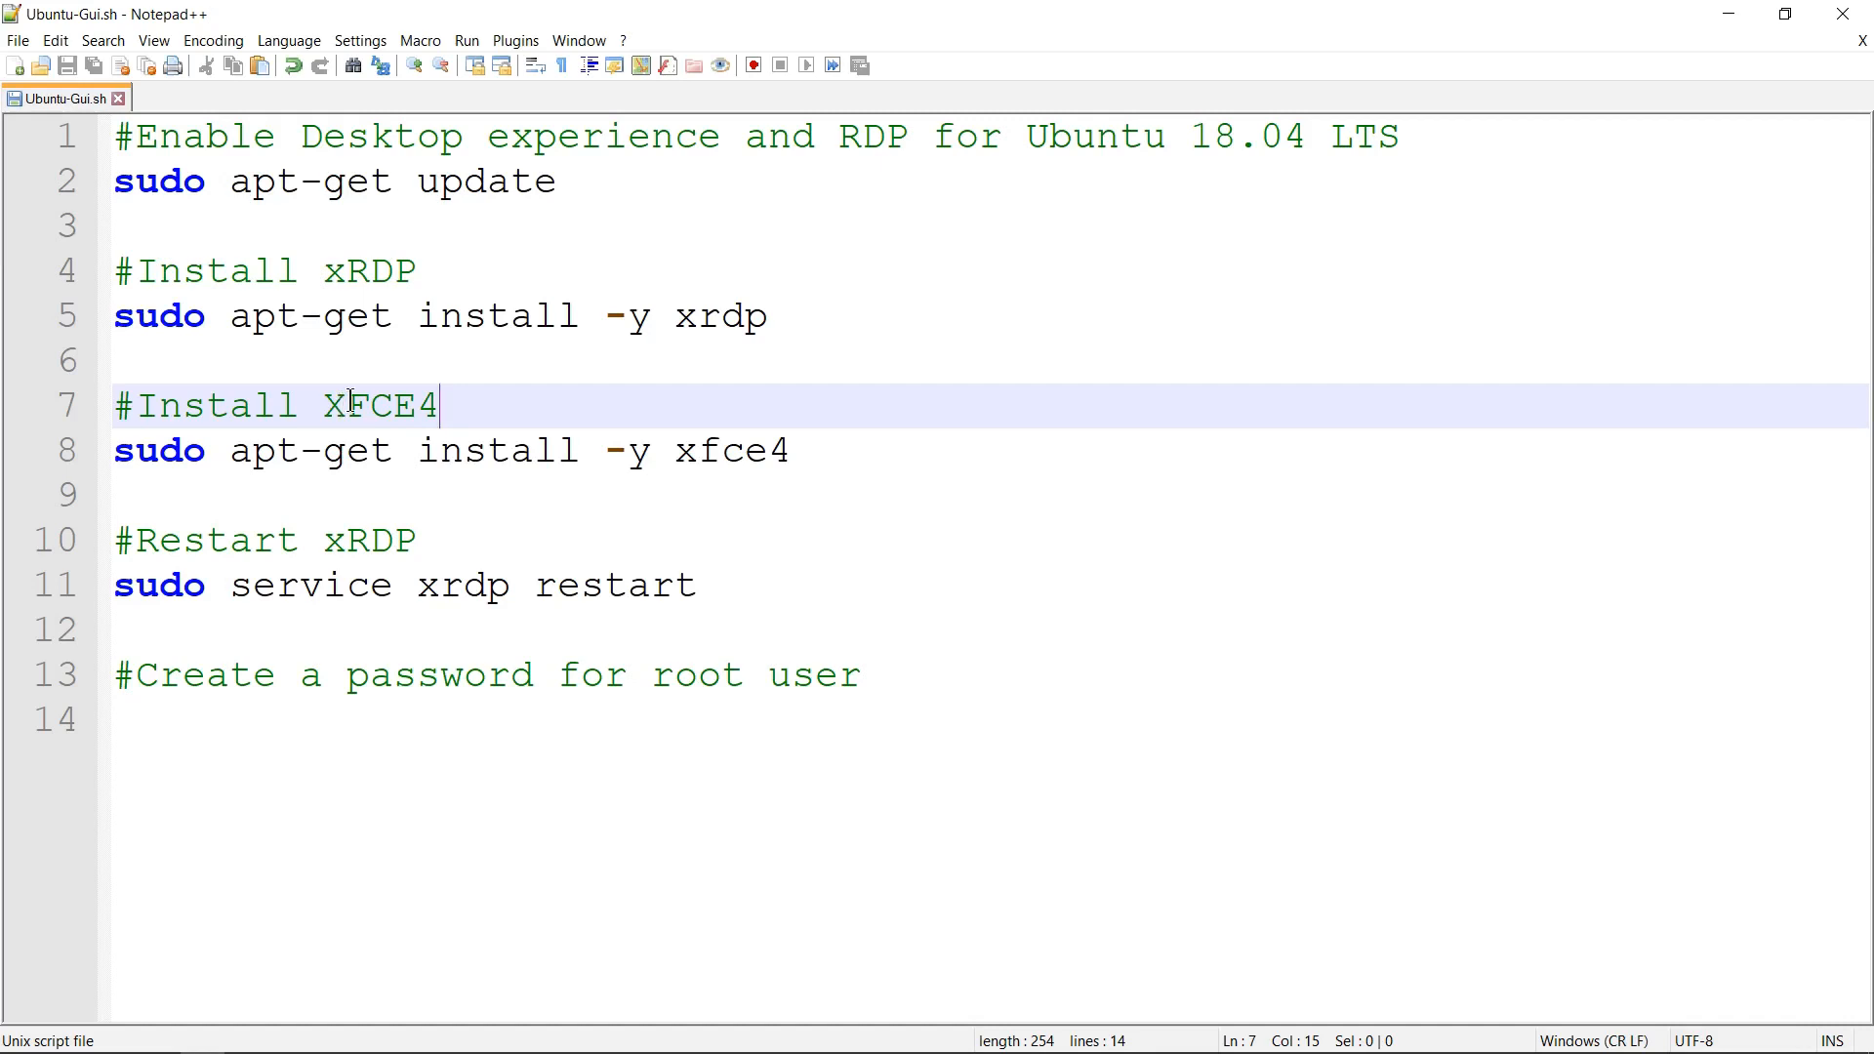
{"action": "mouse_move", "coordinate": [337, 539]}
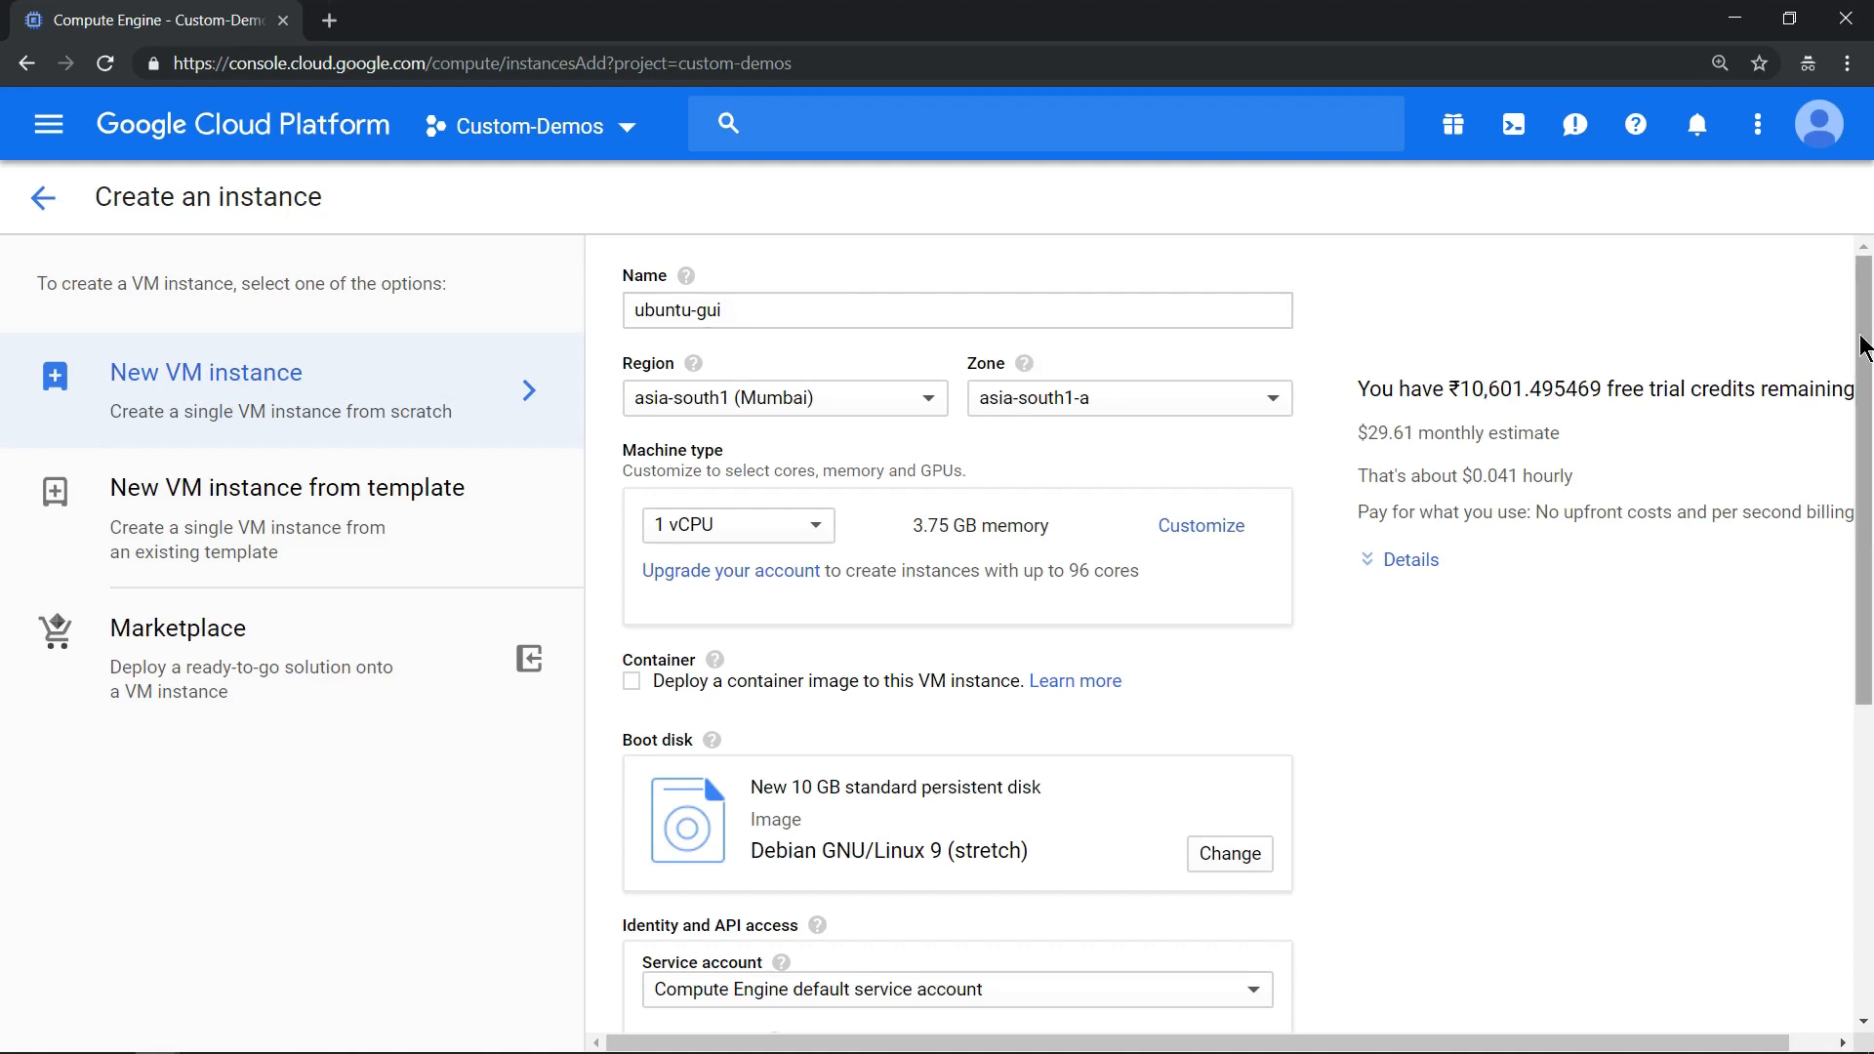
Step: Swap the boot disk image to Ubuntu 18.04 LTS for the ubuntu-gui instance
{"action": "scroll", "scroll_direction": "down", "scroll_amount": 3}
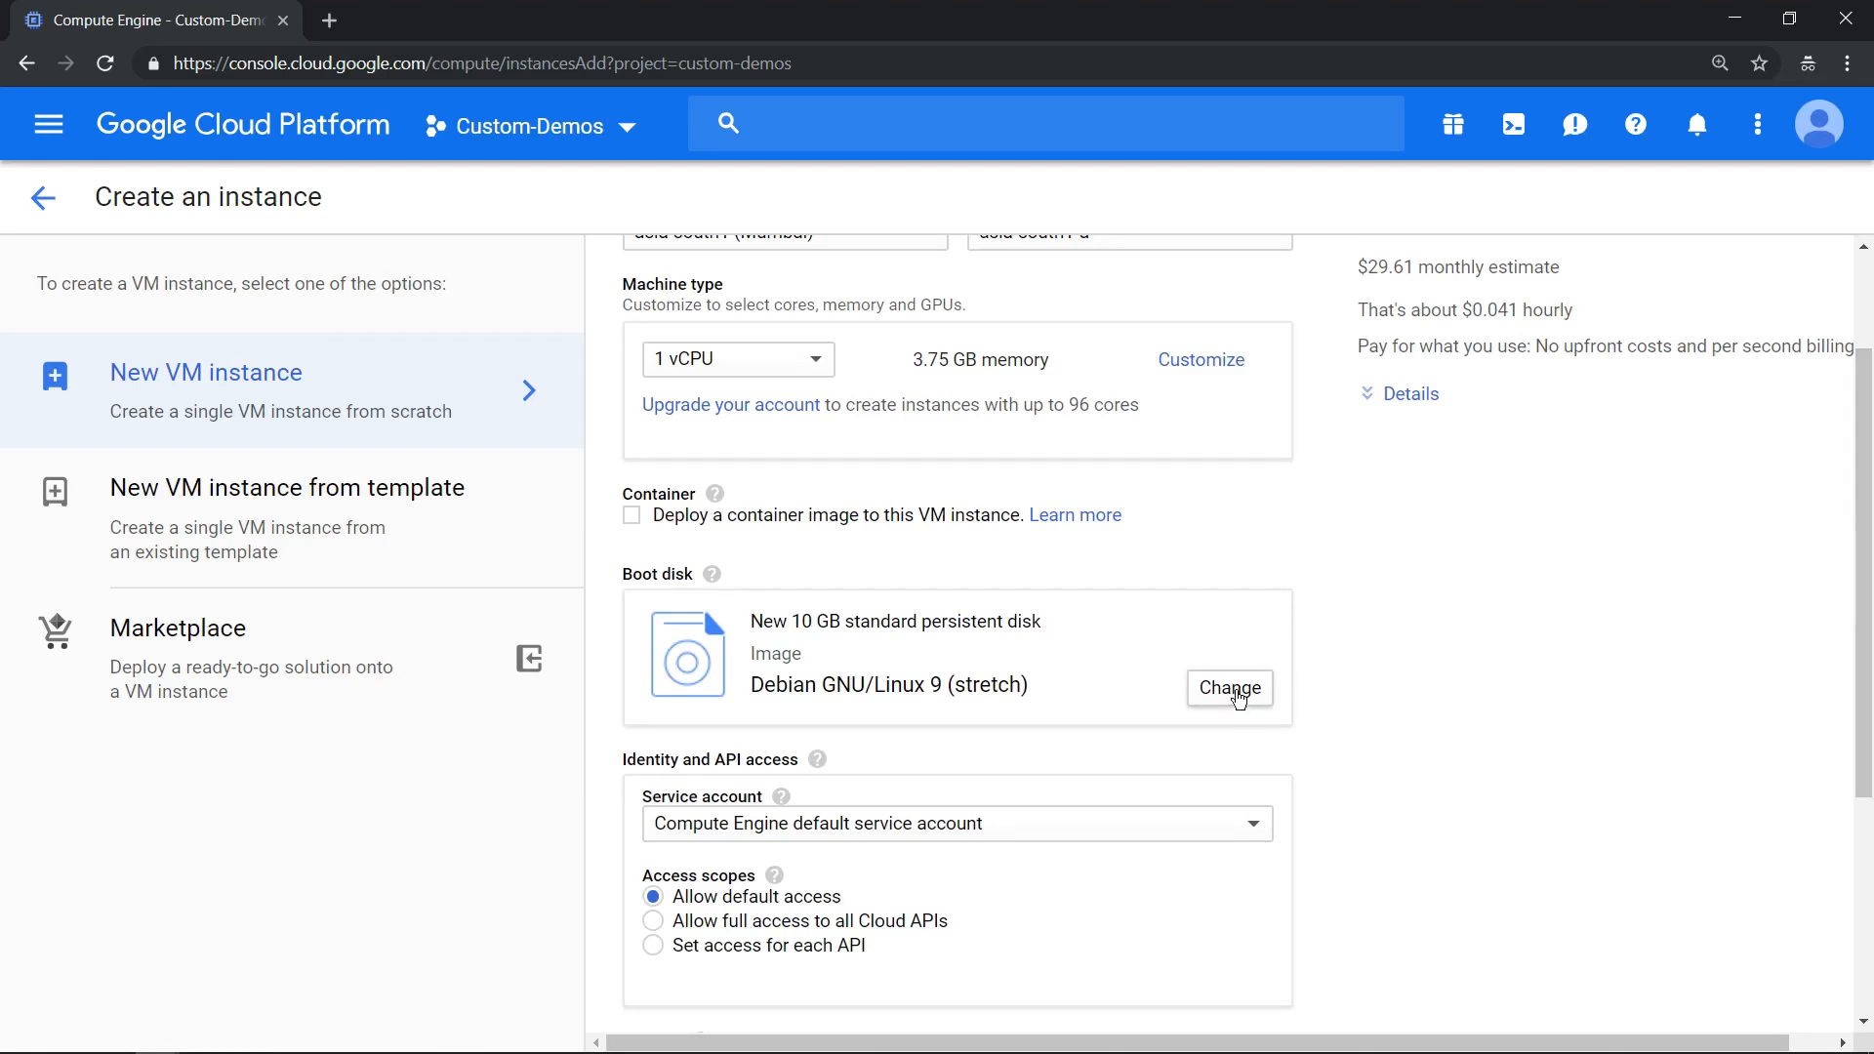
{"action": "left_click", "coordinate": [1228, 689]}
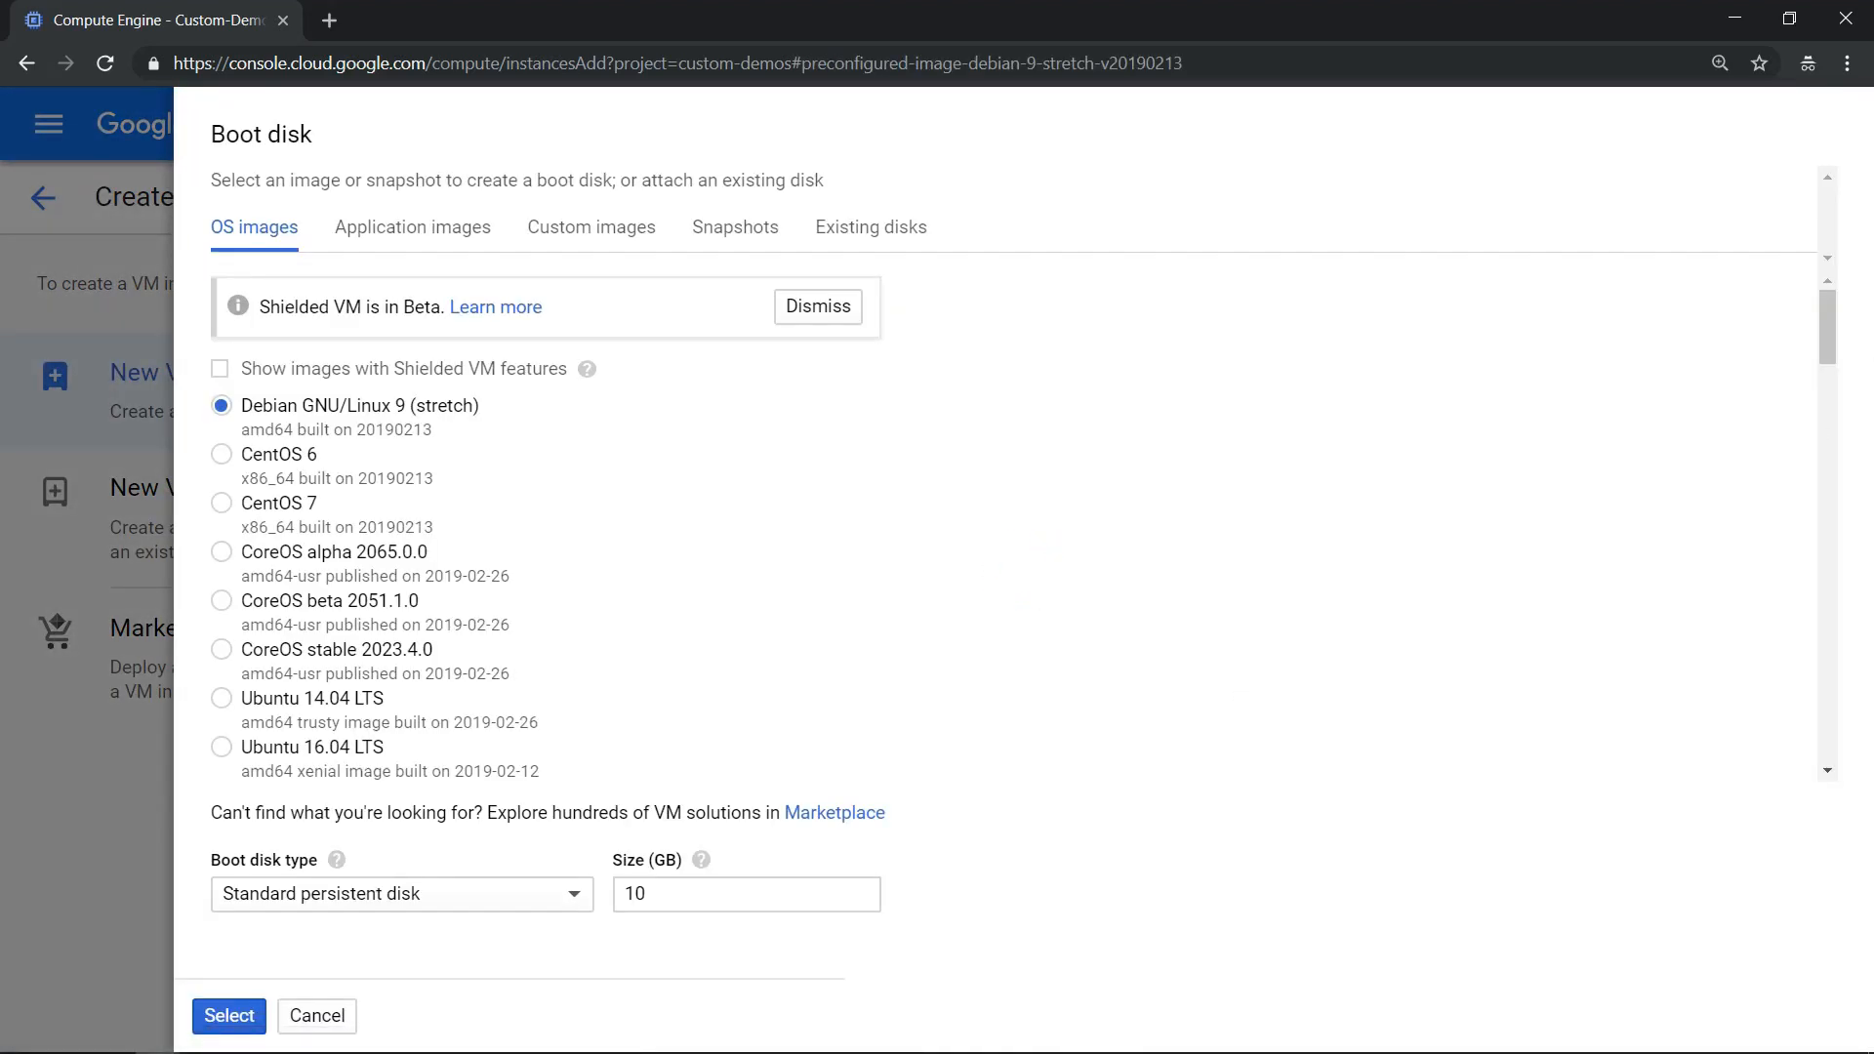
{"action": "scroll", "scroll_direction": "down", "scroll_amount": 3}
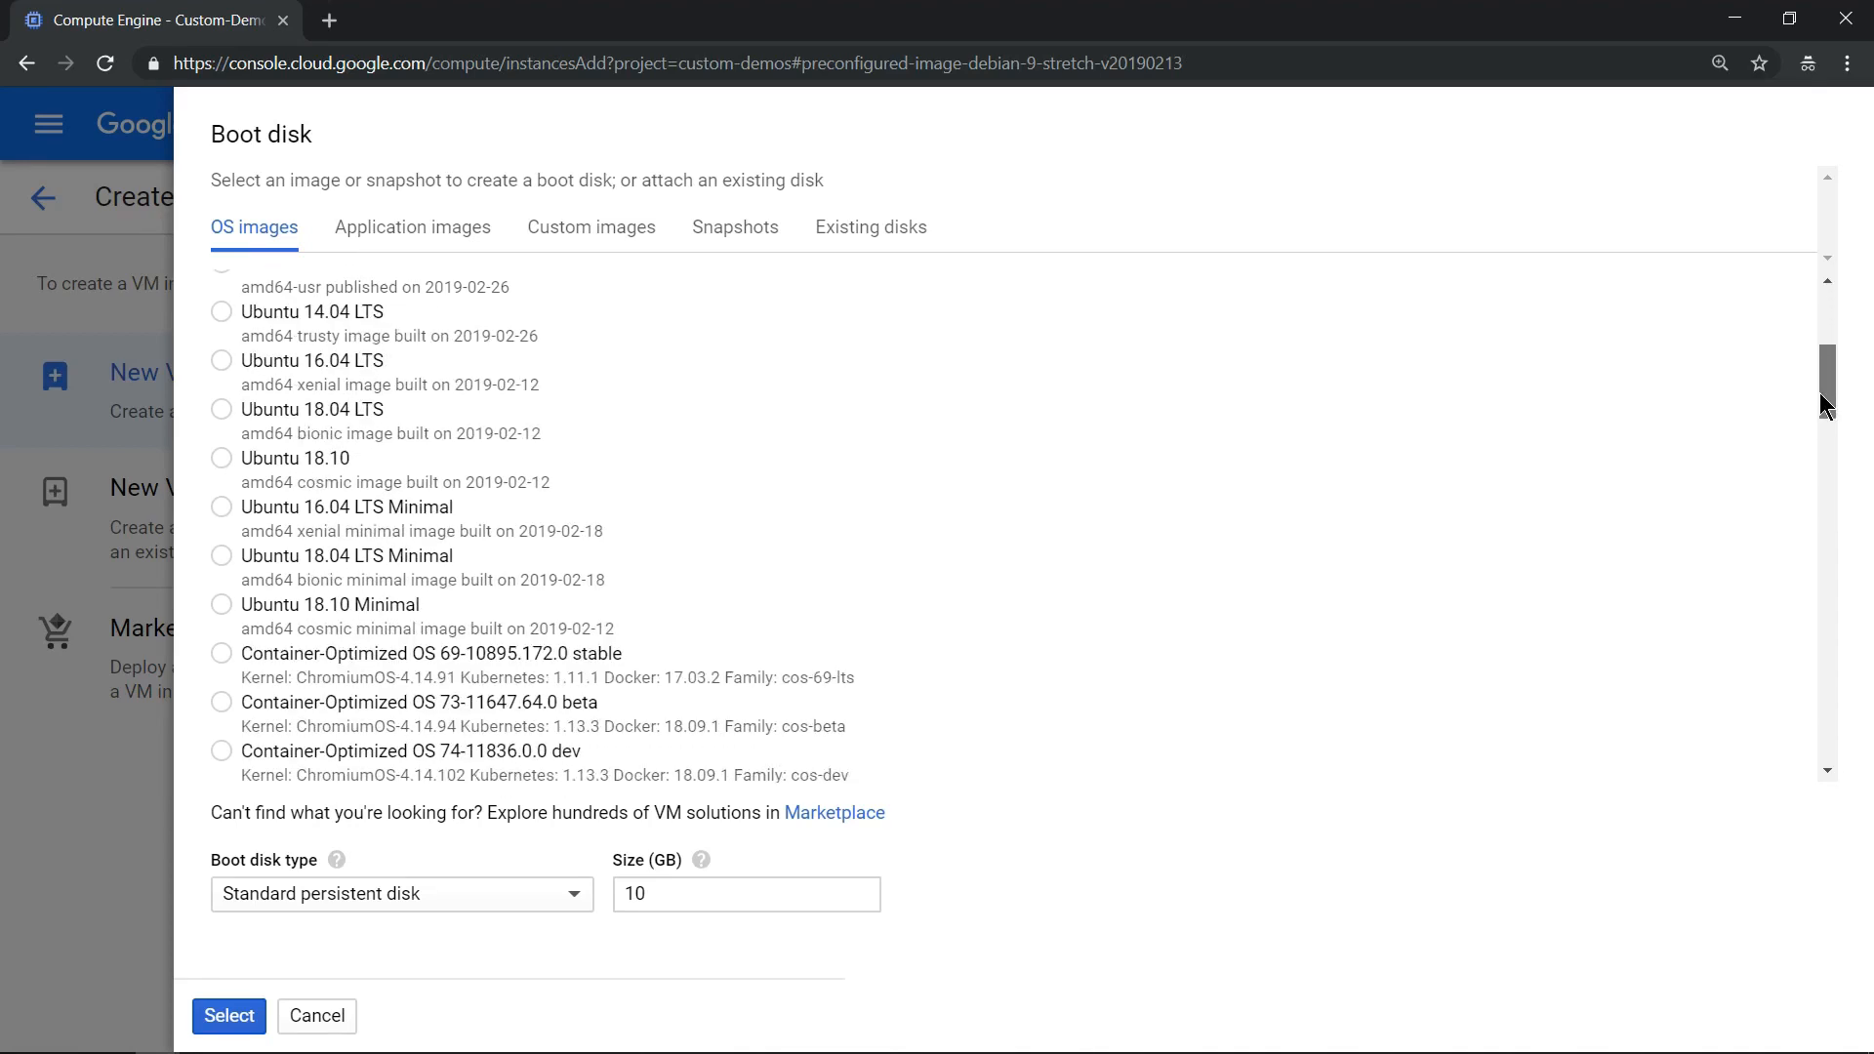
{"action": "scroll", "scroll_direction": "down", "scroll_amount": 3}
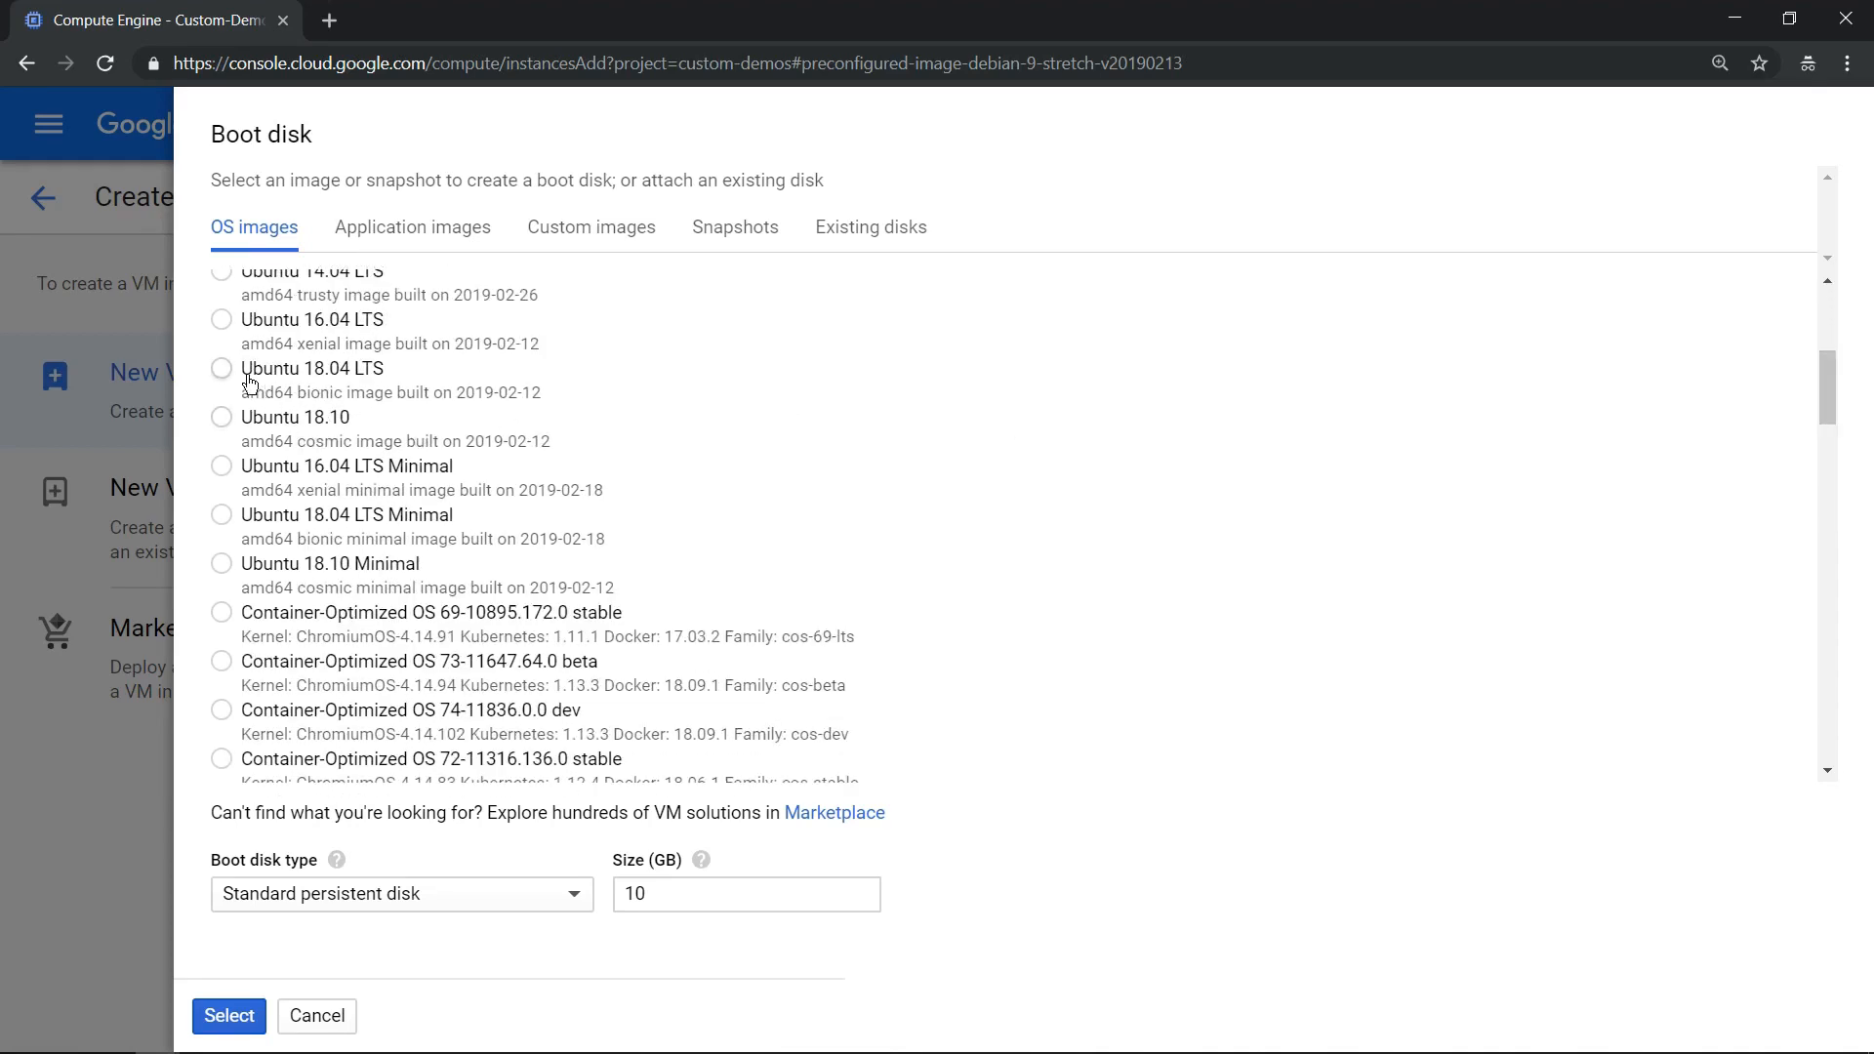
{"action": "left_click", "coordinate": [220, 368]}
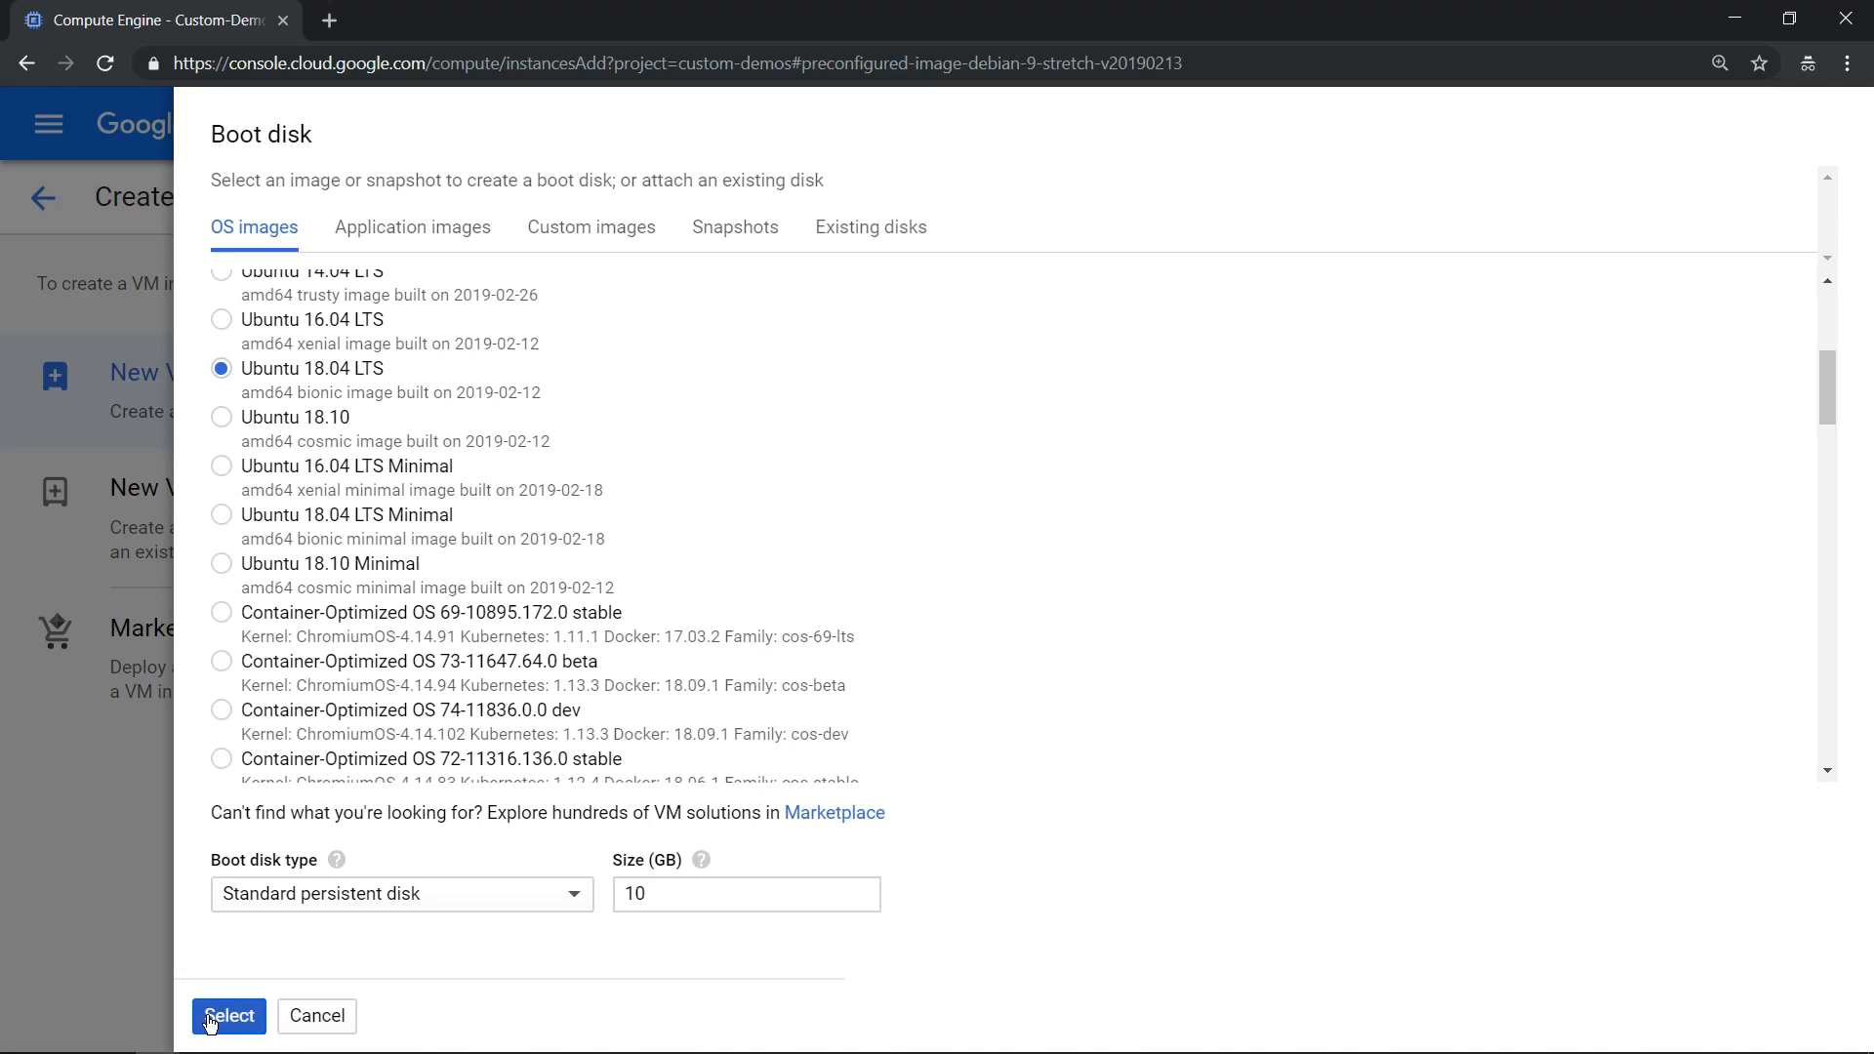
{"action": "left_click", "coordinate": [228, 1015]}
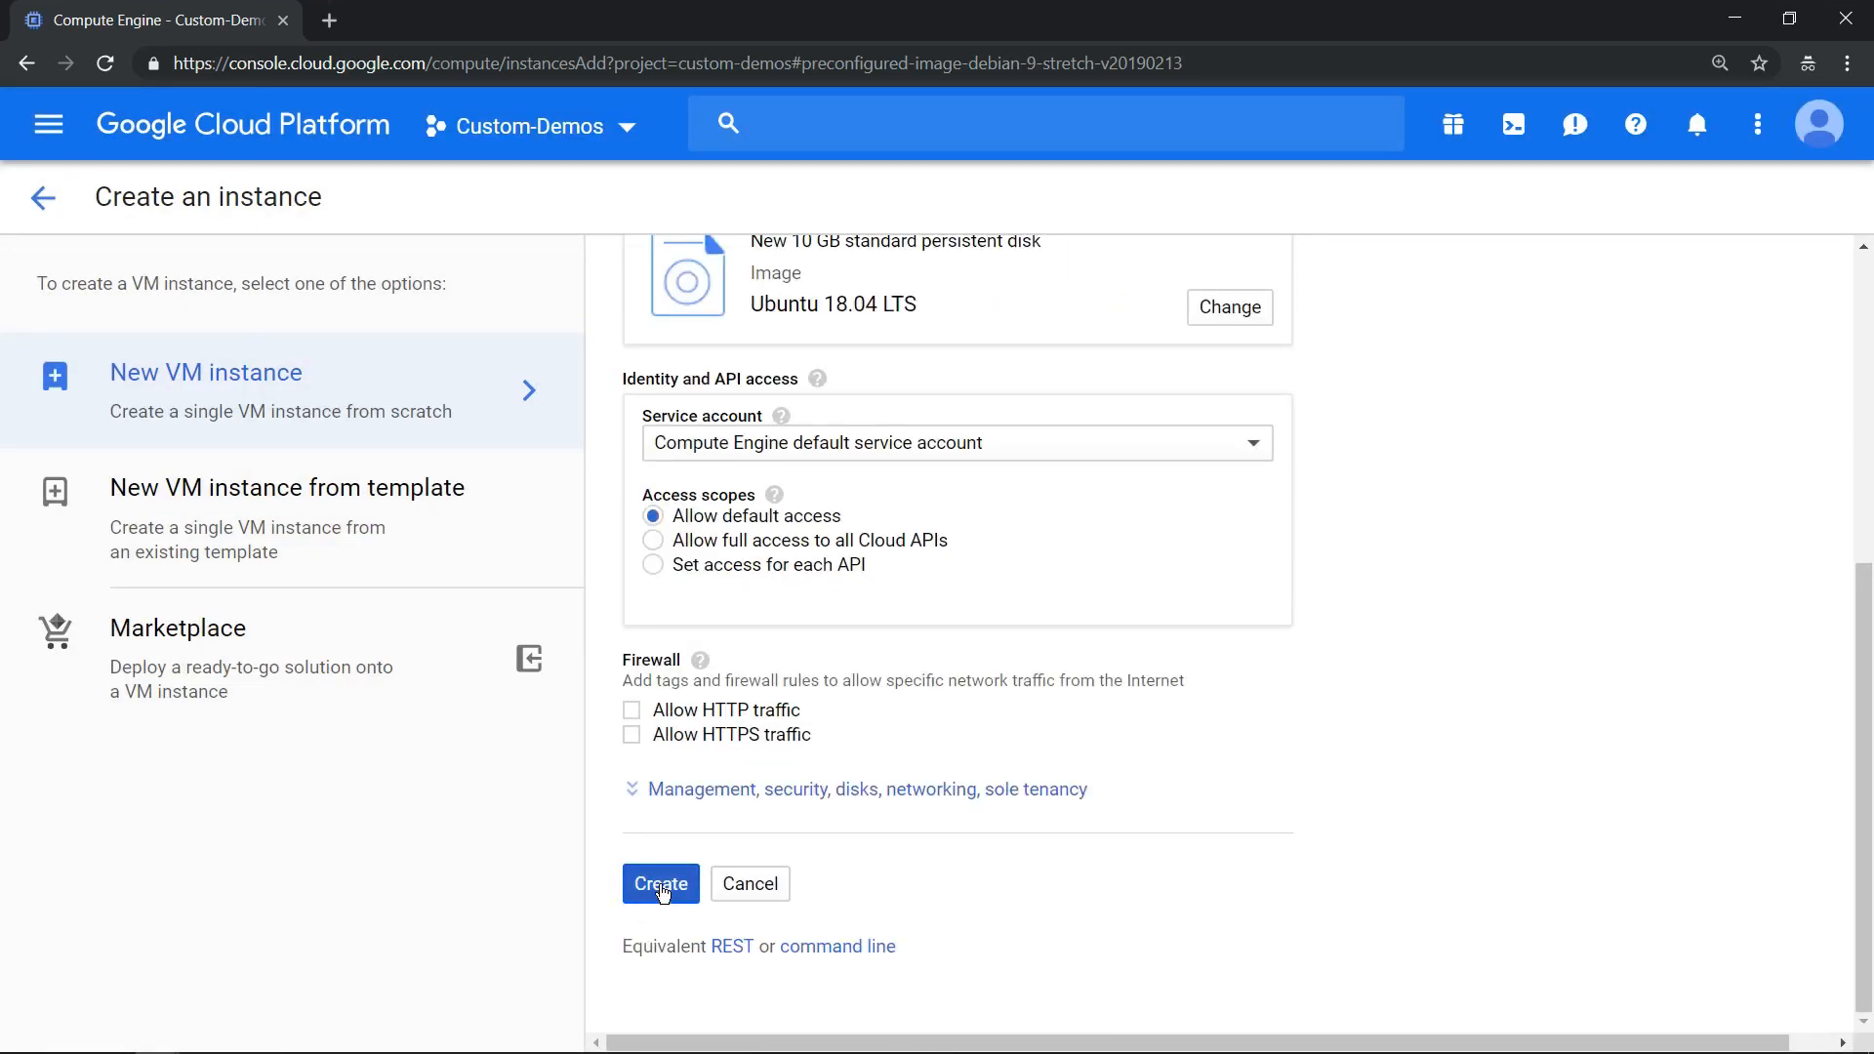
Step: Create the ubuntu-gui VM instance so it runs with an external IP
{"action": "left_click", "coordinate": [660, 882]}
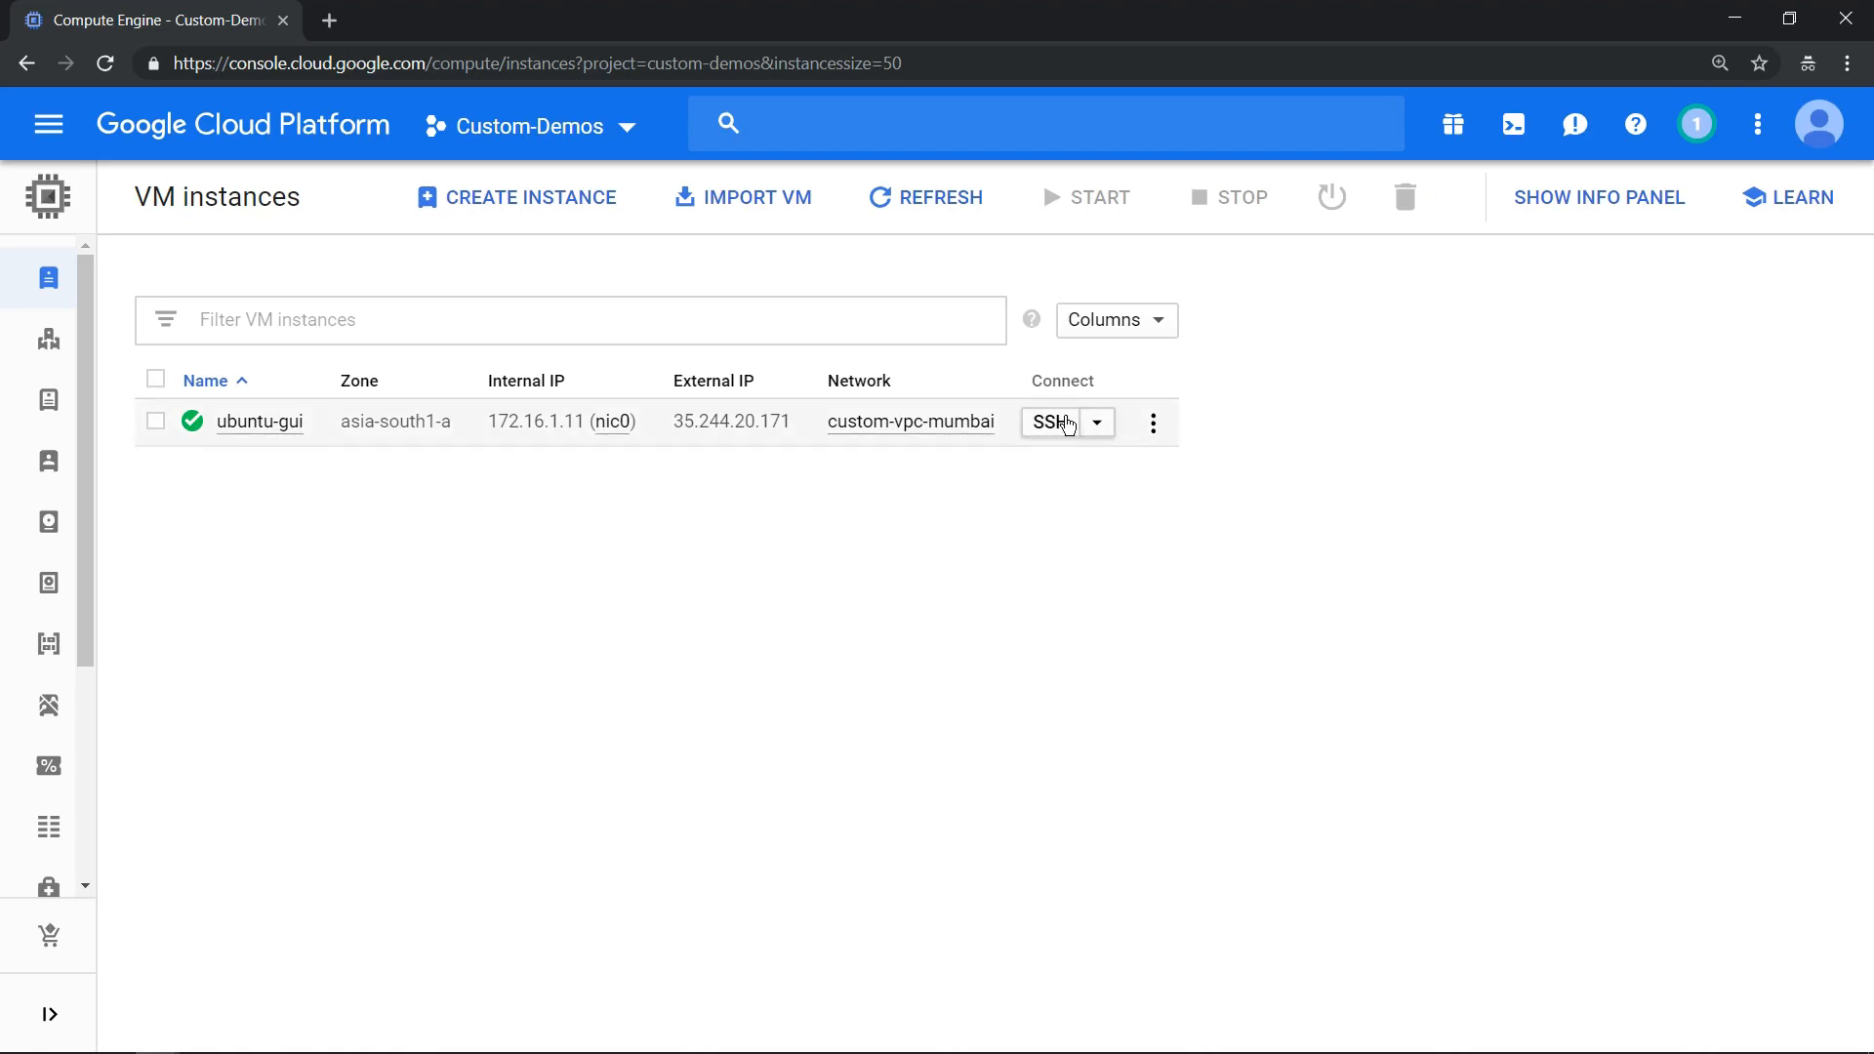
Step: Launch an SSH terminal session on ubuntu-gui from the VM instances list
{"action": "left_click", "coordinate": [1053, 421]}
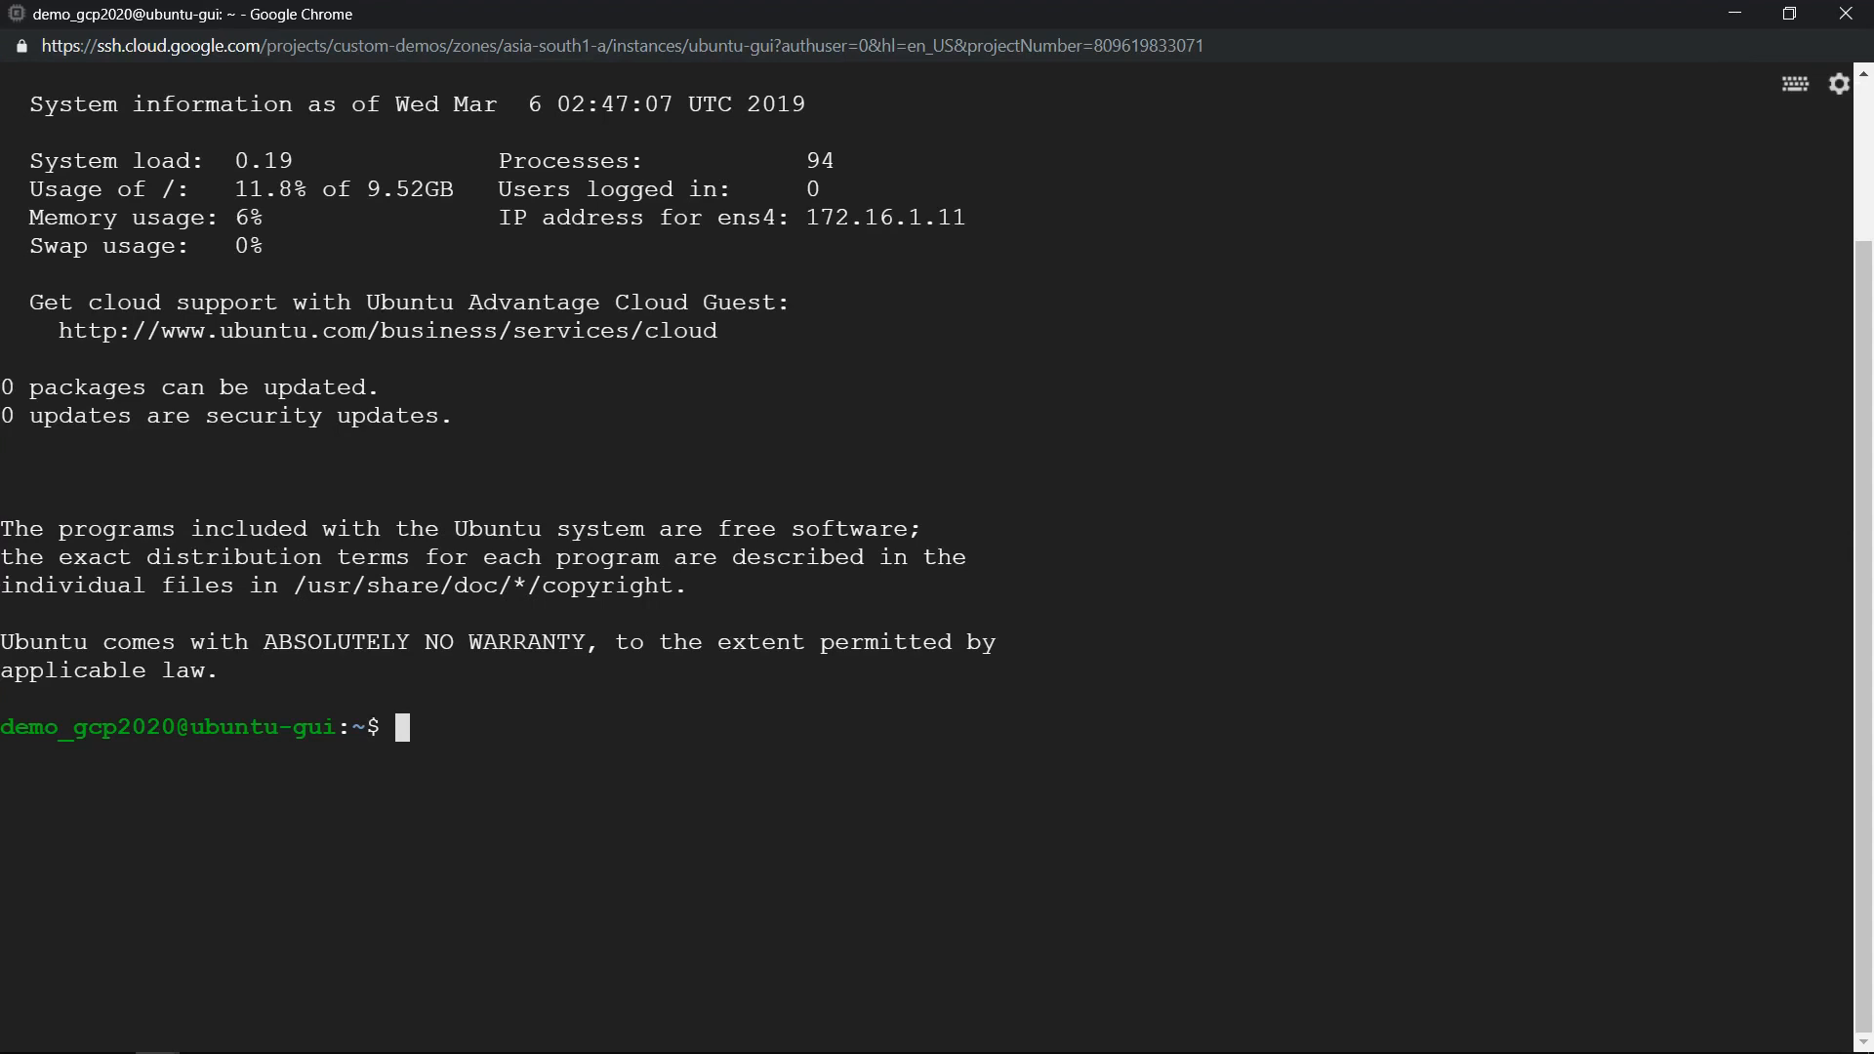
Step: Run sudo apt-get update on the VM, fetching 26.9 MB of package lists
{"action": "type", "text": "sudo a"}
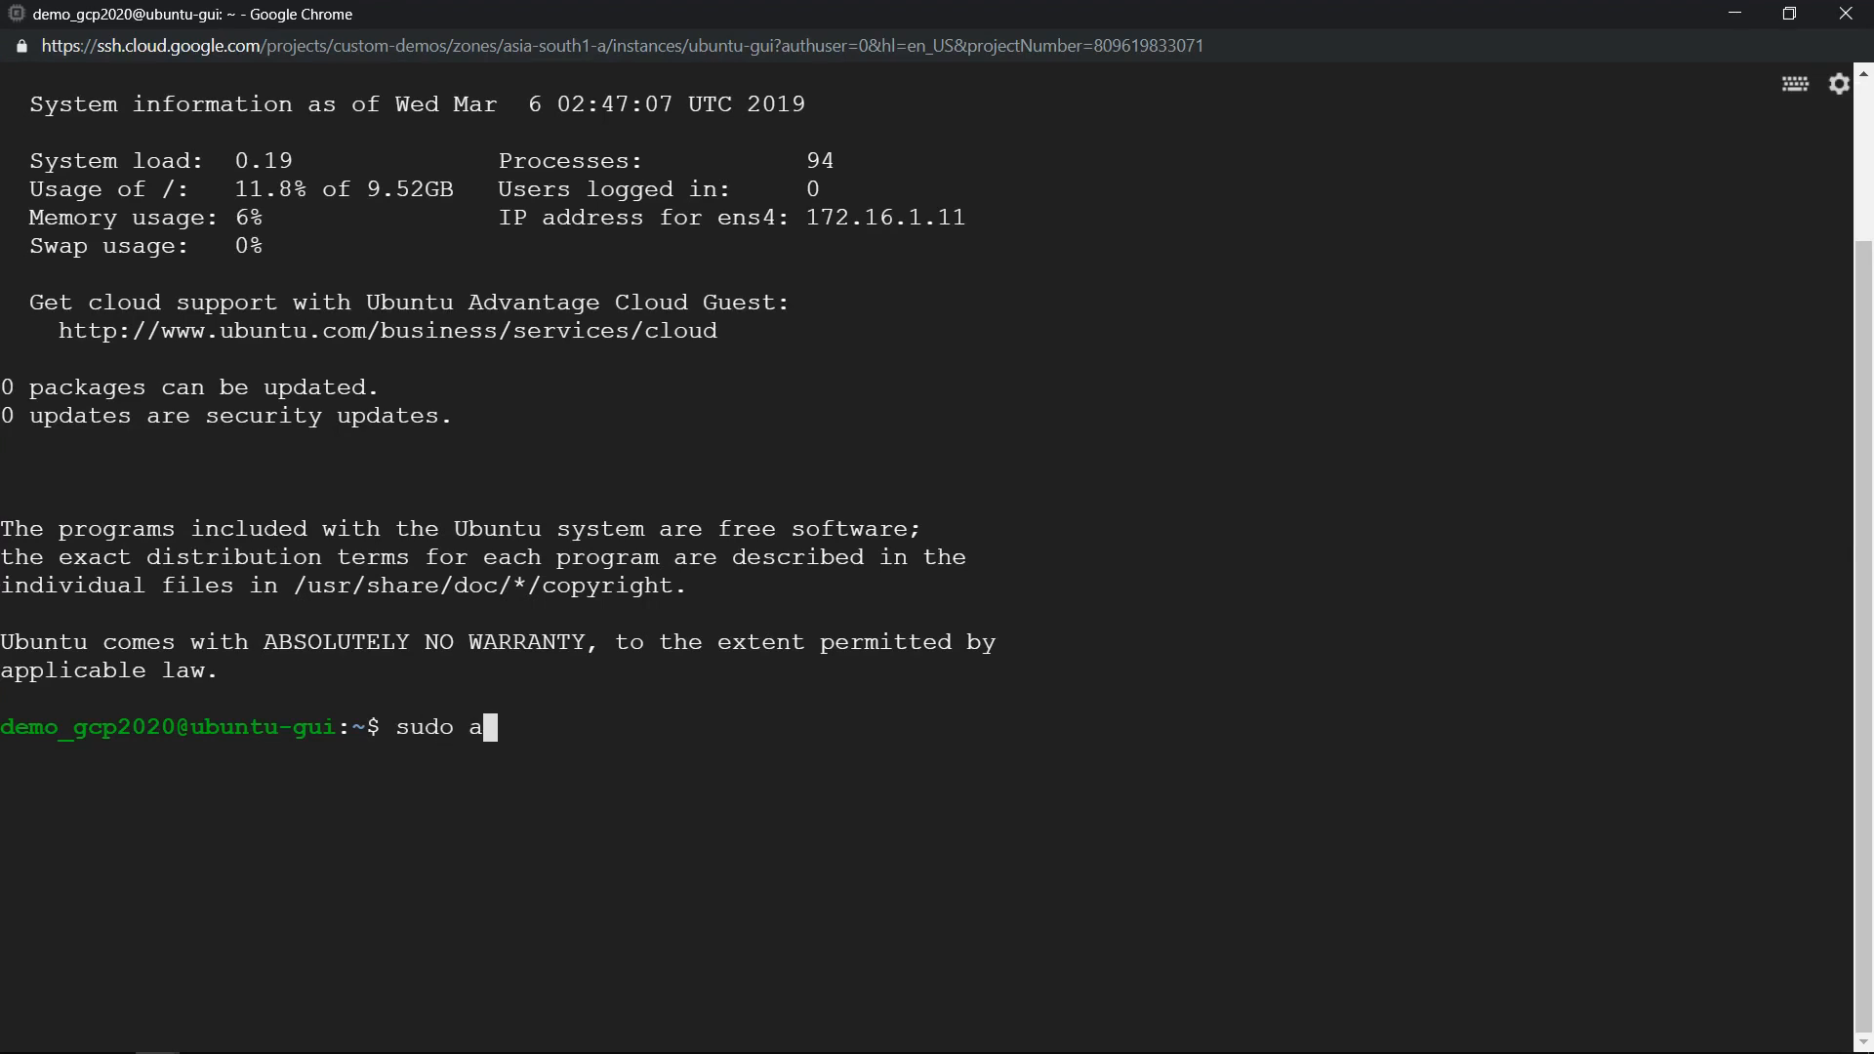
{"action": "type", "text": "pt-"}
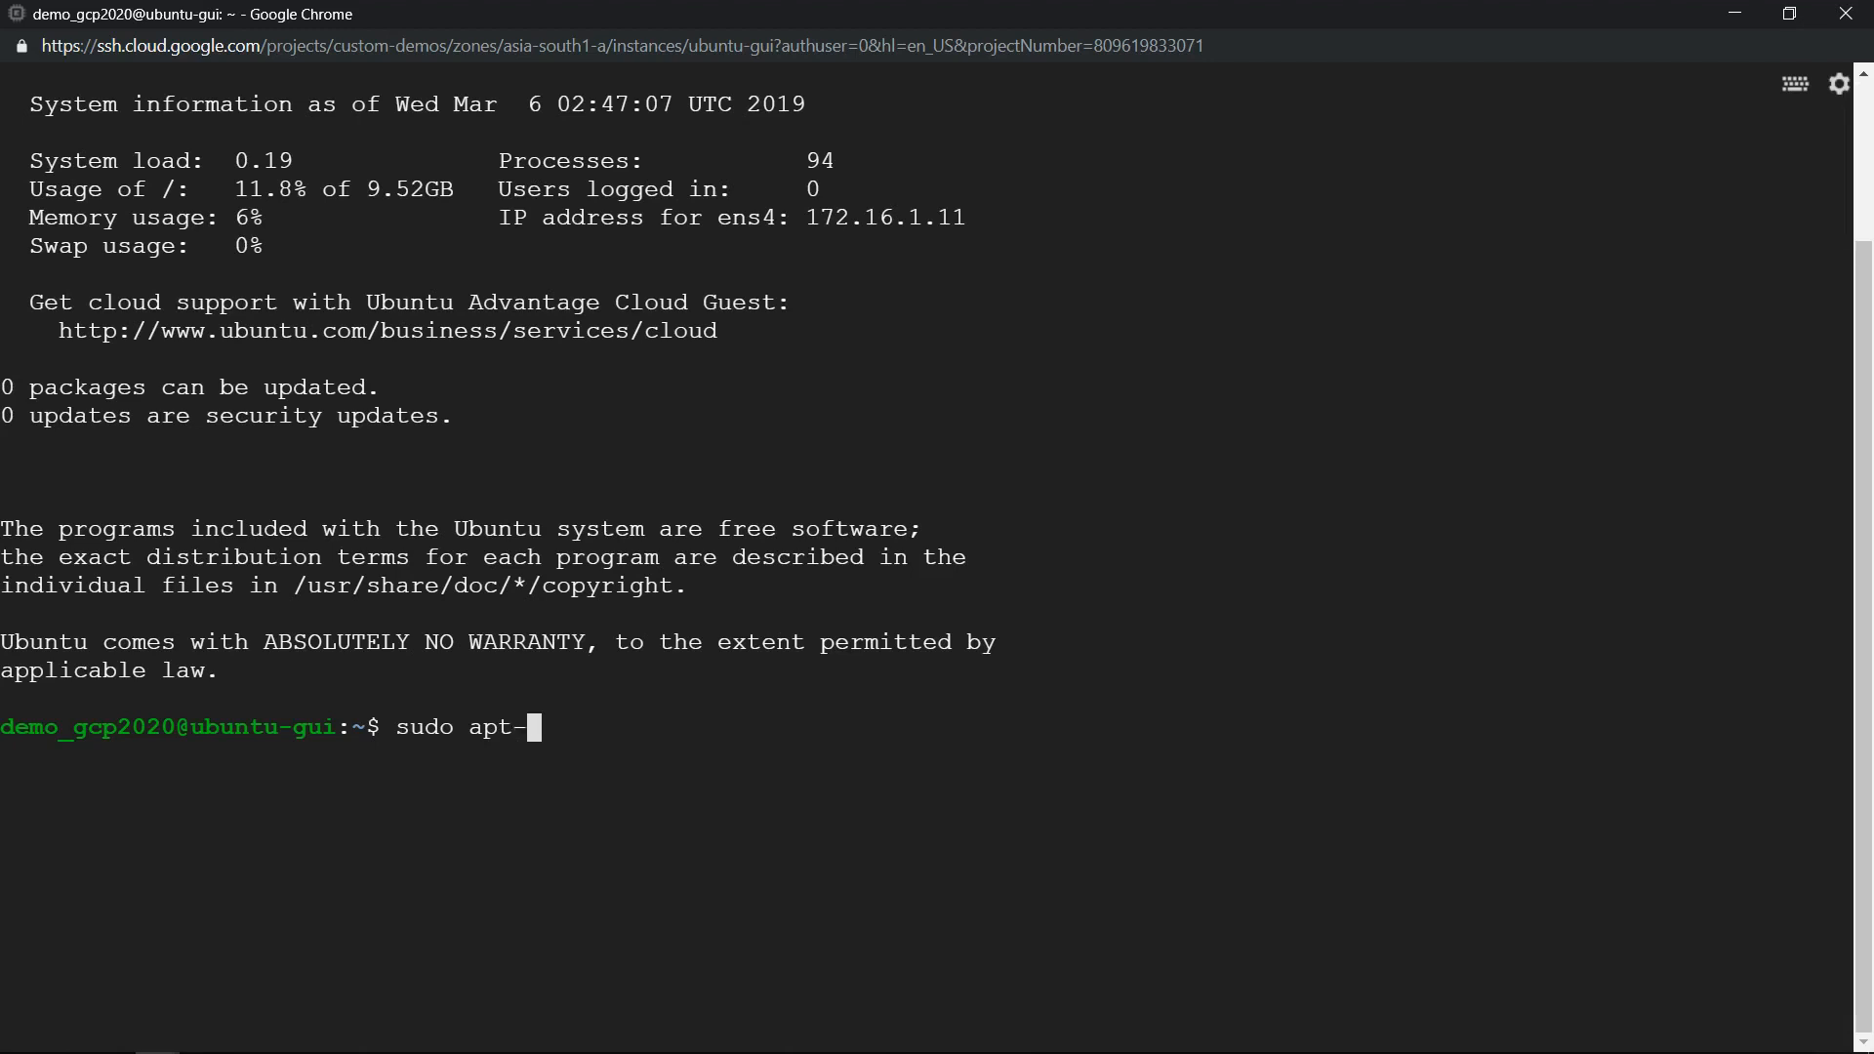
{"action": "type", "text": "get upd"}
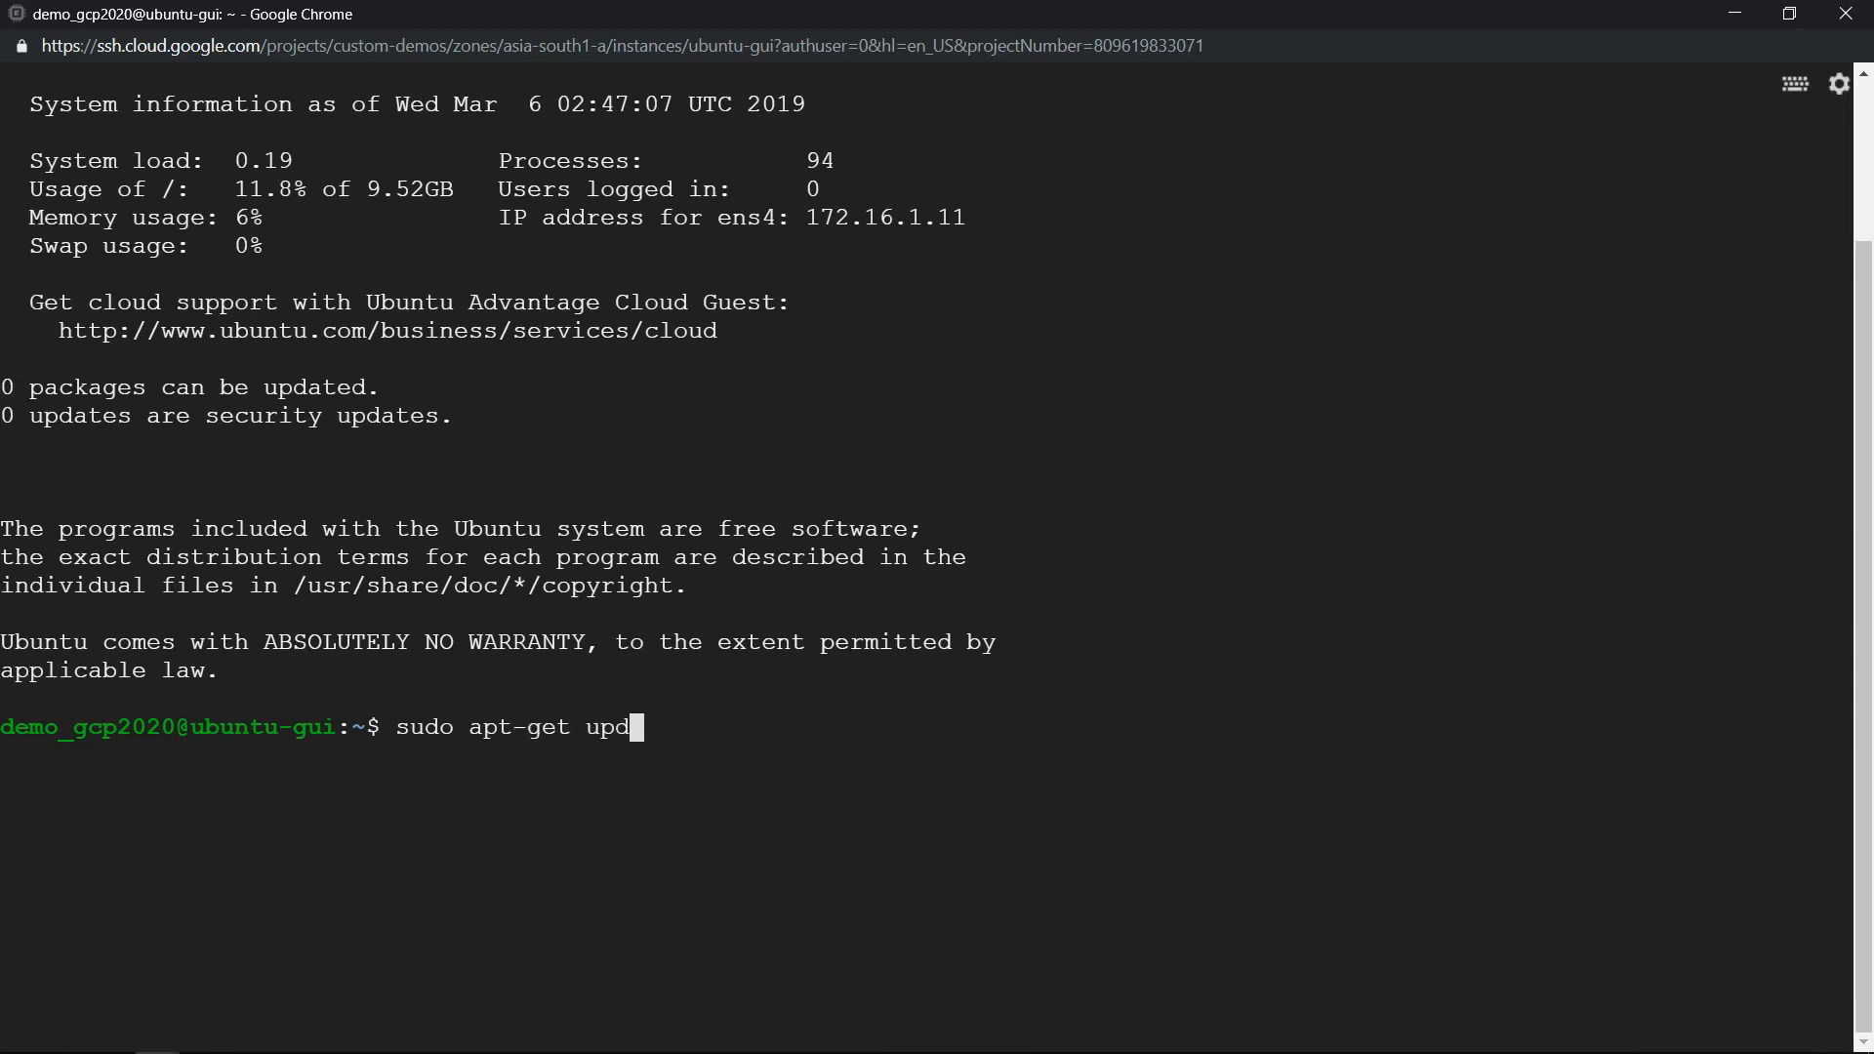
{"action": "key", "text": "Return"}
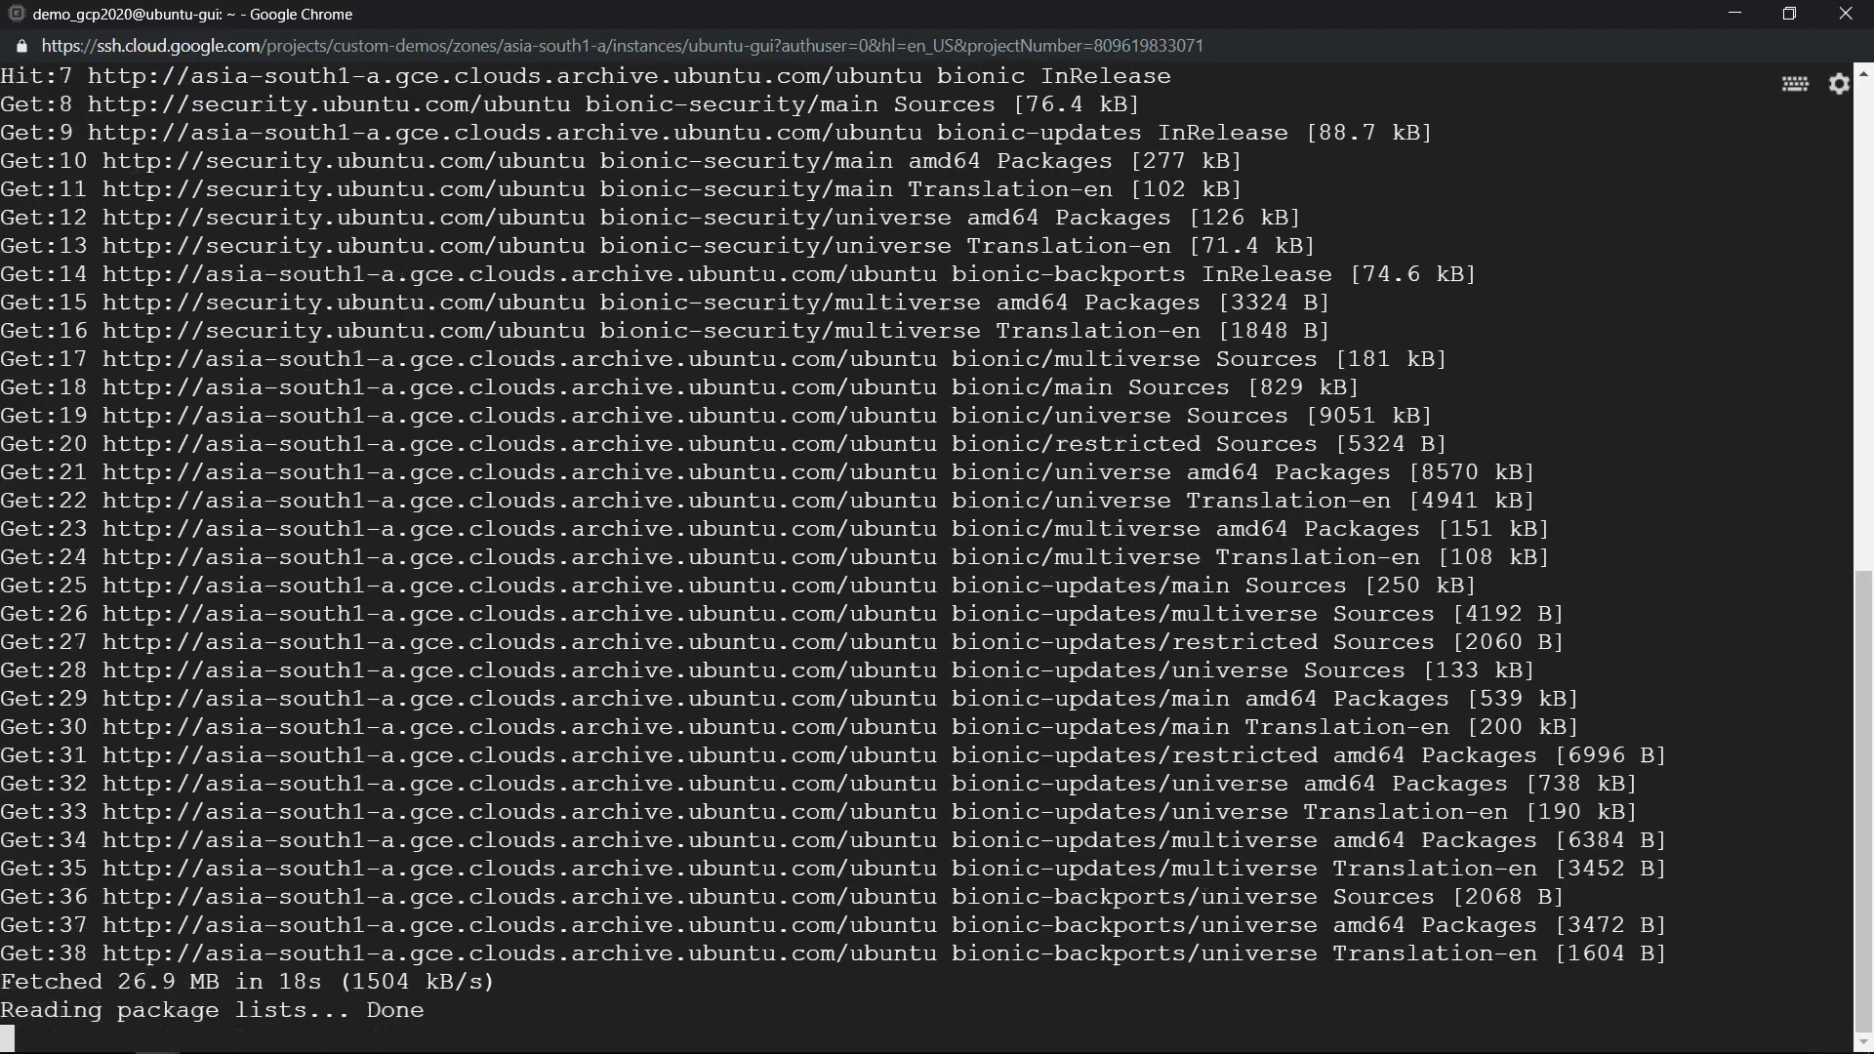
{"action": "type", "text": "clear"}
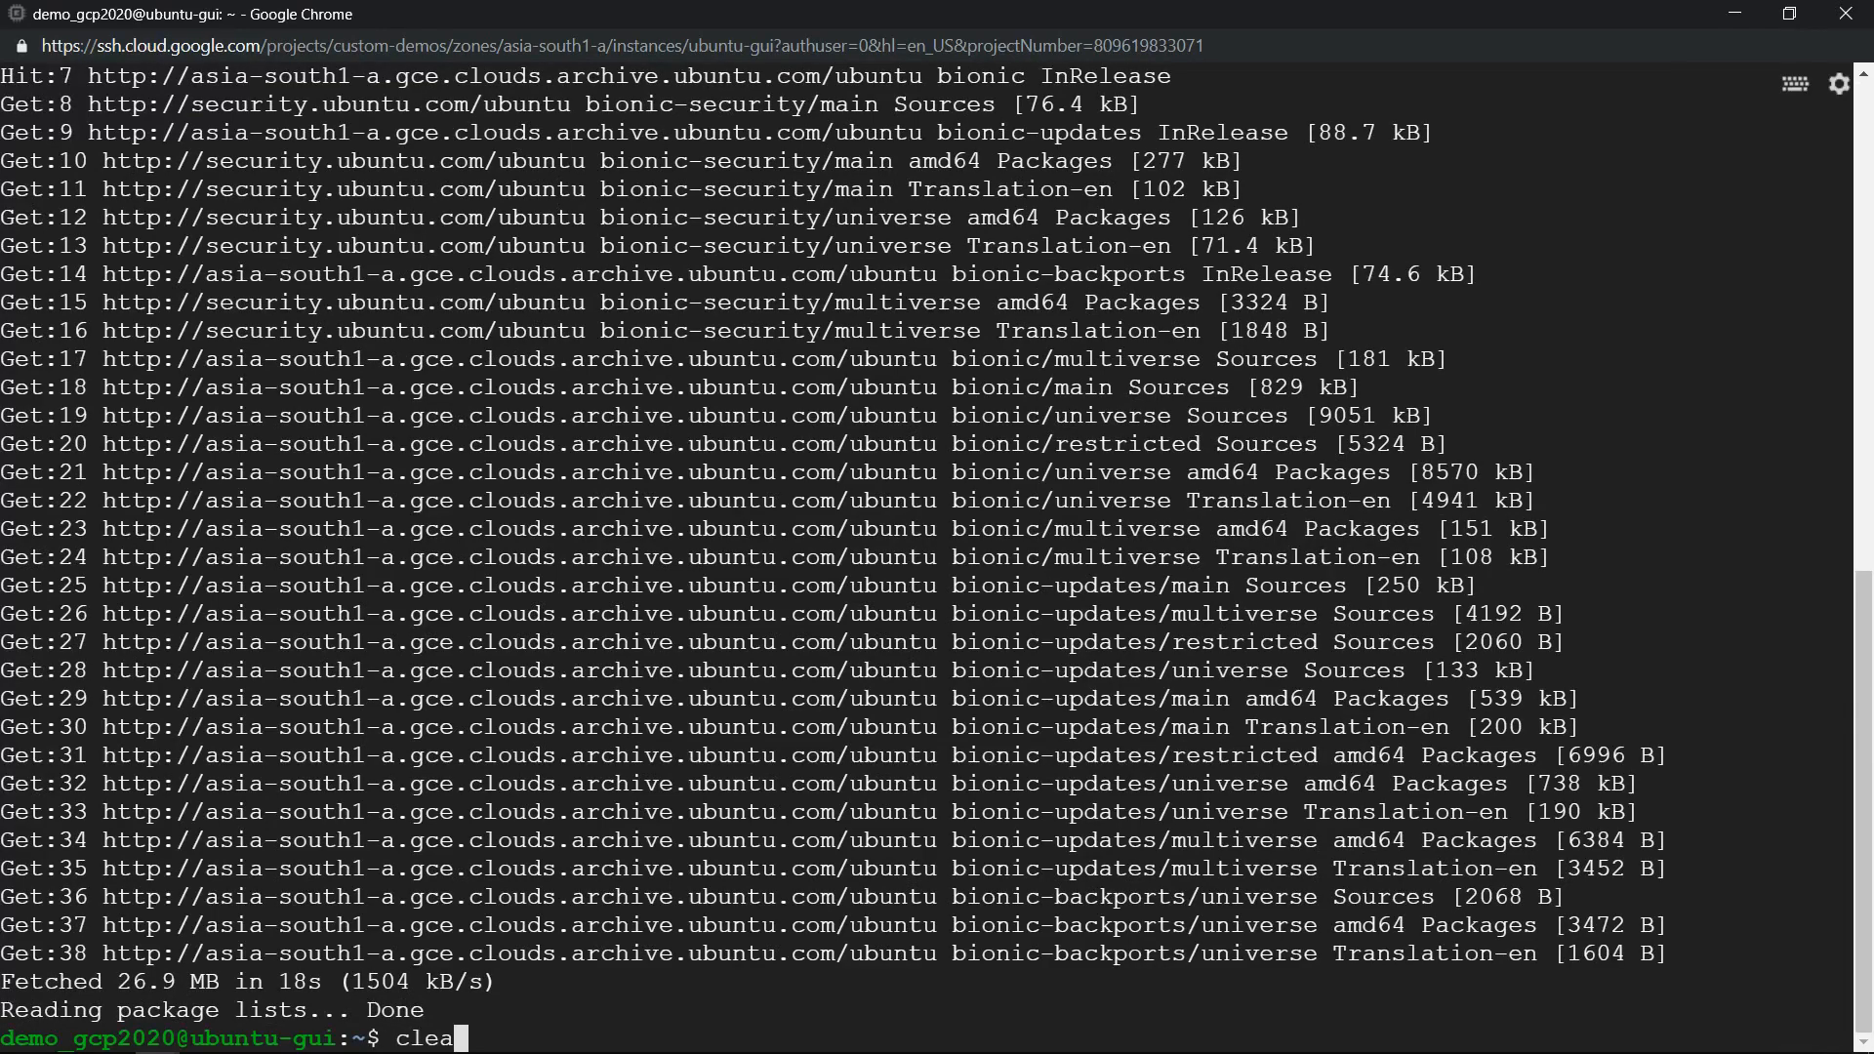
Step: Clear the terminal and let the xorg and gnome-terminal package install complete
{"action": "key", "text": "Return"}
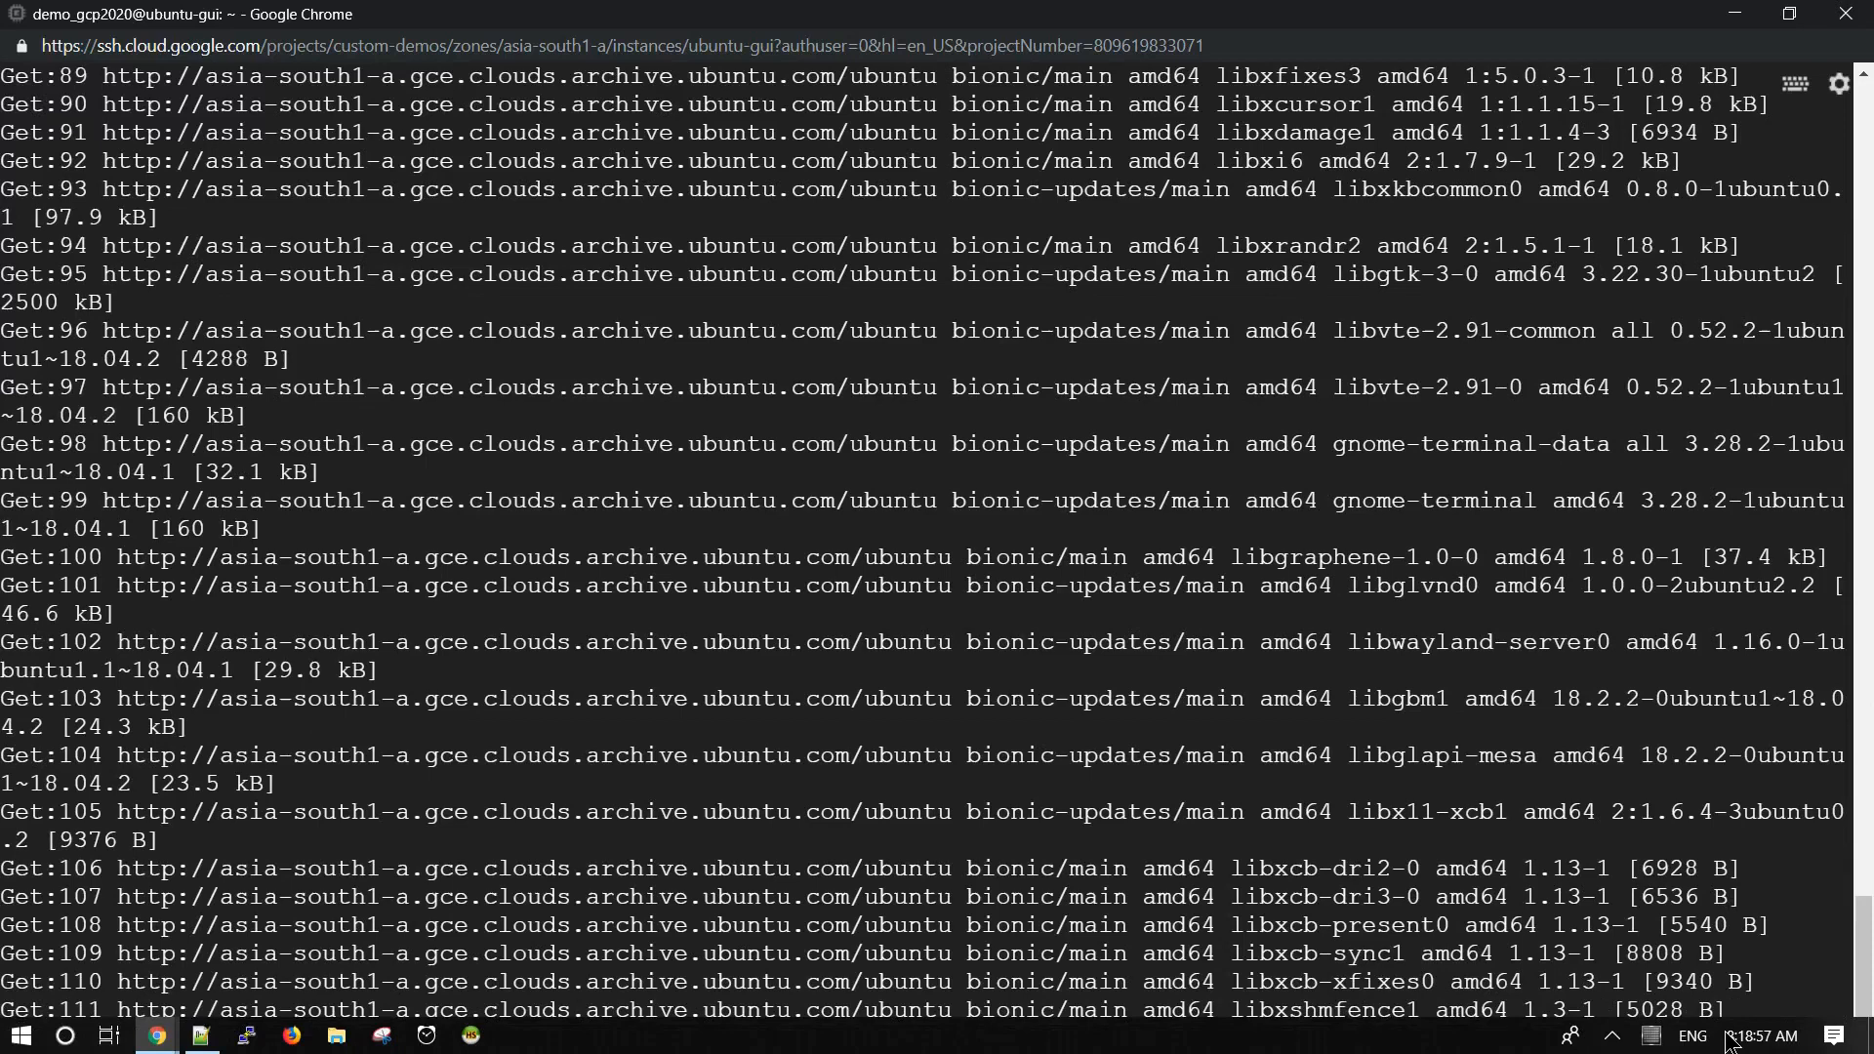
{"action": "scroll", "scroll_direction": "down", "scroll_amount": 3}
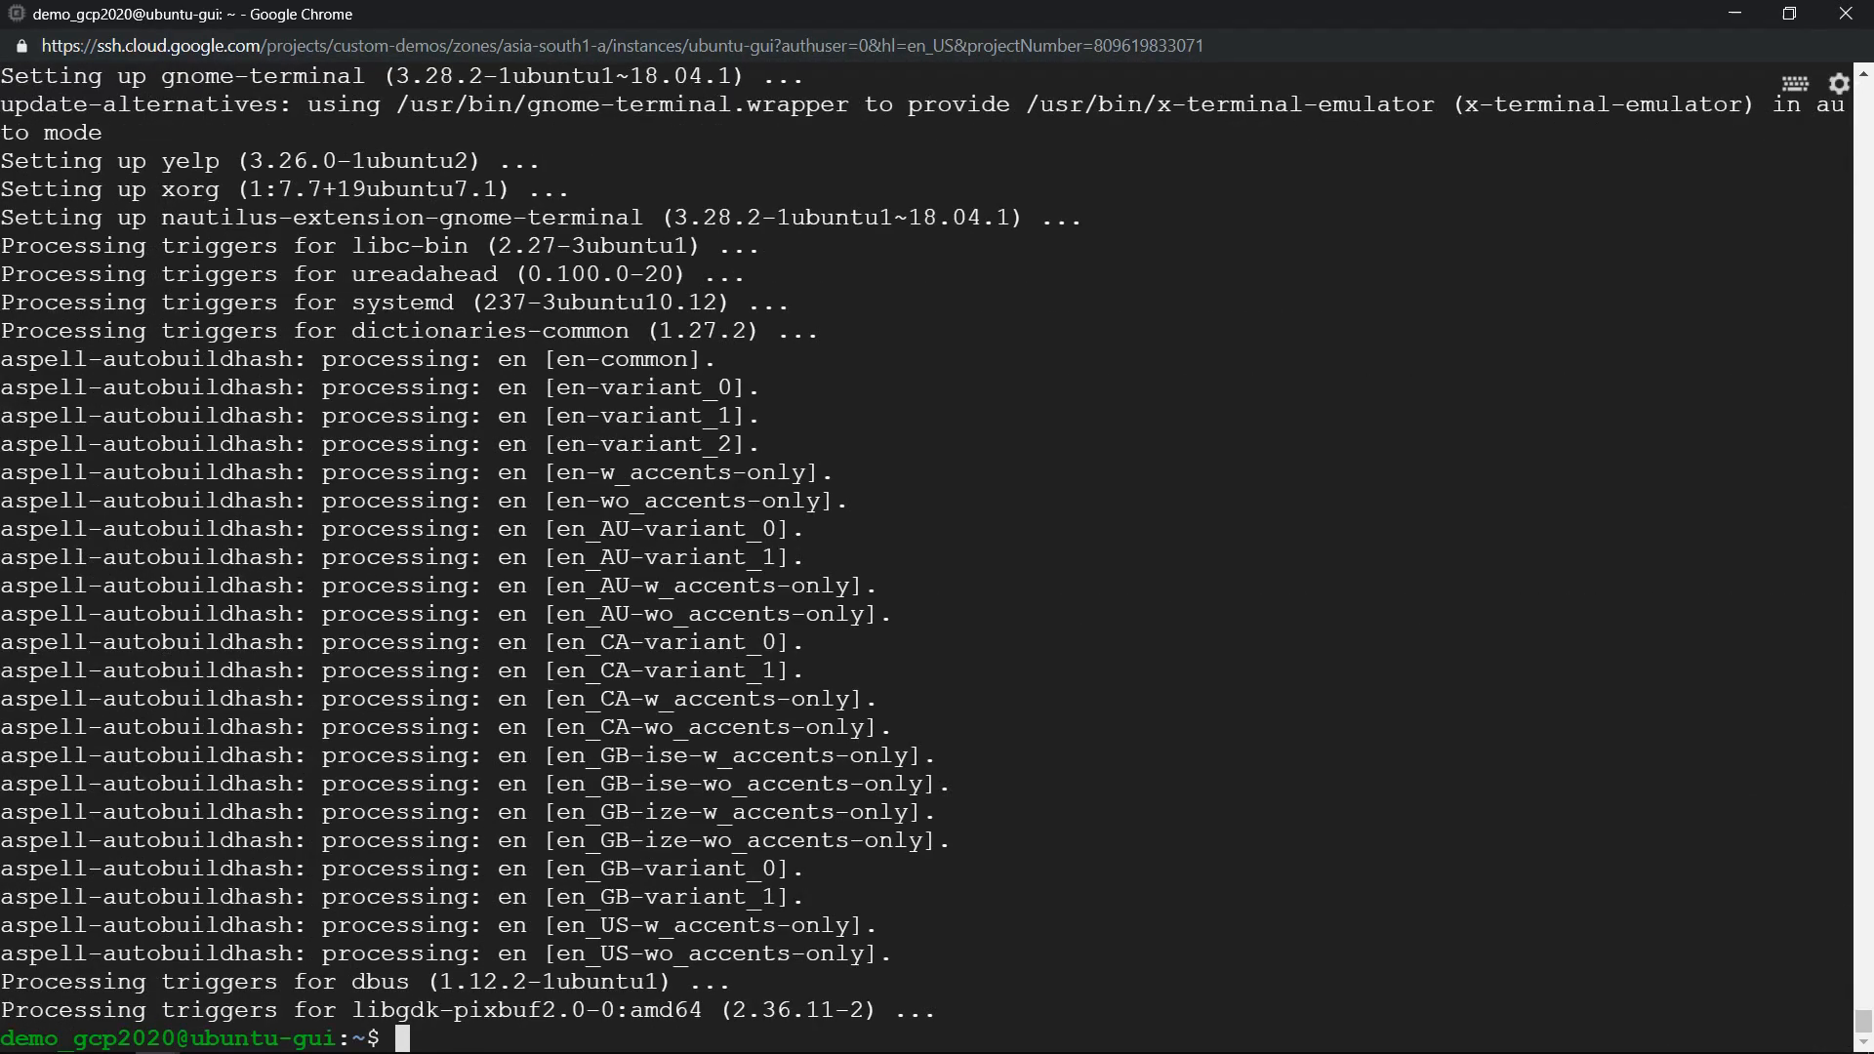
{"action": "type", "text": "clear"}
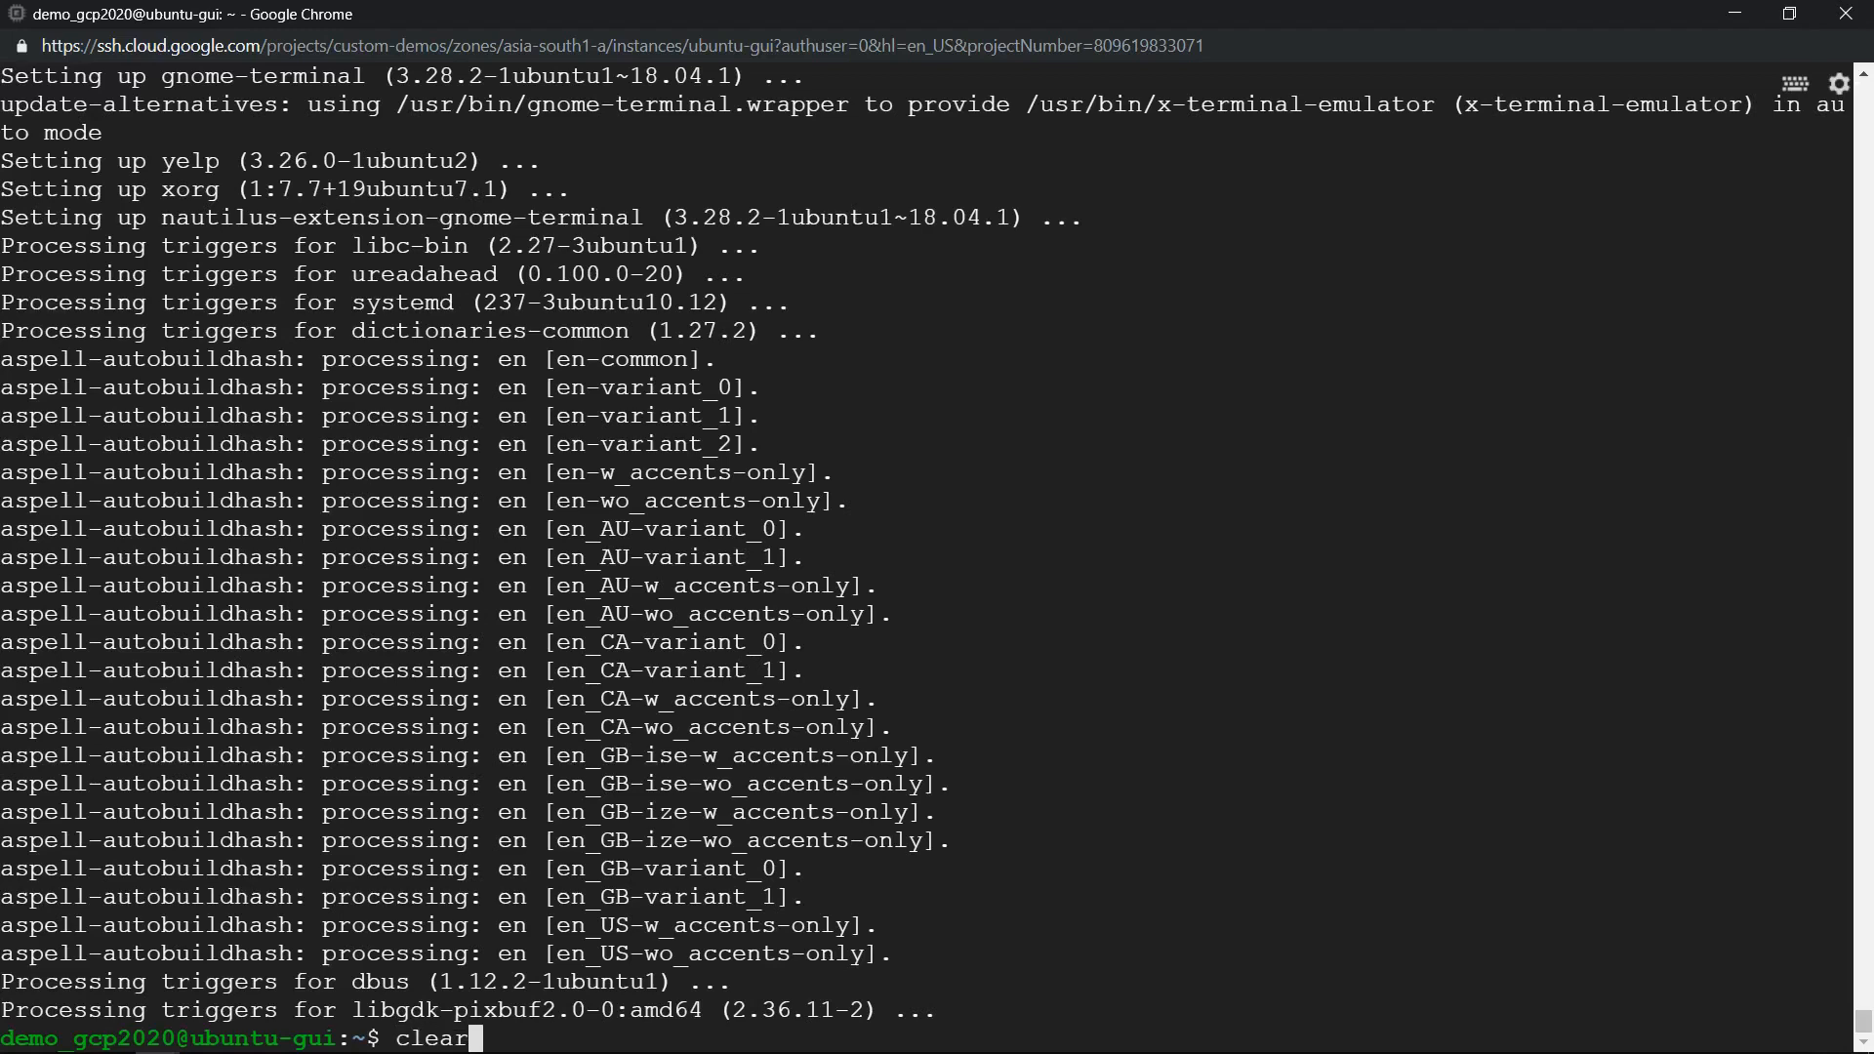
Step: Run sudo apt-get install -y xfce4 and let the XFCE desktop install finish
{"action": "key", "text": "Return"}
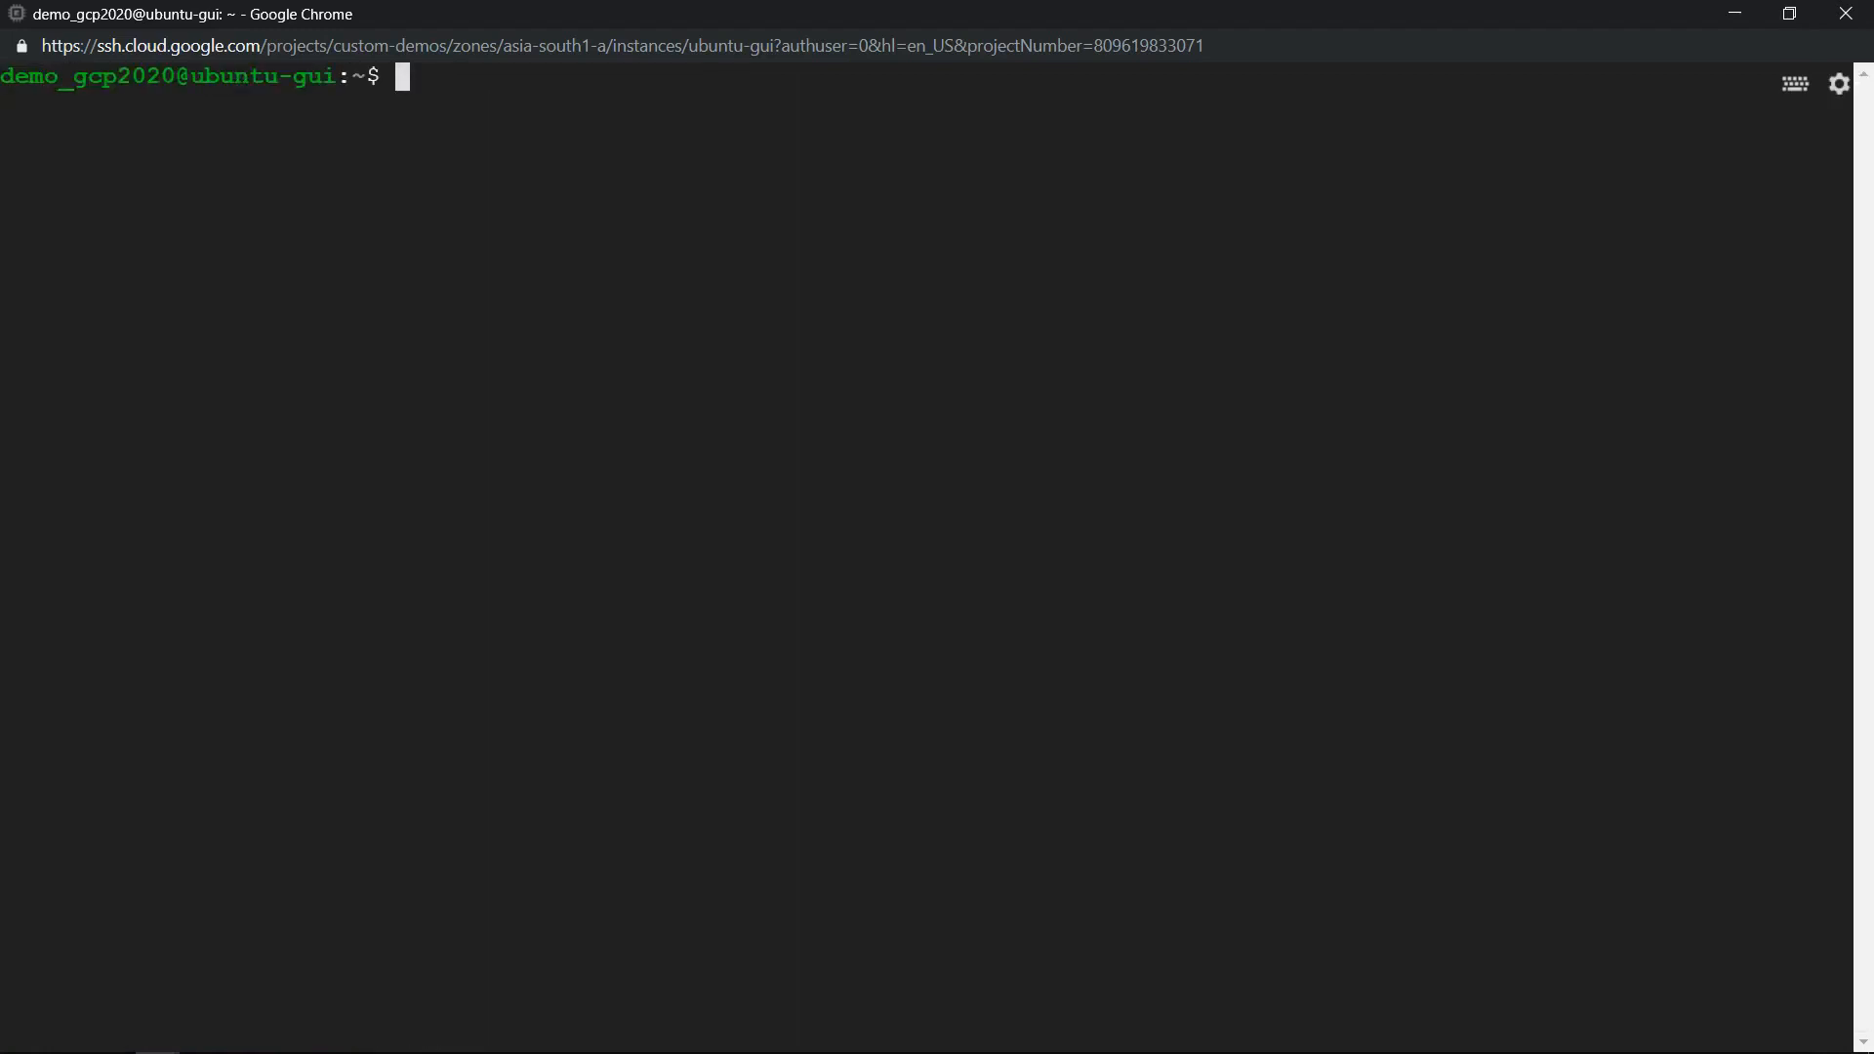
{"action": "type", "text": "sudo apt-get install -y xfce4"}
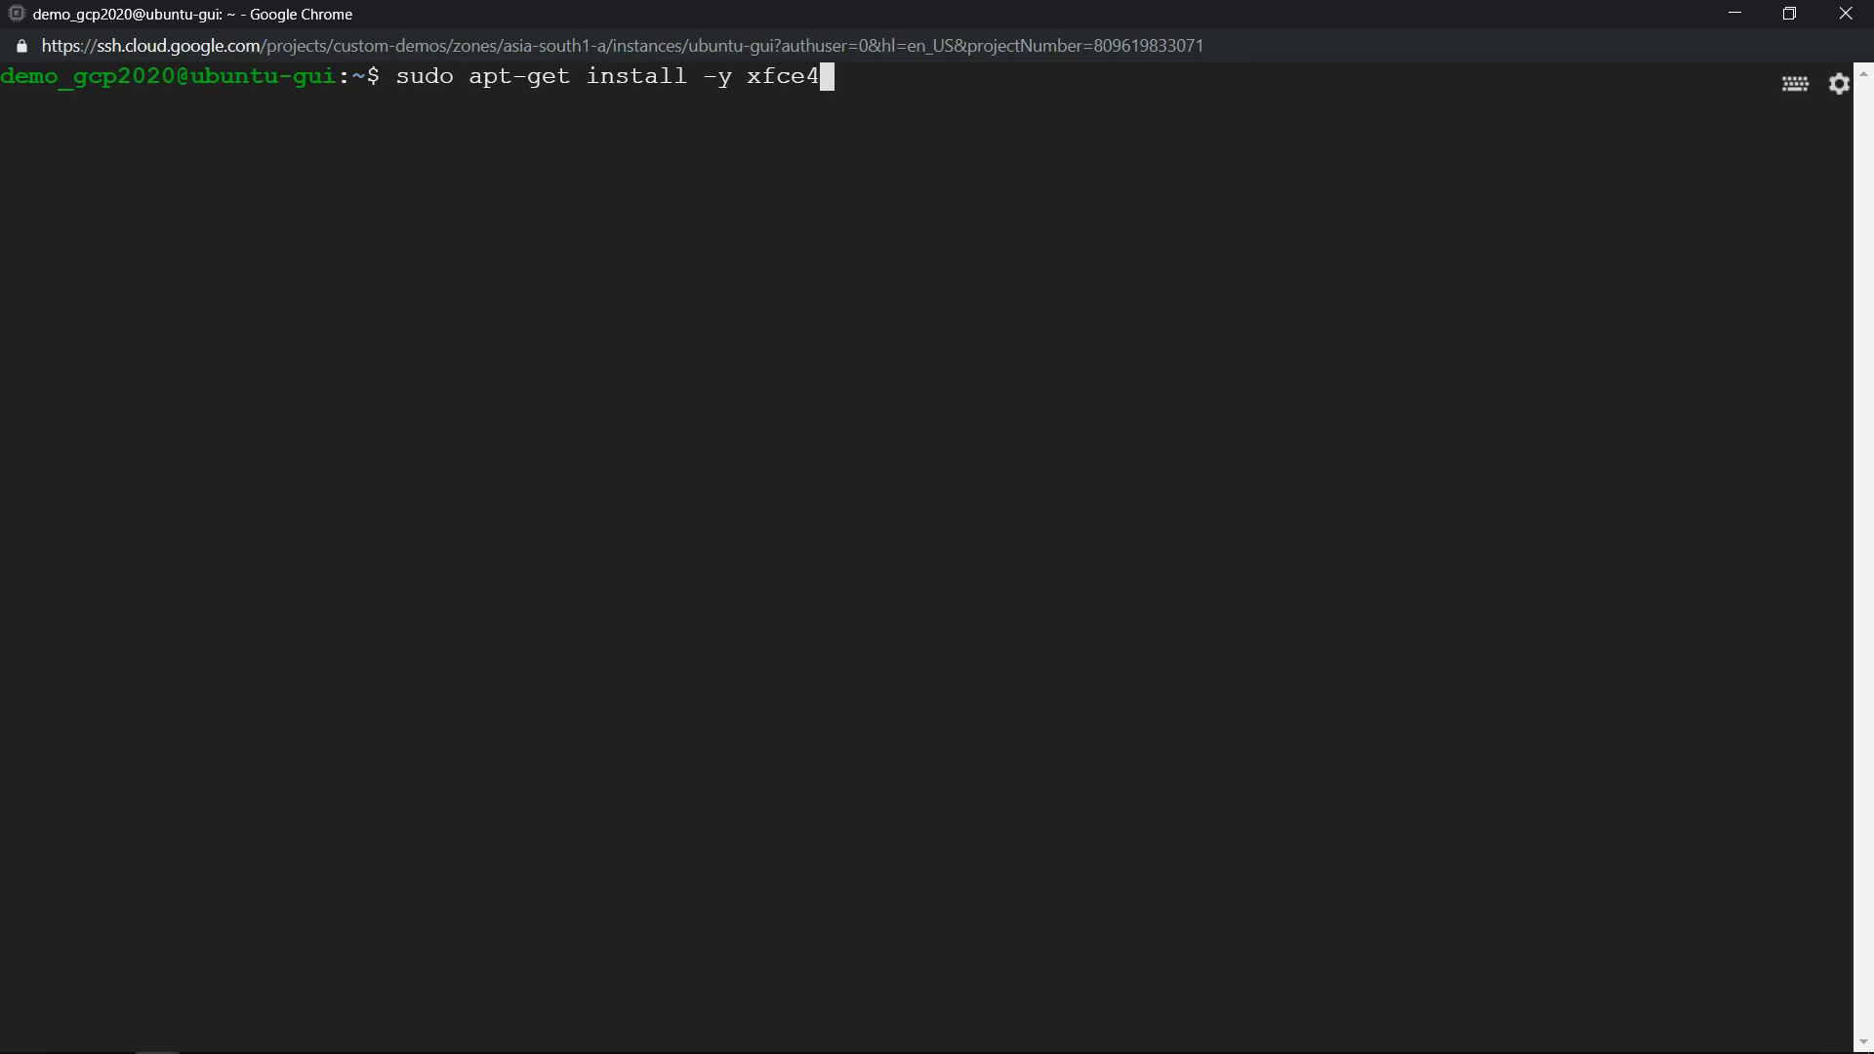
{"action": "key", "text": "Return"}
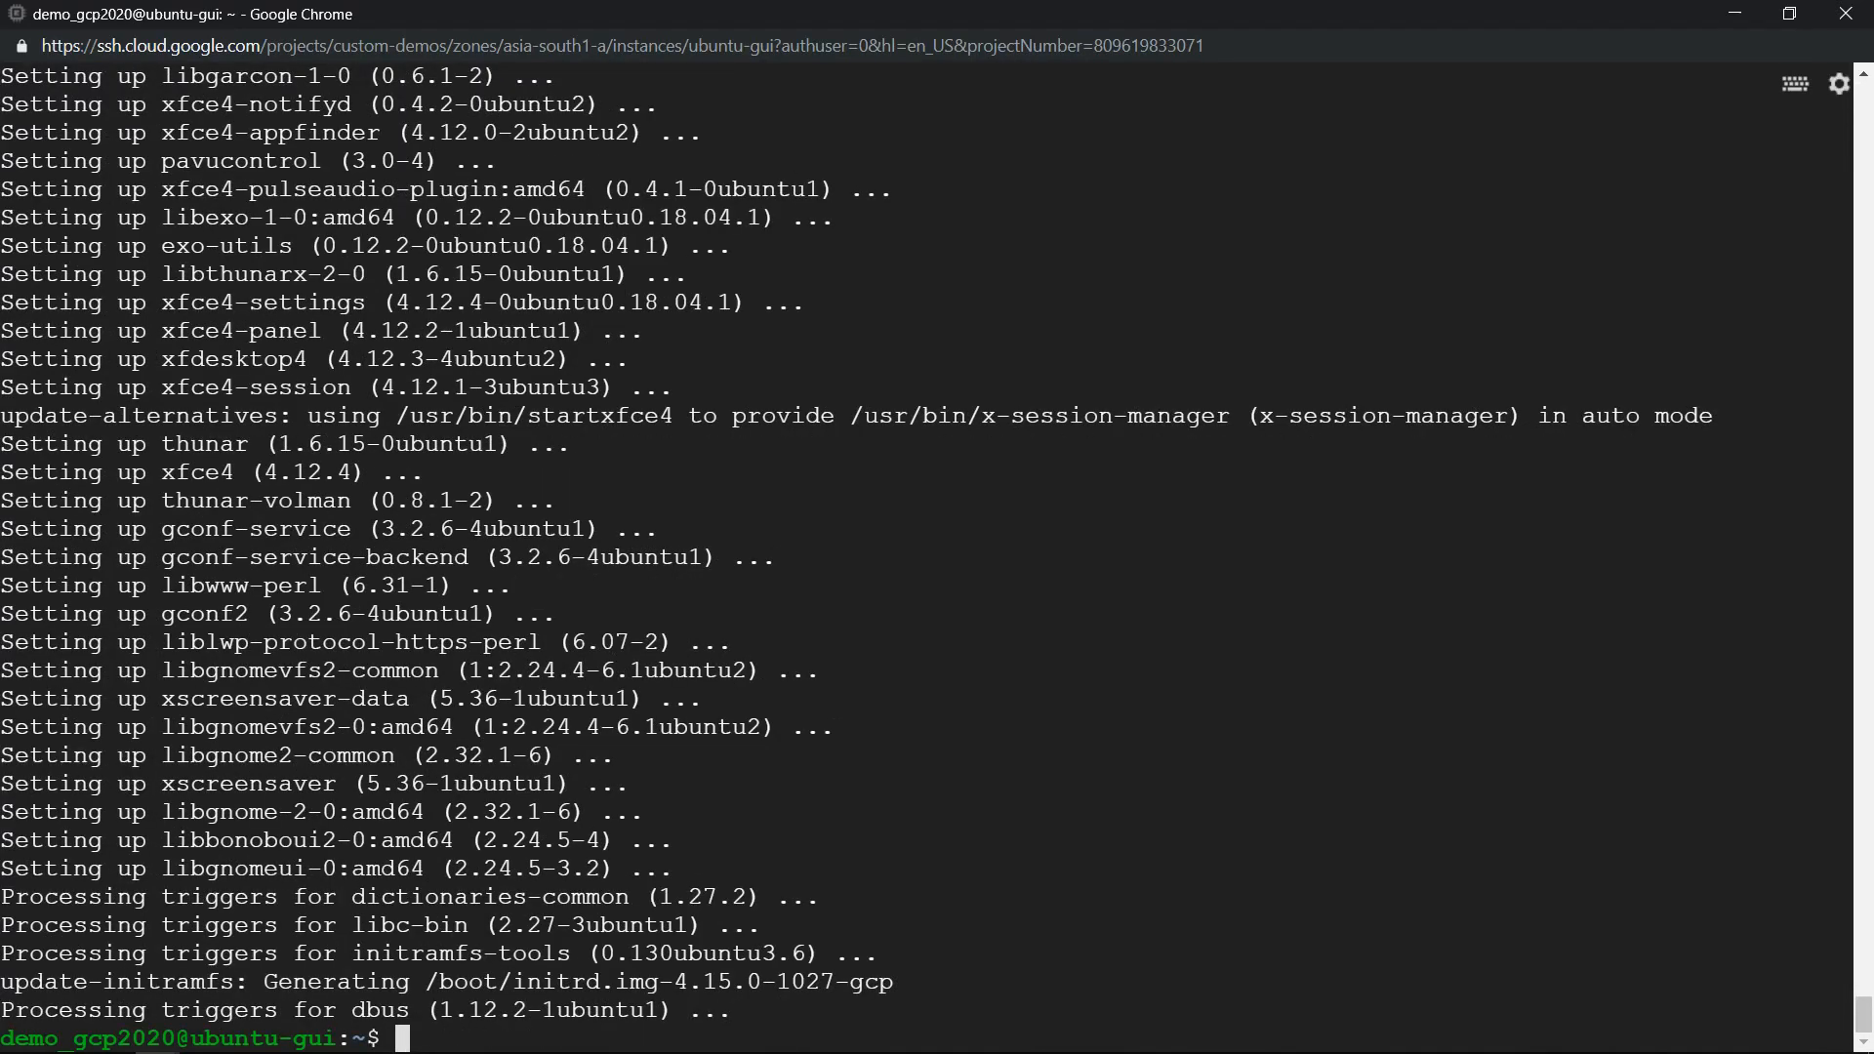
{"action": "type", "text": "cl"}
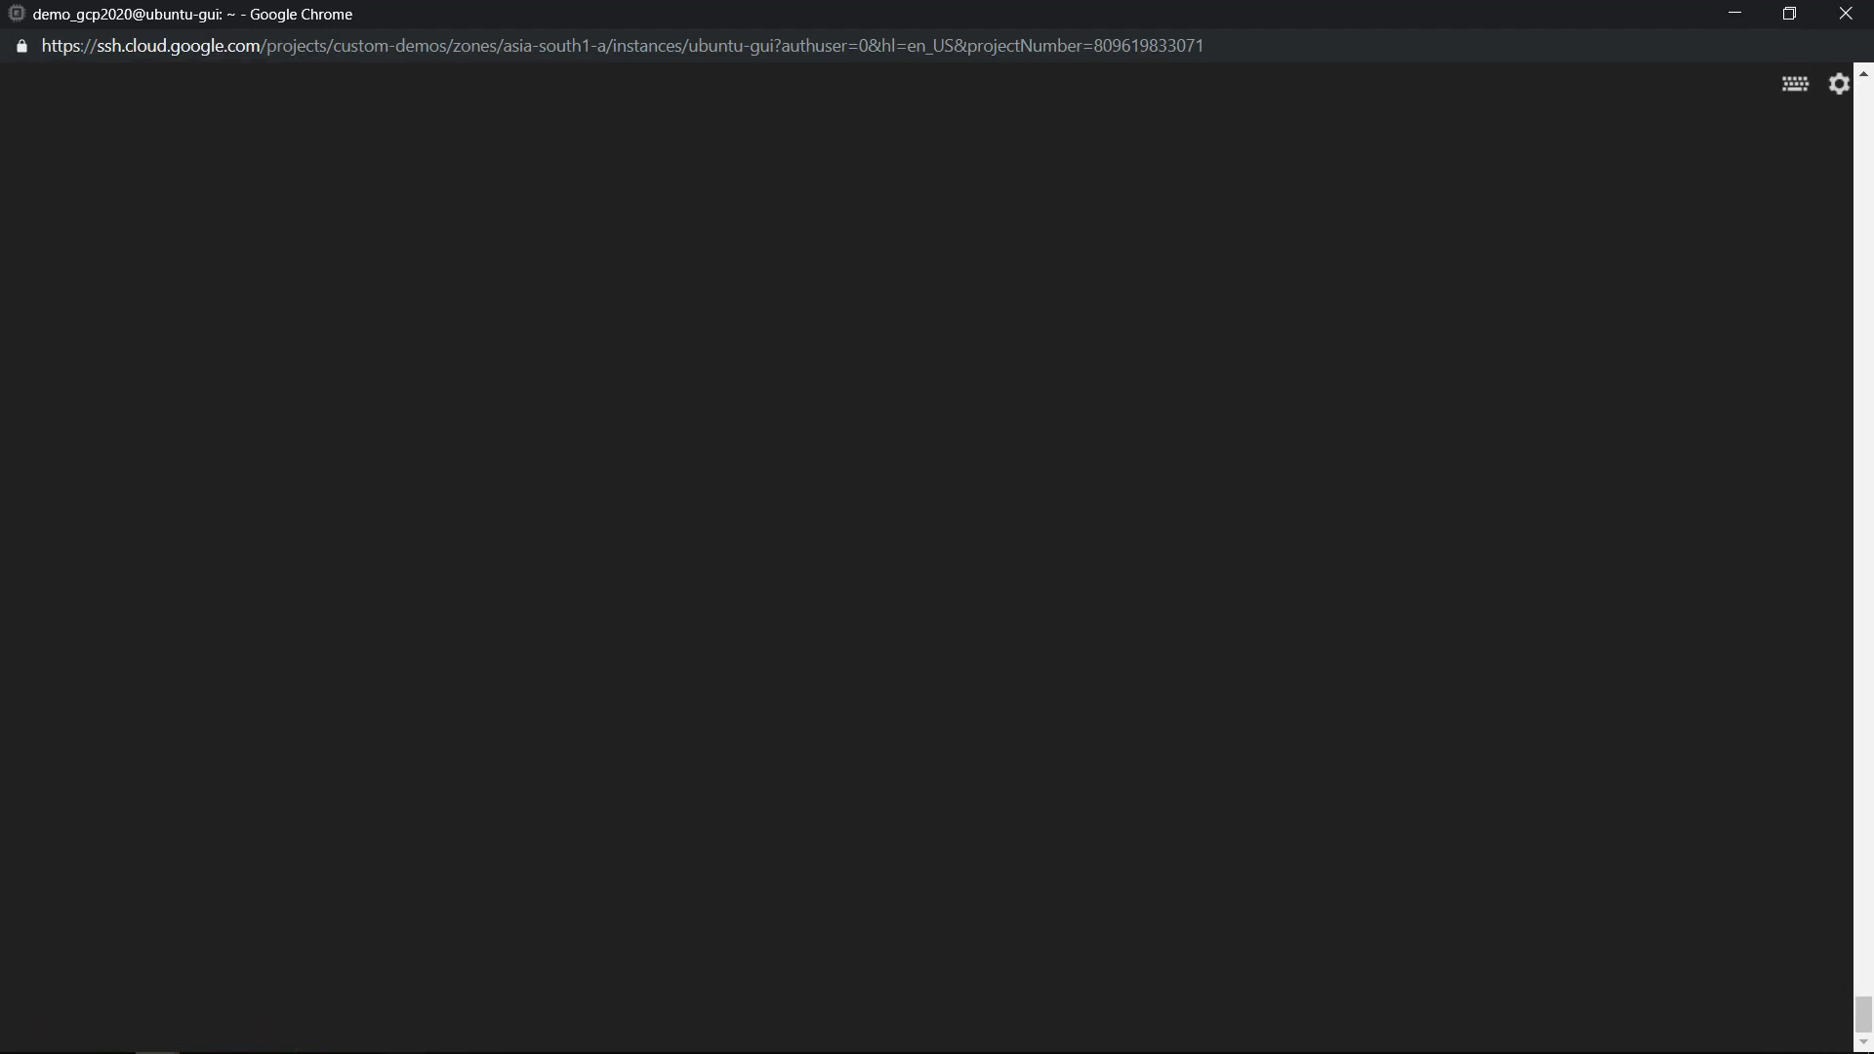
{"action": "mouse_move", "coordinate": [1443, 492]}
{"action": "type", "text": "sudo service xrdp restart"}
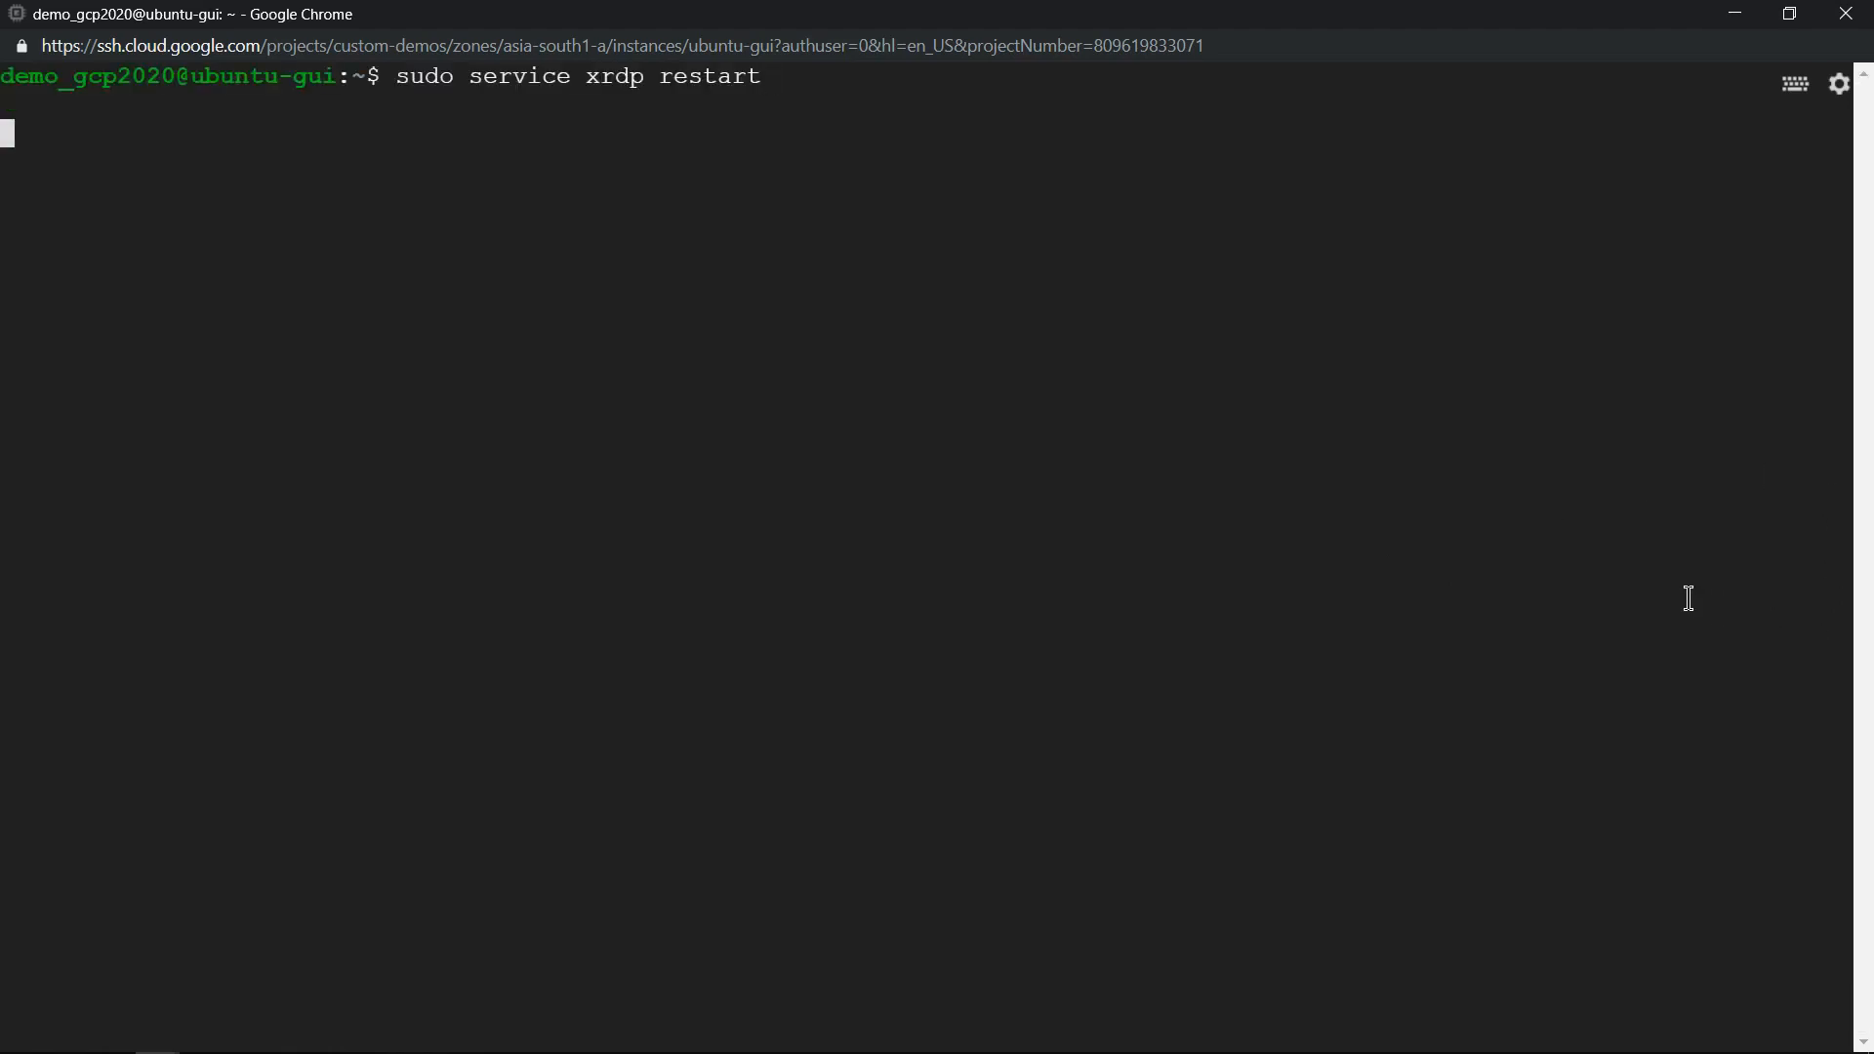
Step: Restart the xrdp service, then enter a root shell with sudo -s
{"action": "key", "text": "Return"}
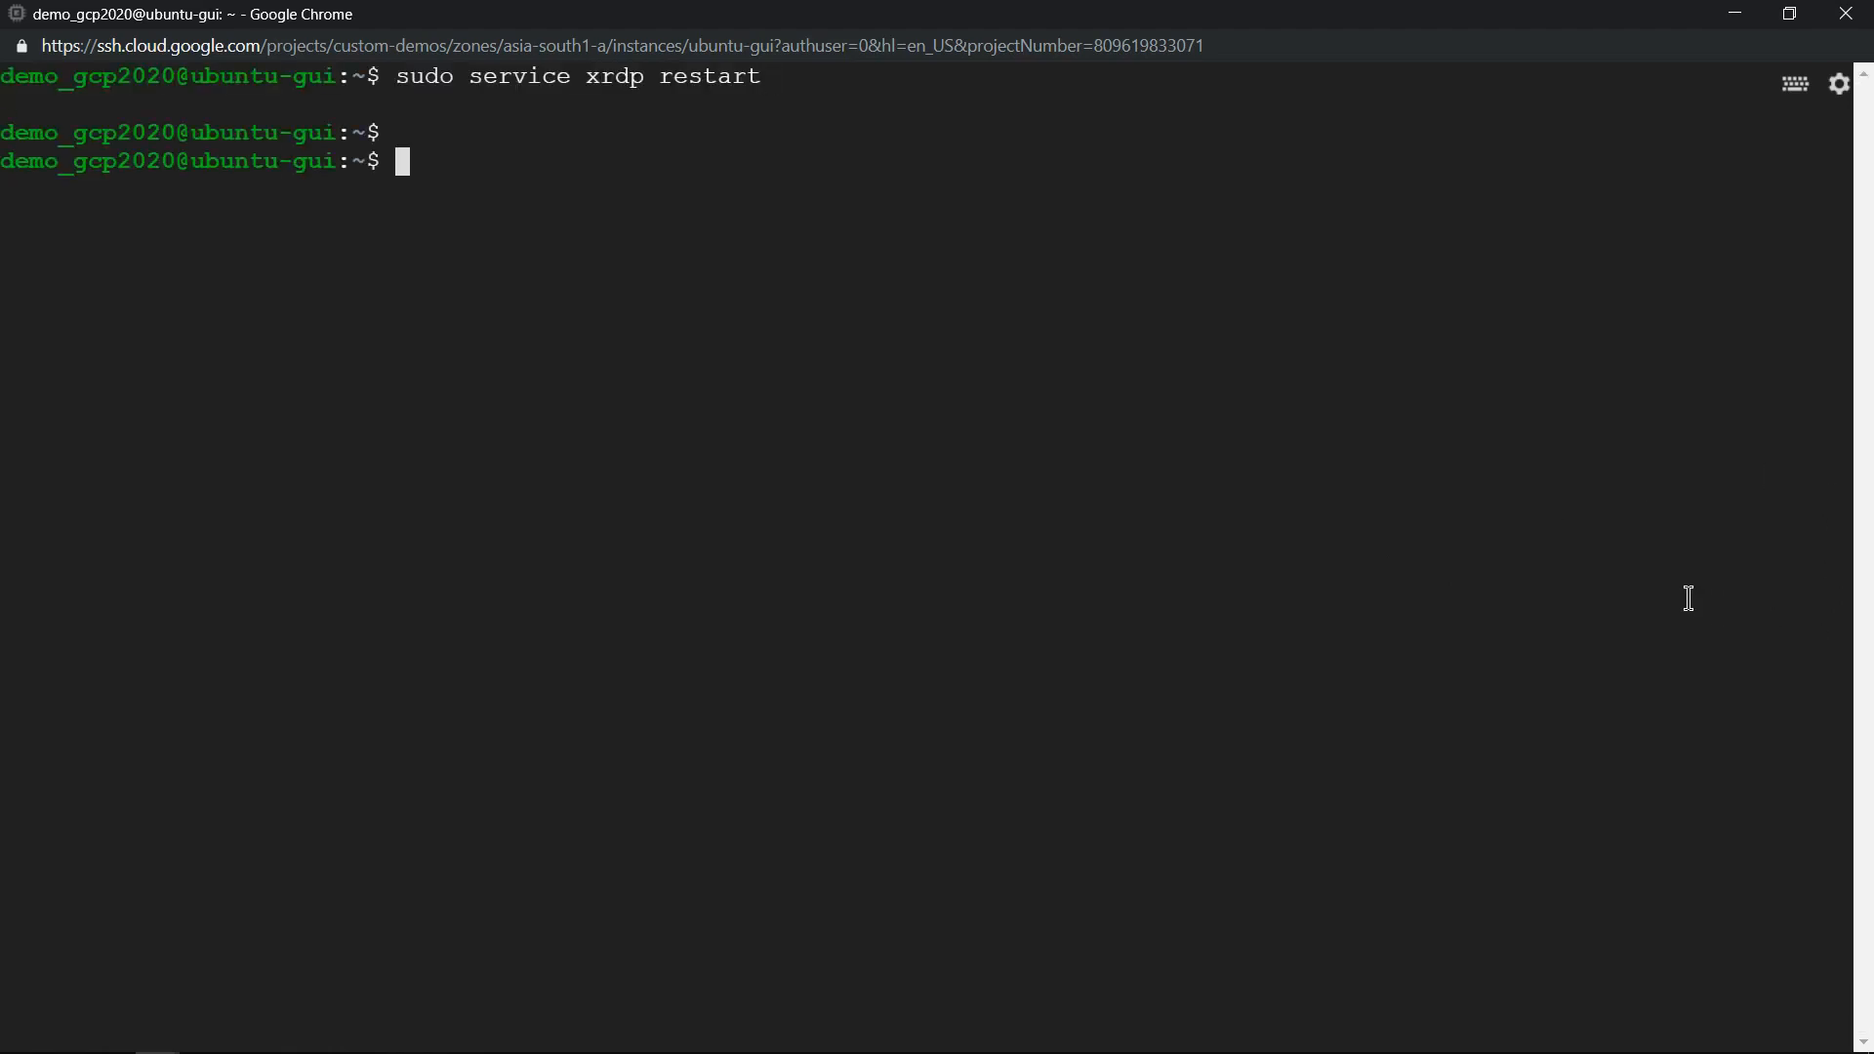
{"action": "type", "text": "sud"}
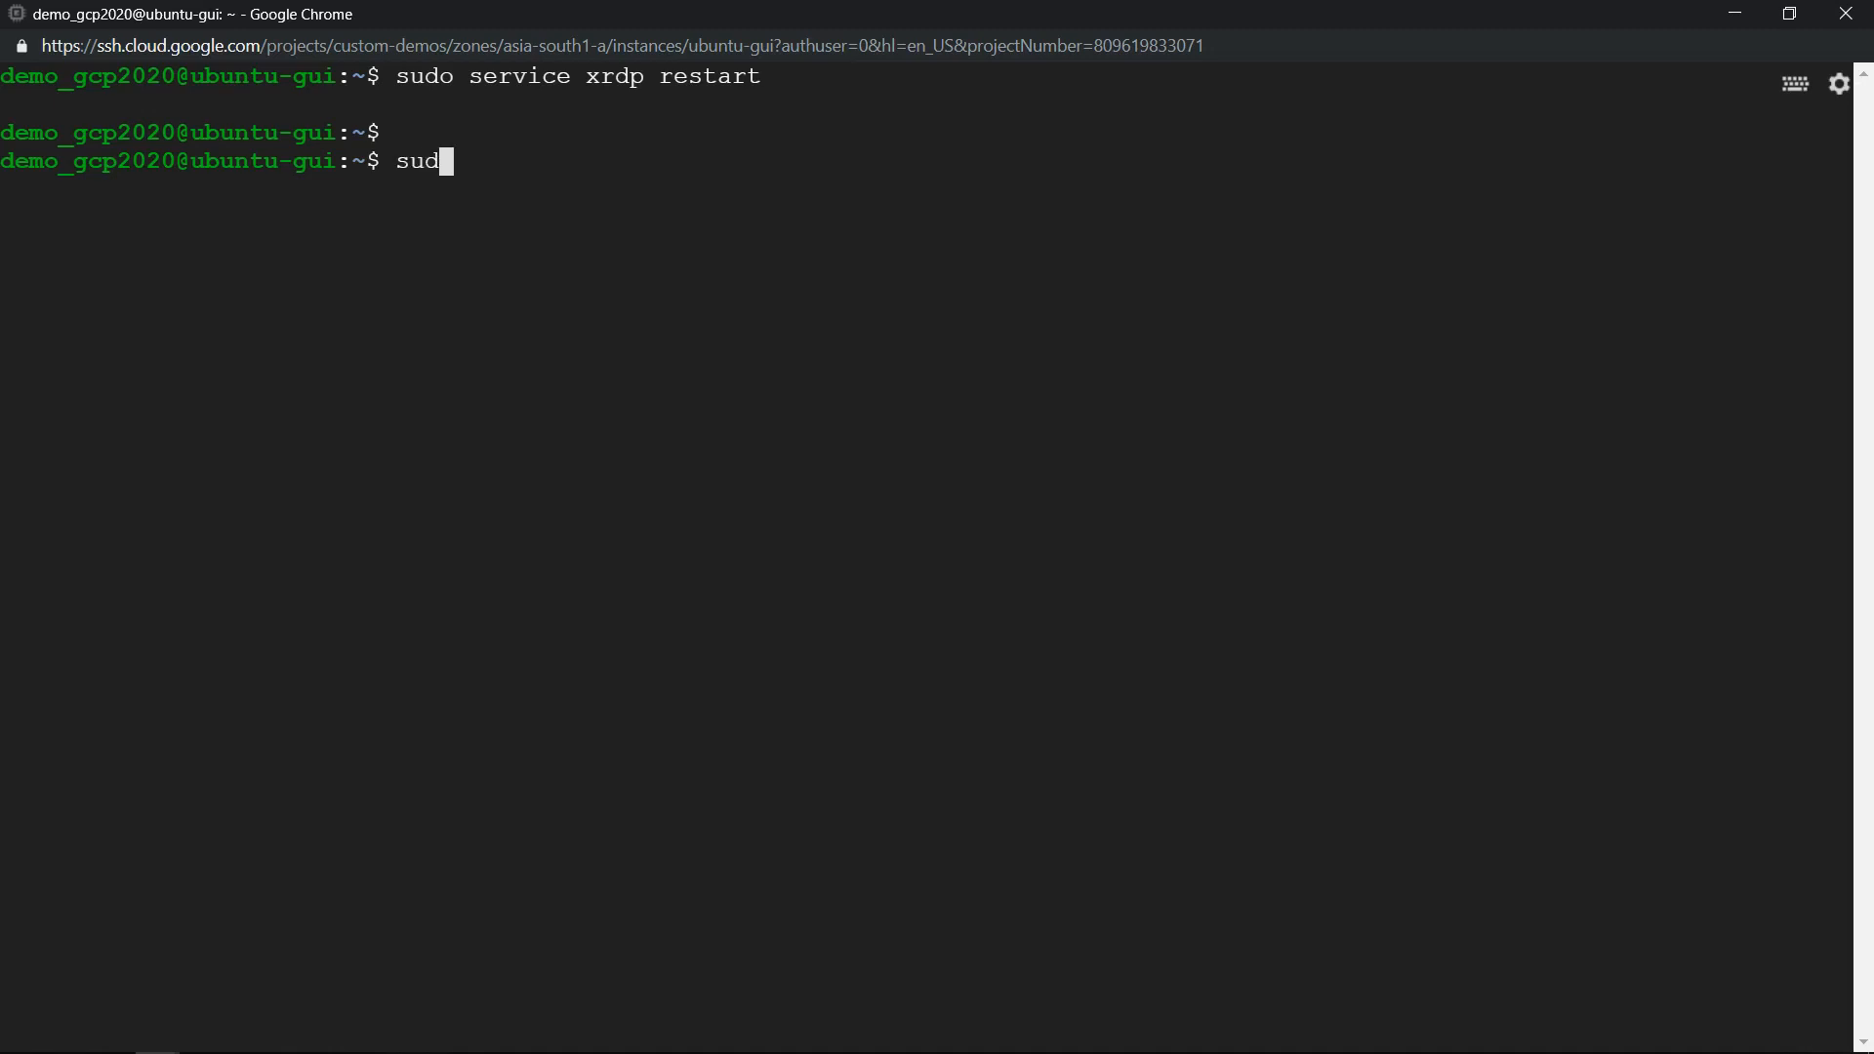
{"action": "key", "text": "Return"}
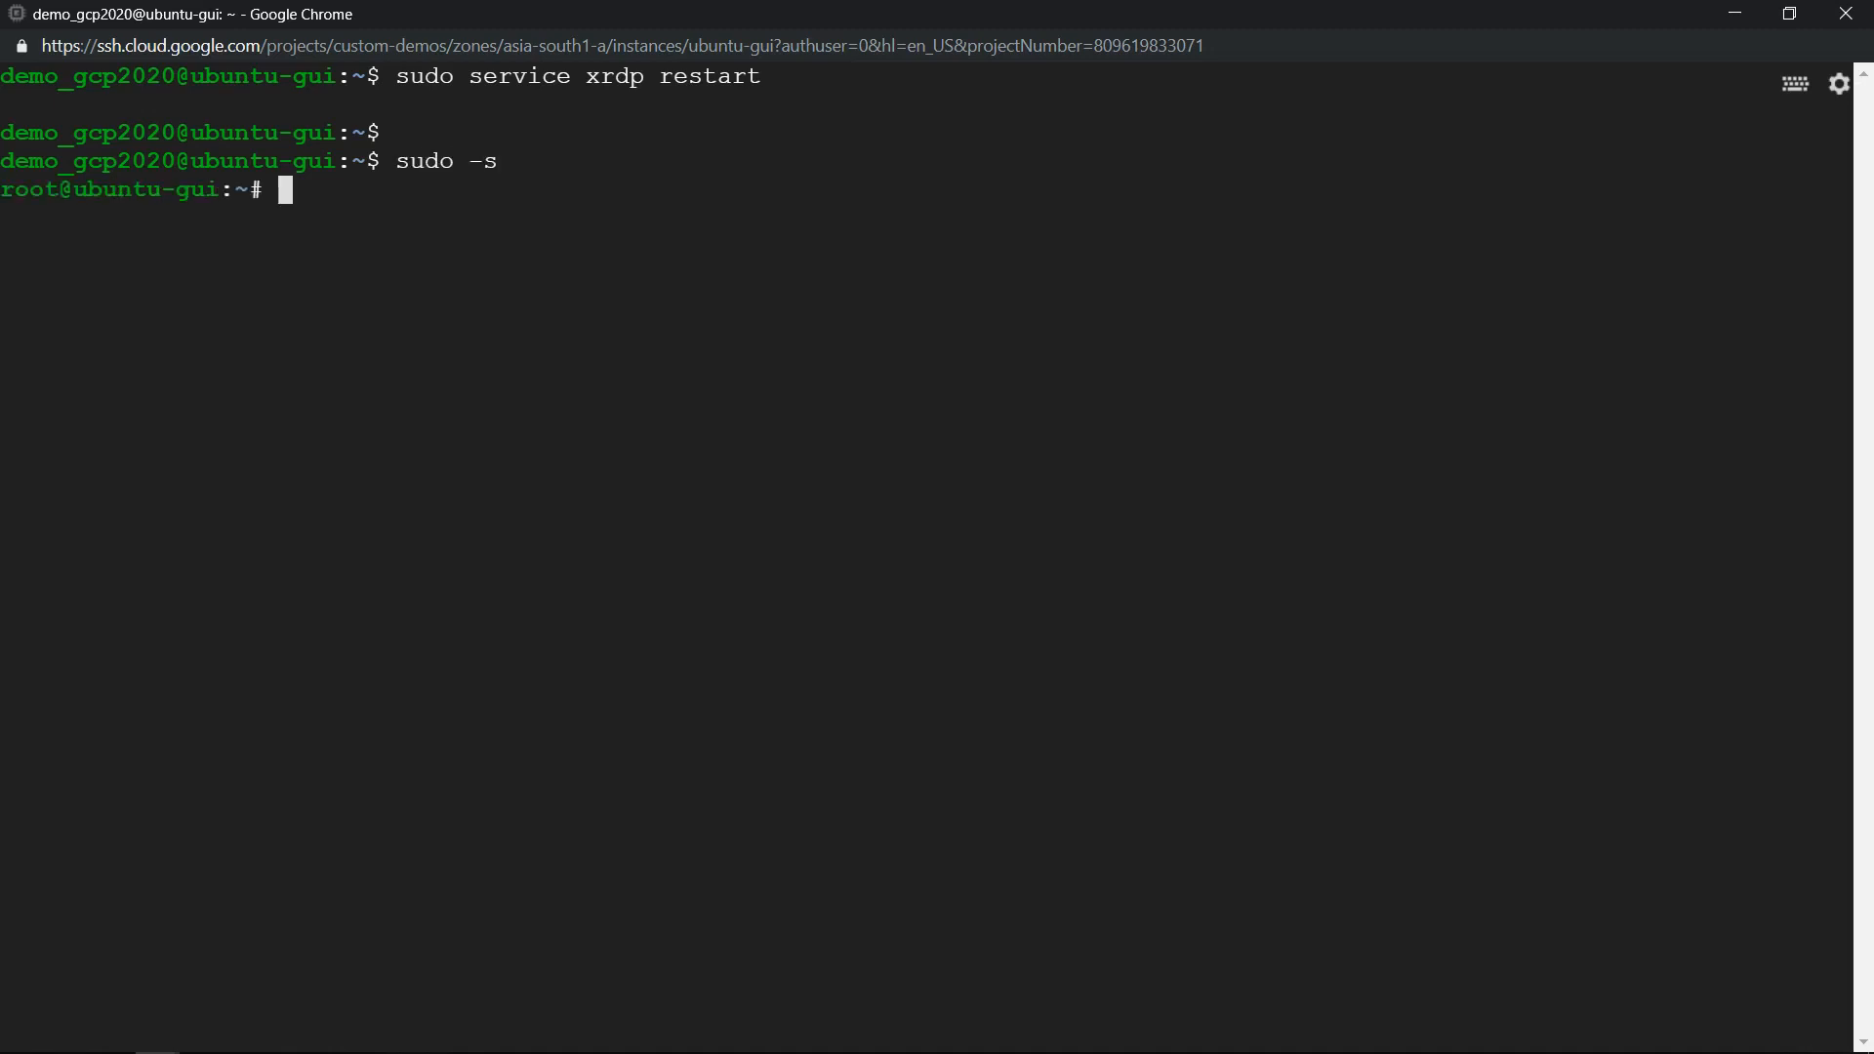
Step: Set a new root password with passwd and return to the cloud console
{"action": "type", "text": "p"}
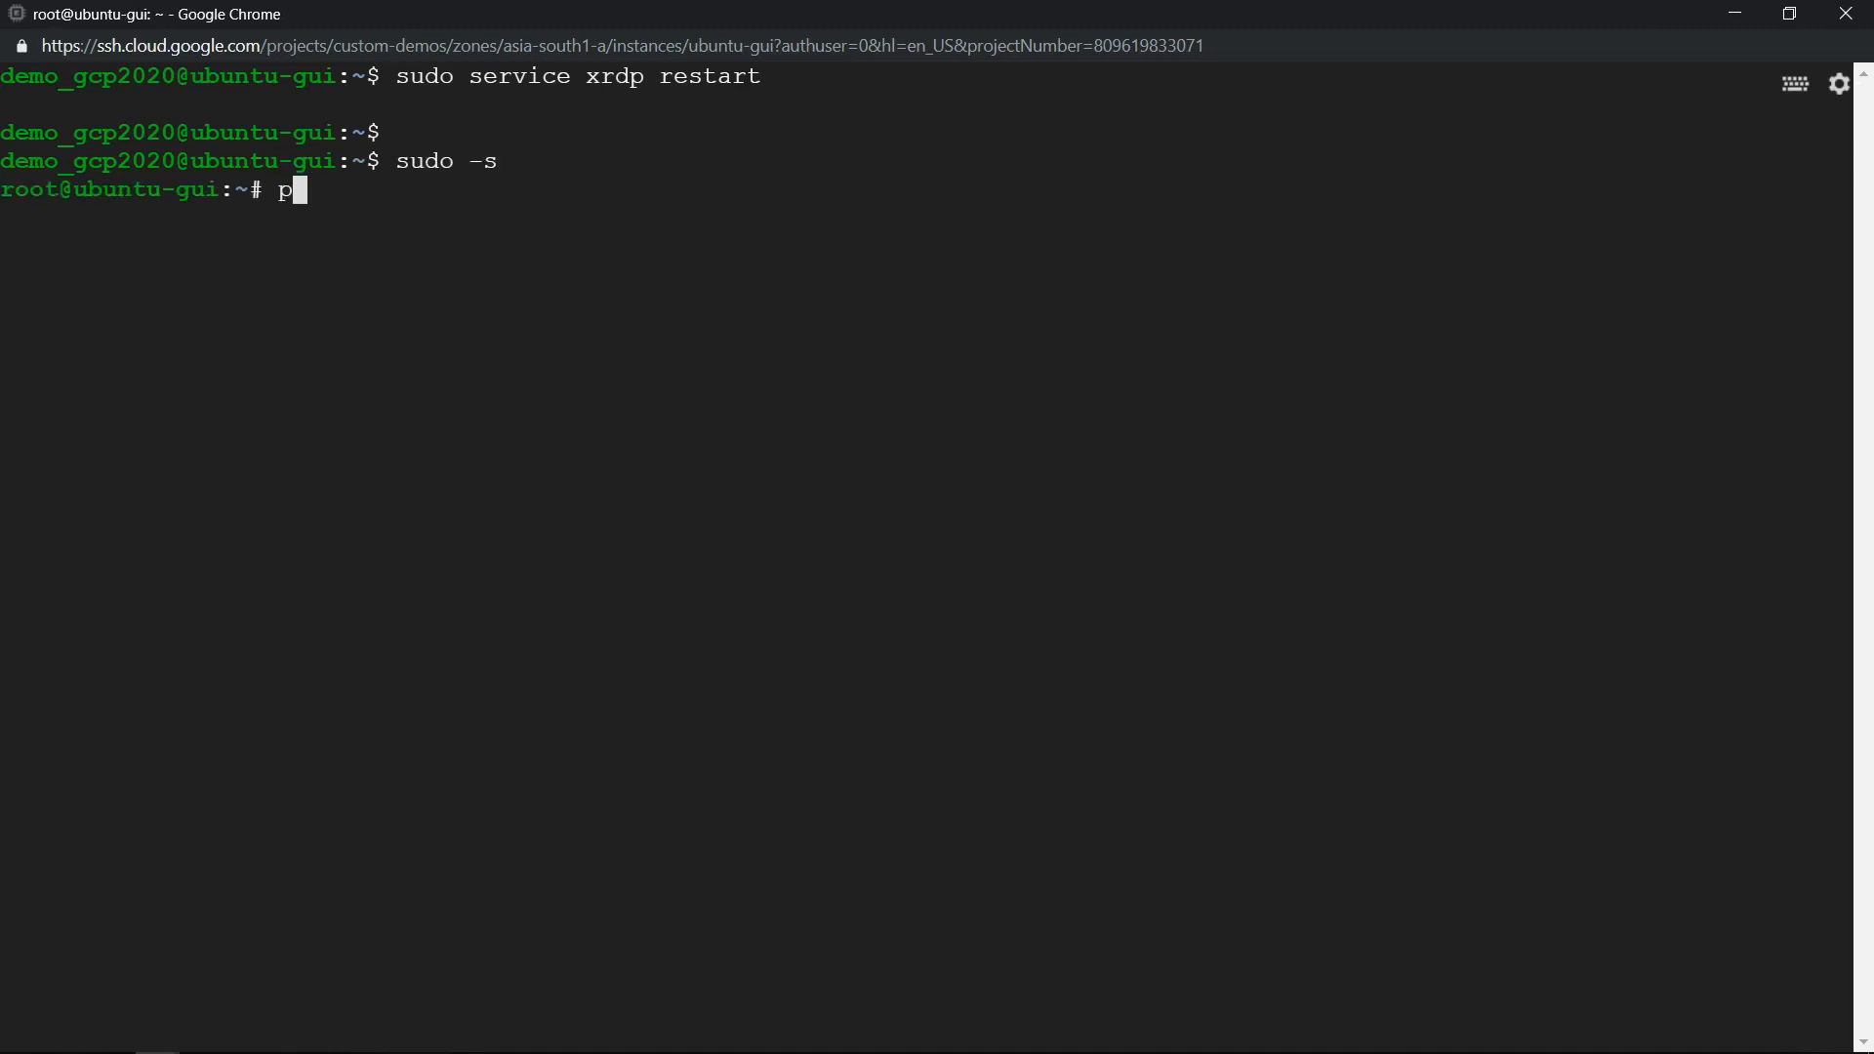
{"action": "type", "text": "asswd"}
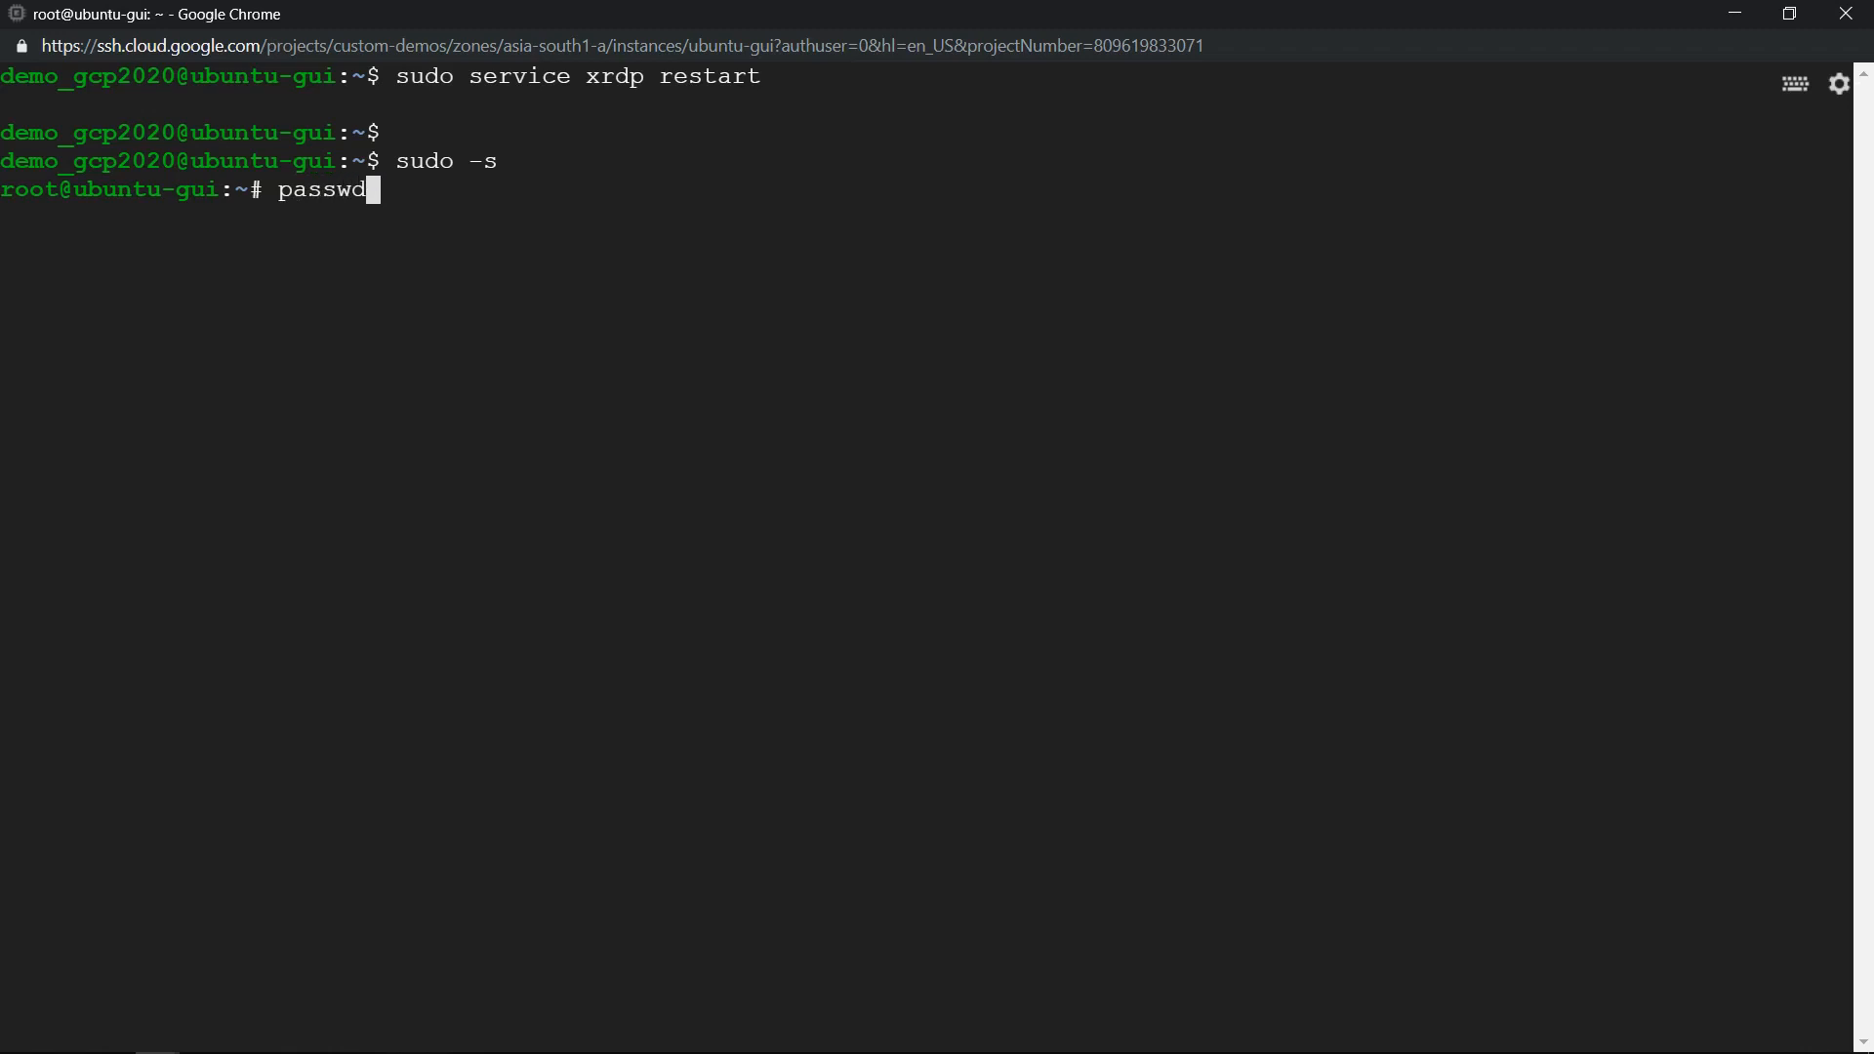
{"action": "key", "text": "Return"}
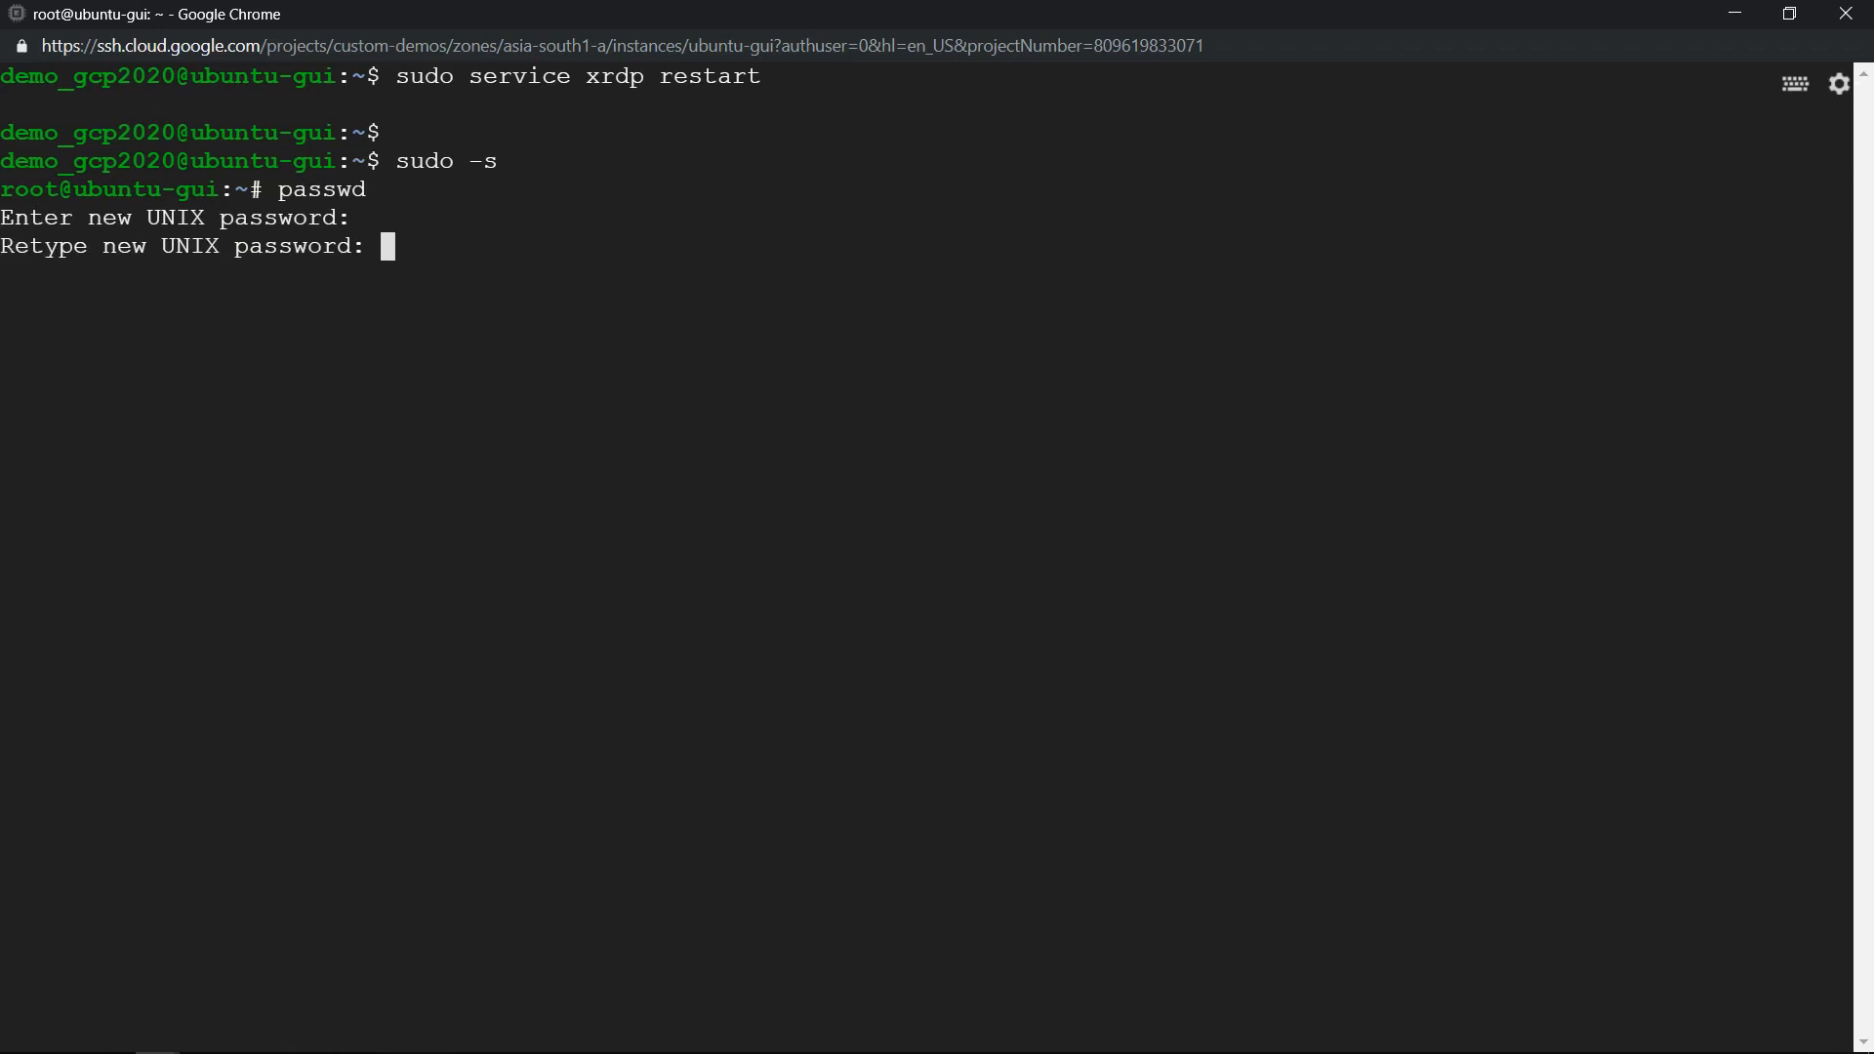
{"action": "left_click", "coordinate": [150, 20]}
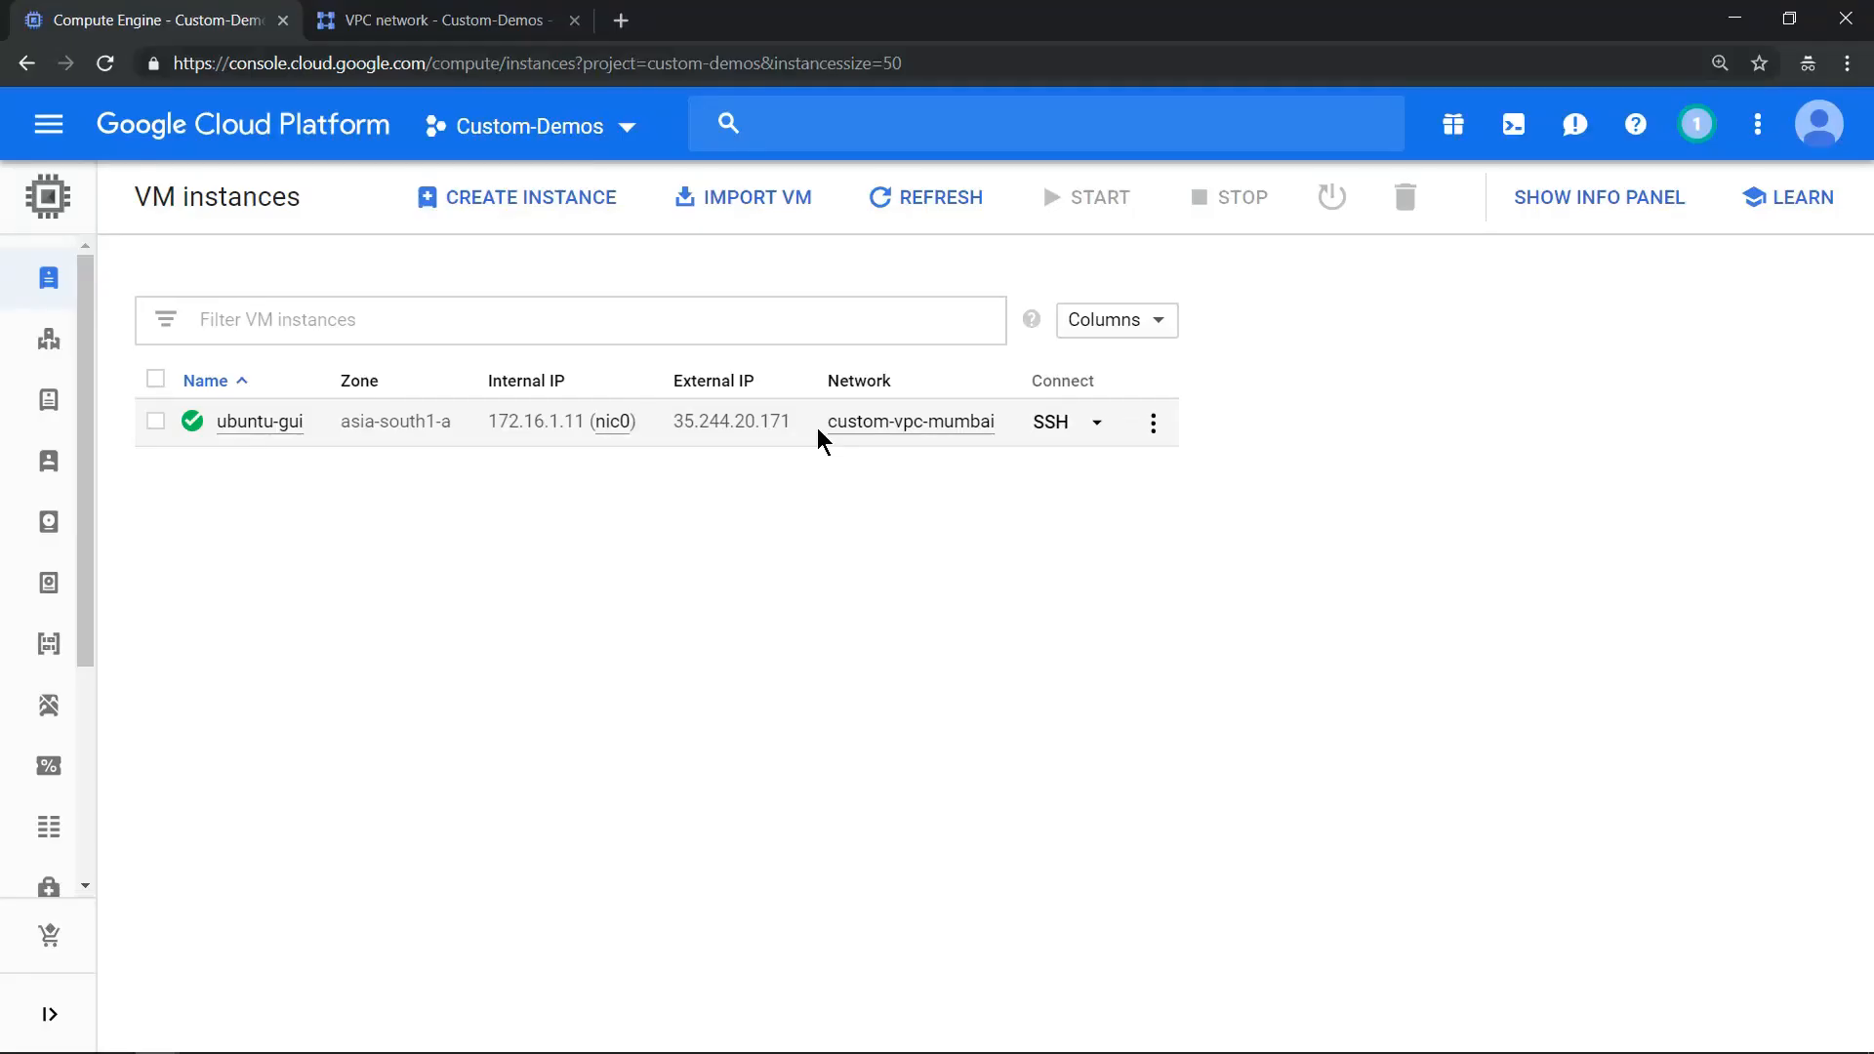
{"action": "mouse_move", "coordinate": [1050, 421]}
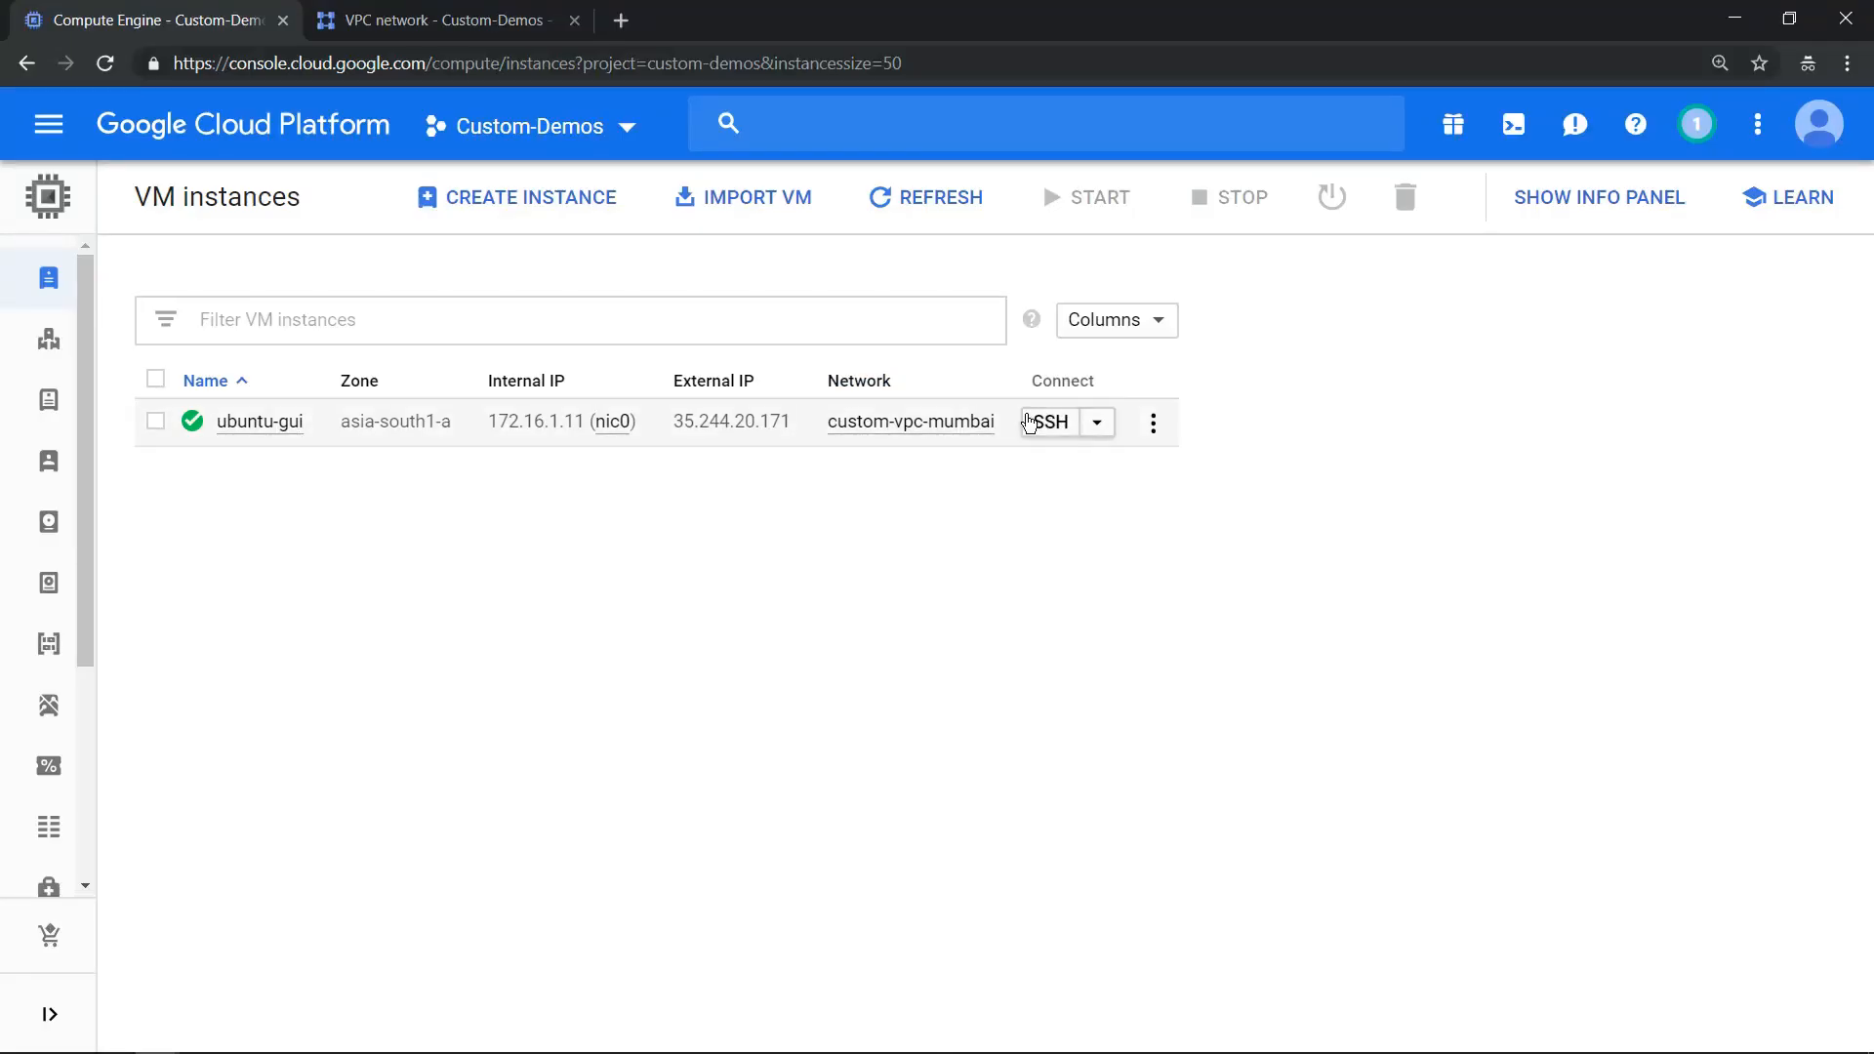
{"action": "mouse_move", "coordinate": [910, 422]}
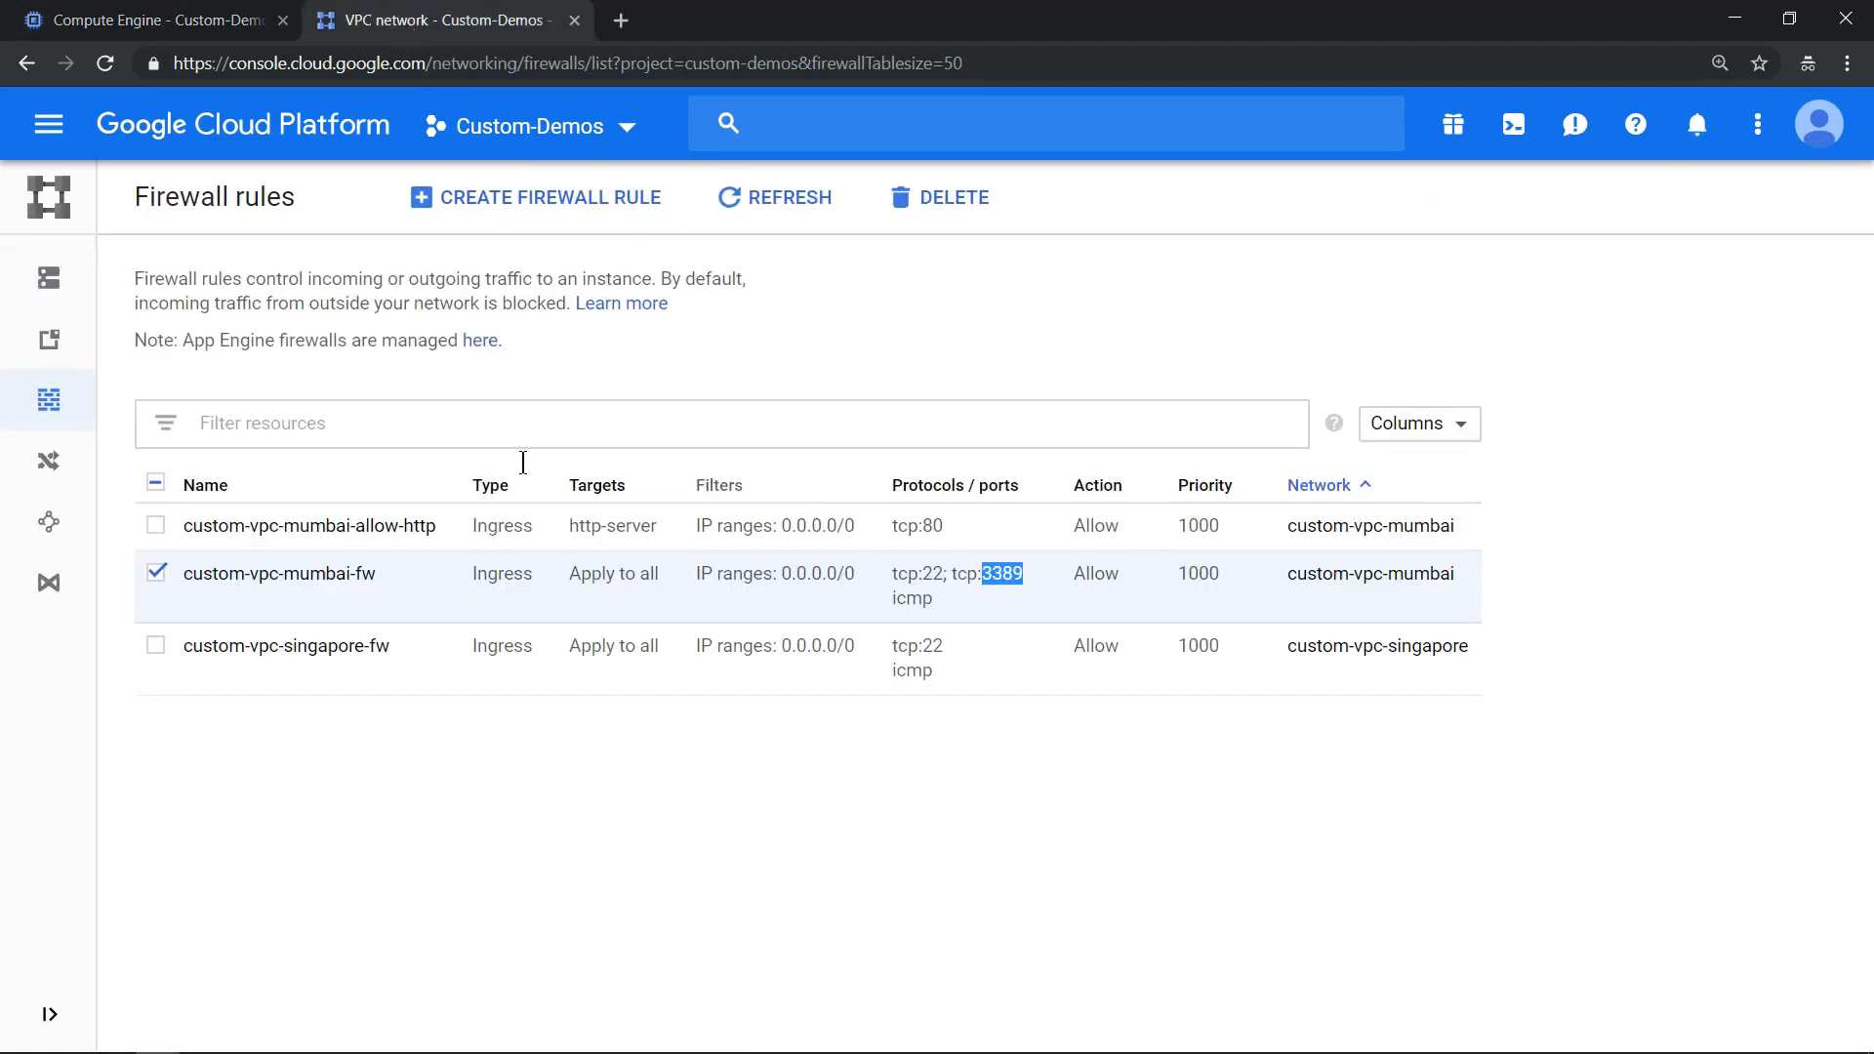
{"action": "mouse_move", "coordinate": [1090, 607]}
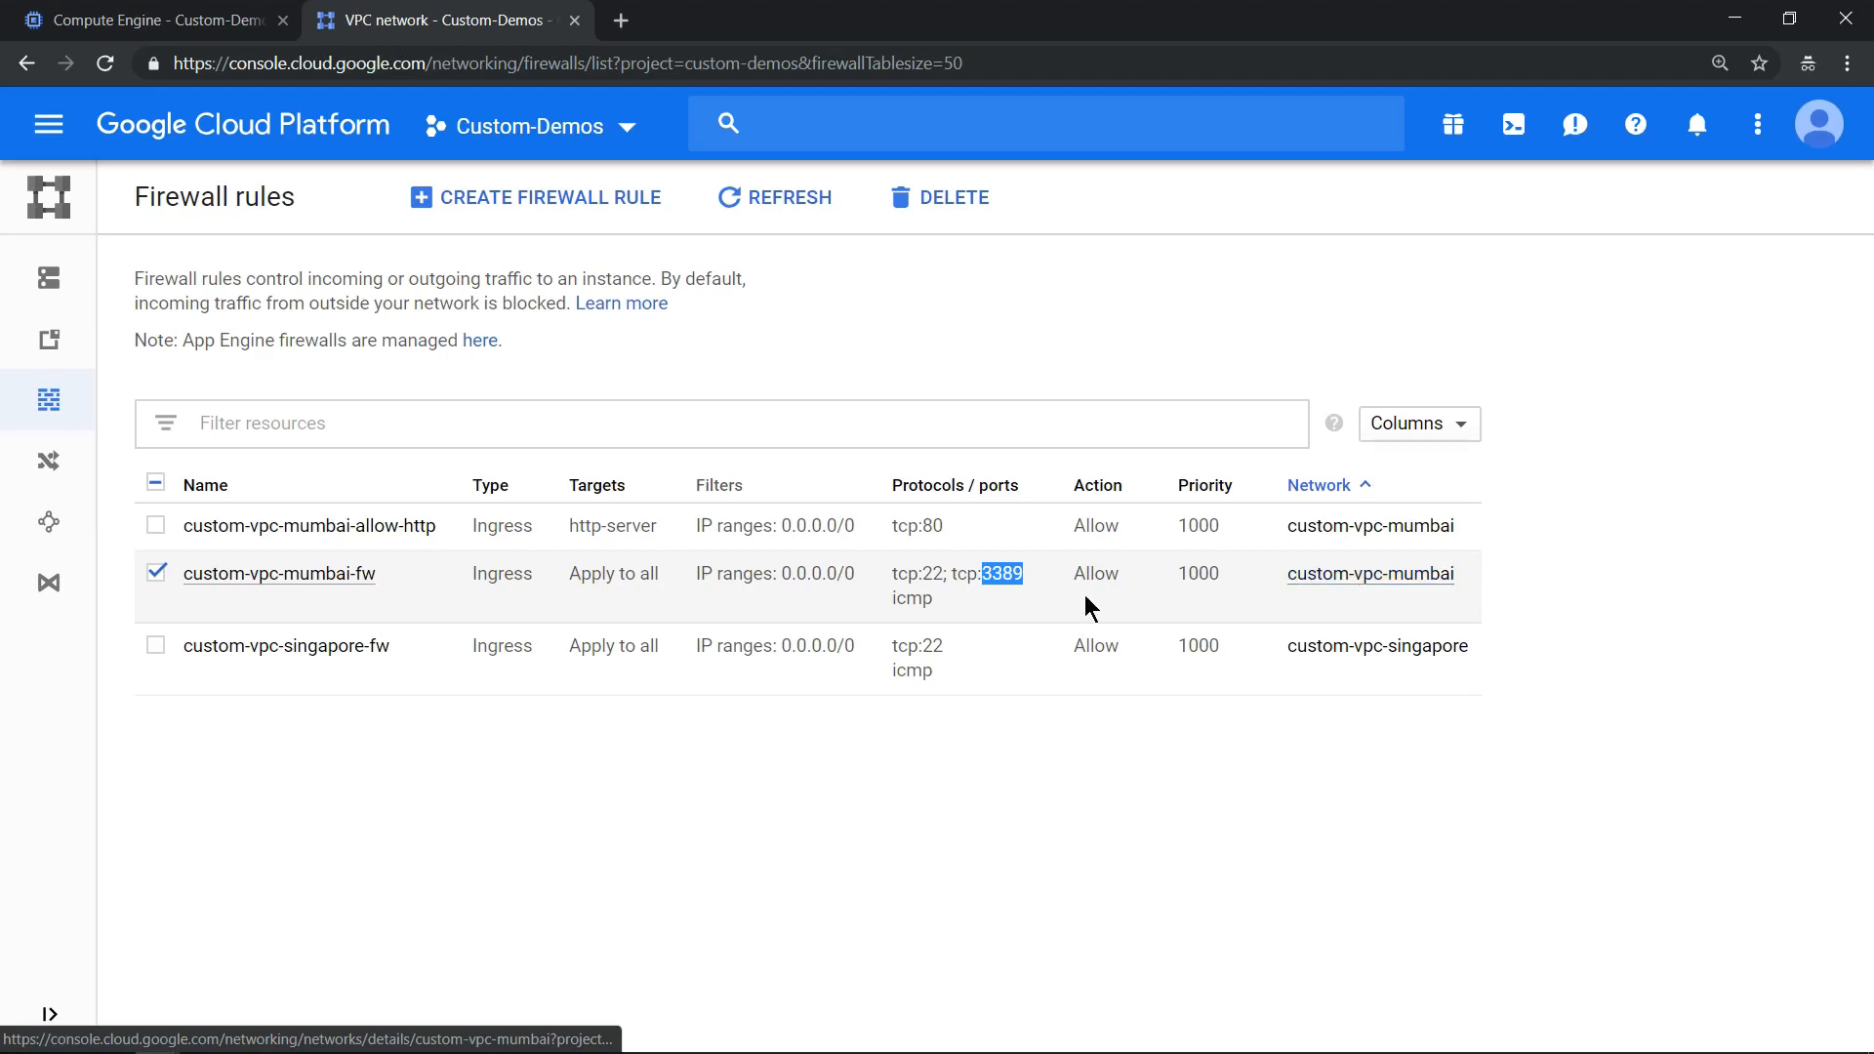
{"action": "mouse_move", "coordinate": [1015, 603]}
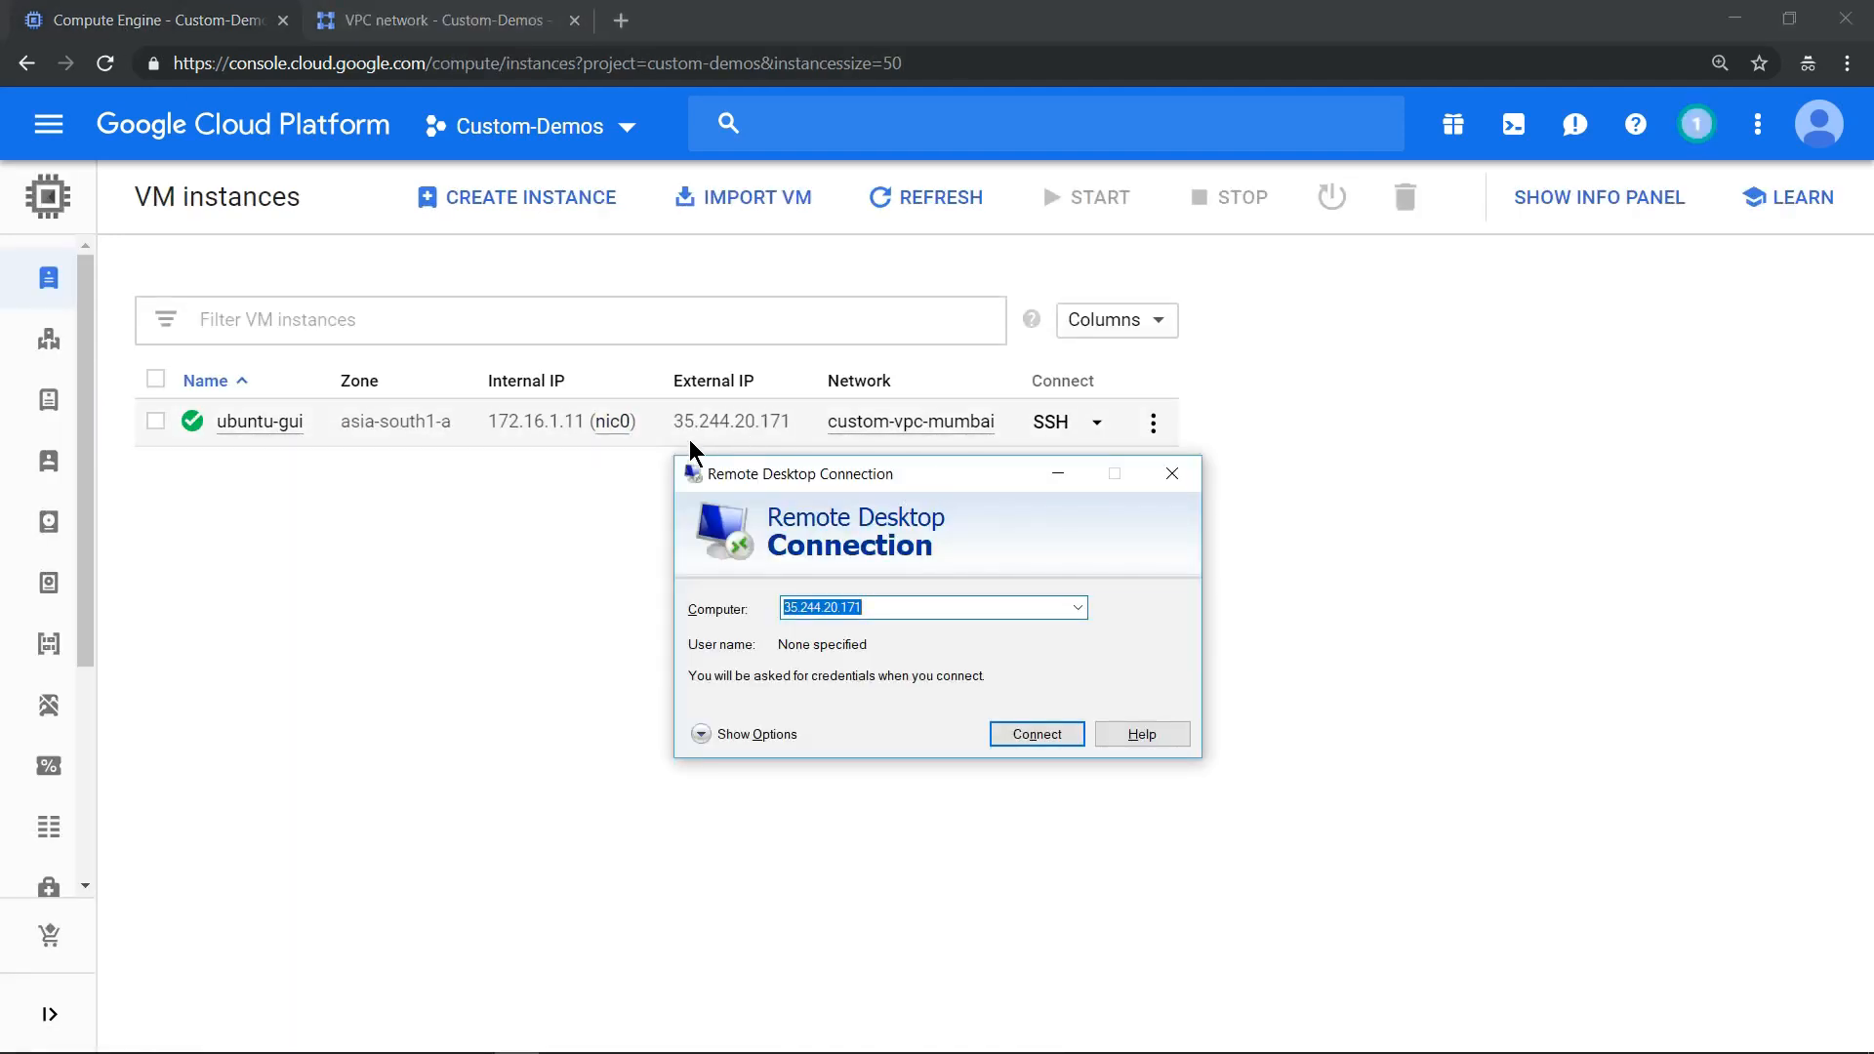
{"action": "mouse_move", "coordinate": [771, 494]}
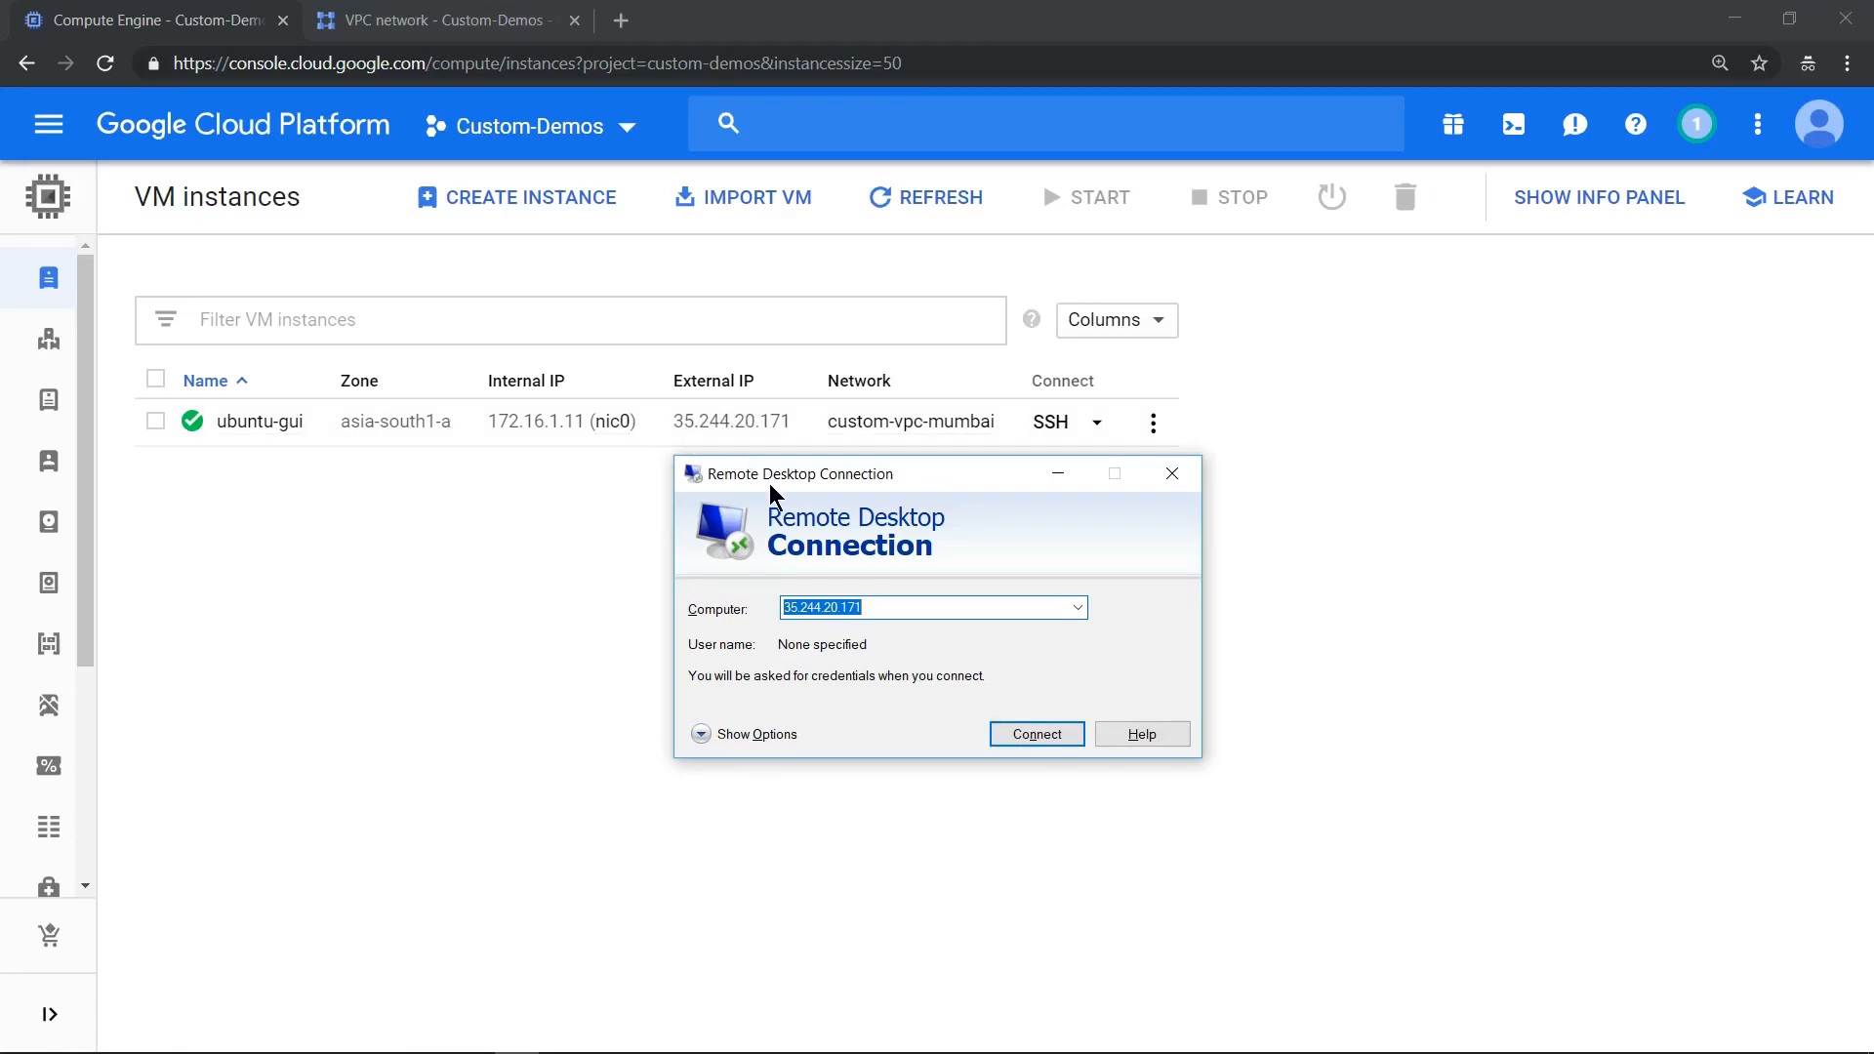
{"action": "mouse_move", "coordinate": [1035, 734]}
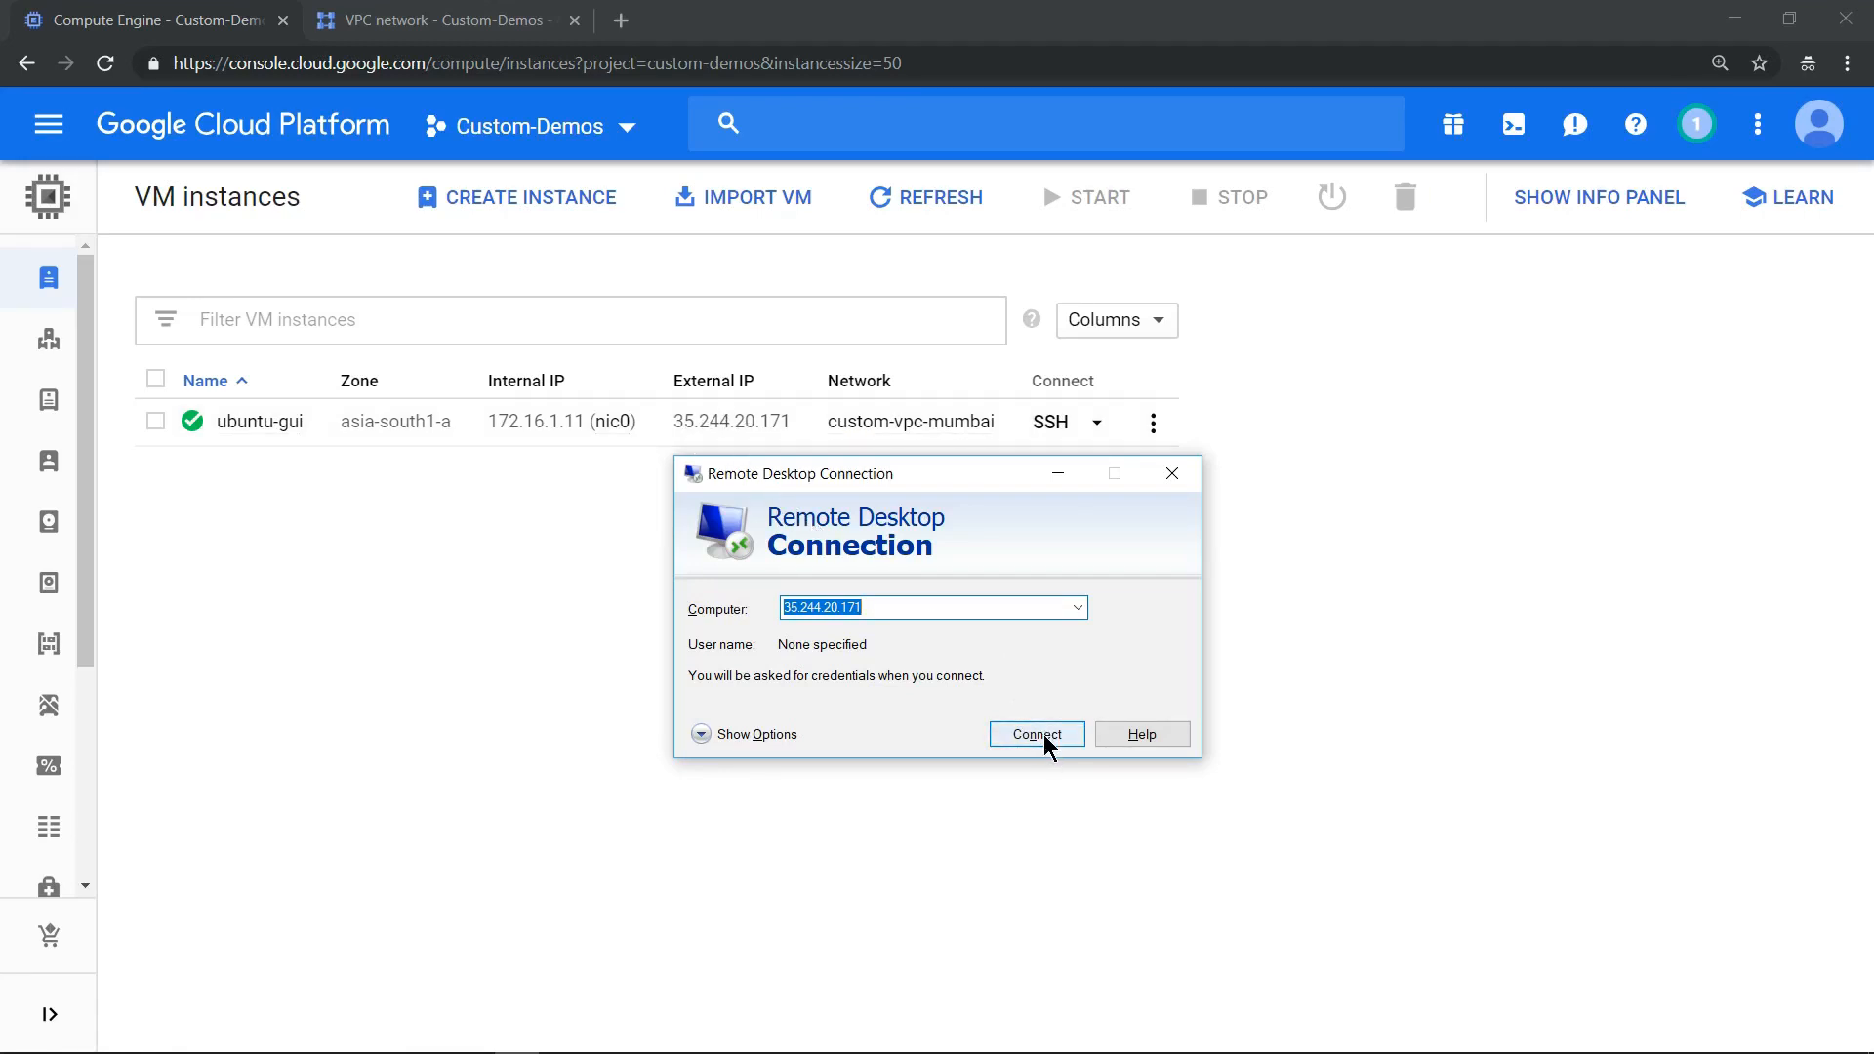
Step: Connect Remote Desktop to 35.244.20.171, reaching the xrdp login screen
{"action": "left_click", "coordinate": [1035, 734]}
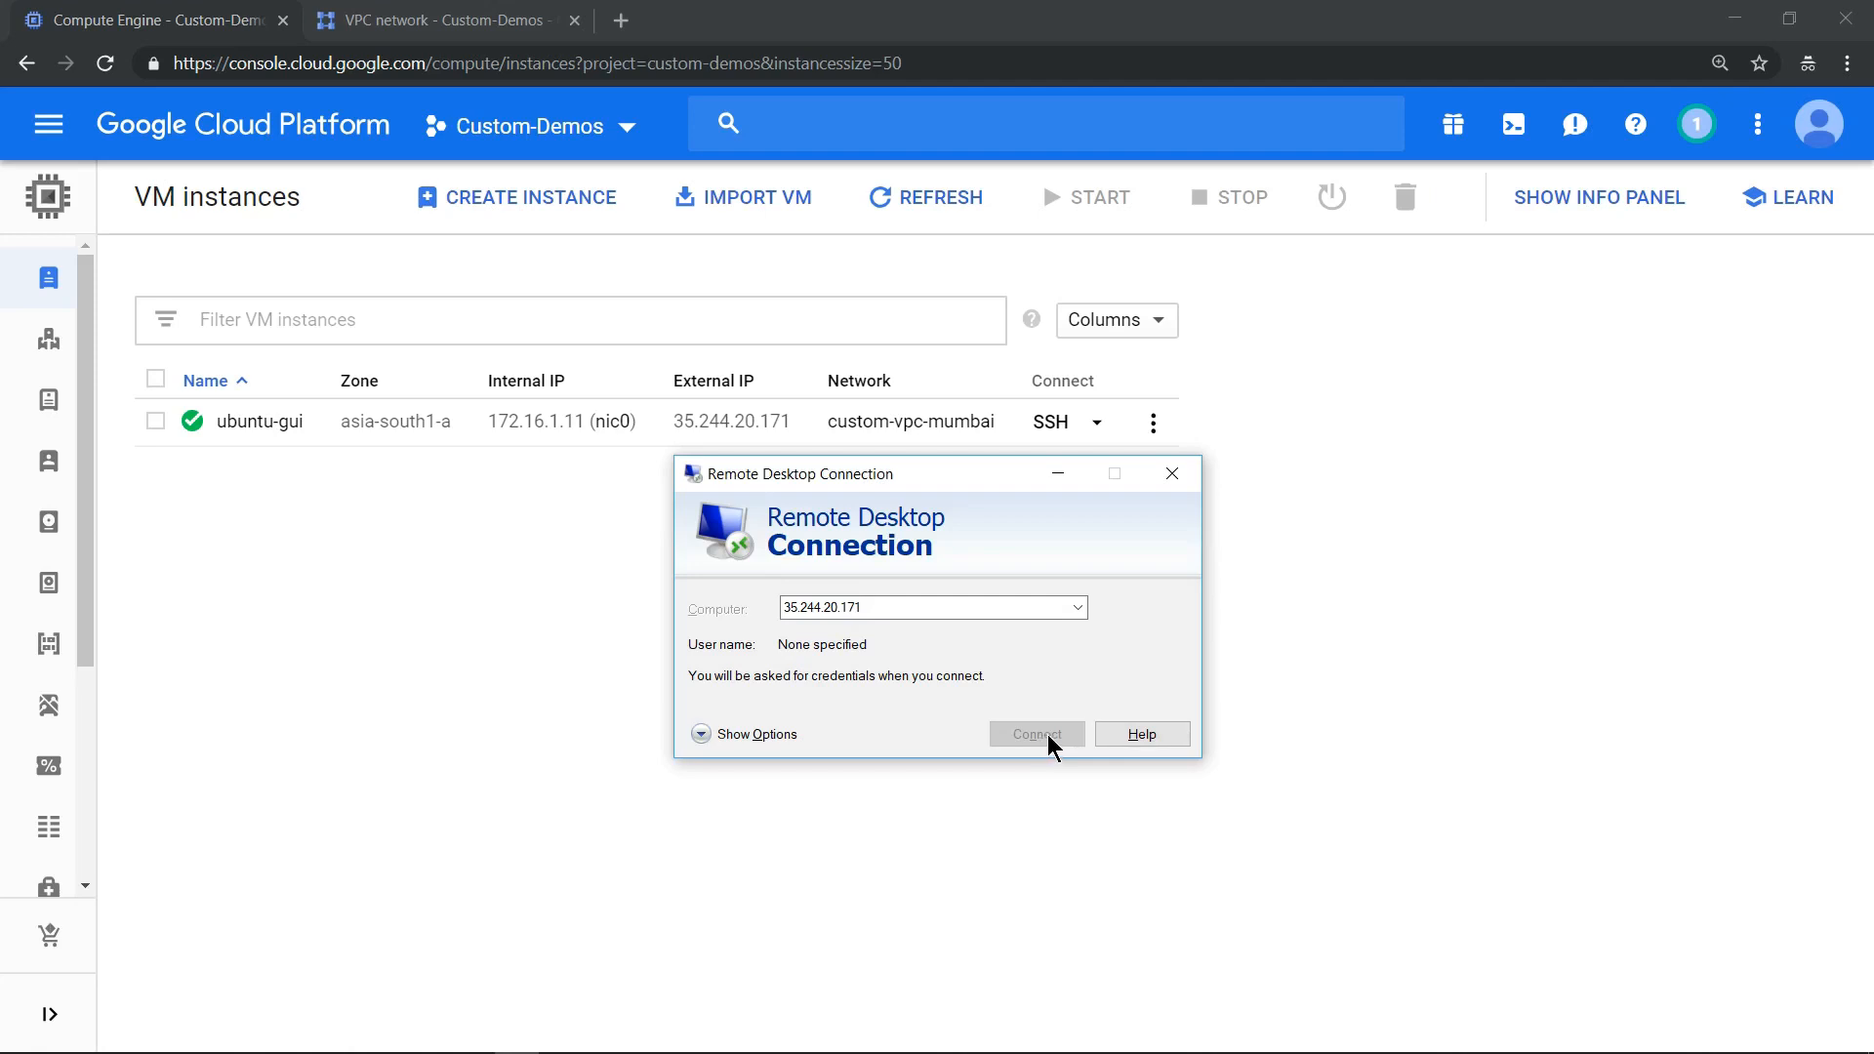
{"action": "left_click", "coordinate": [1035, 734]}
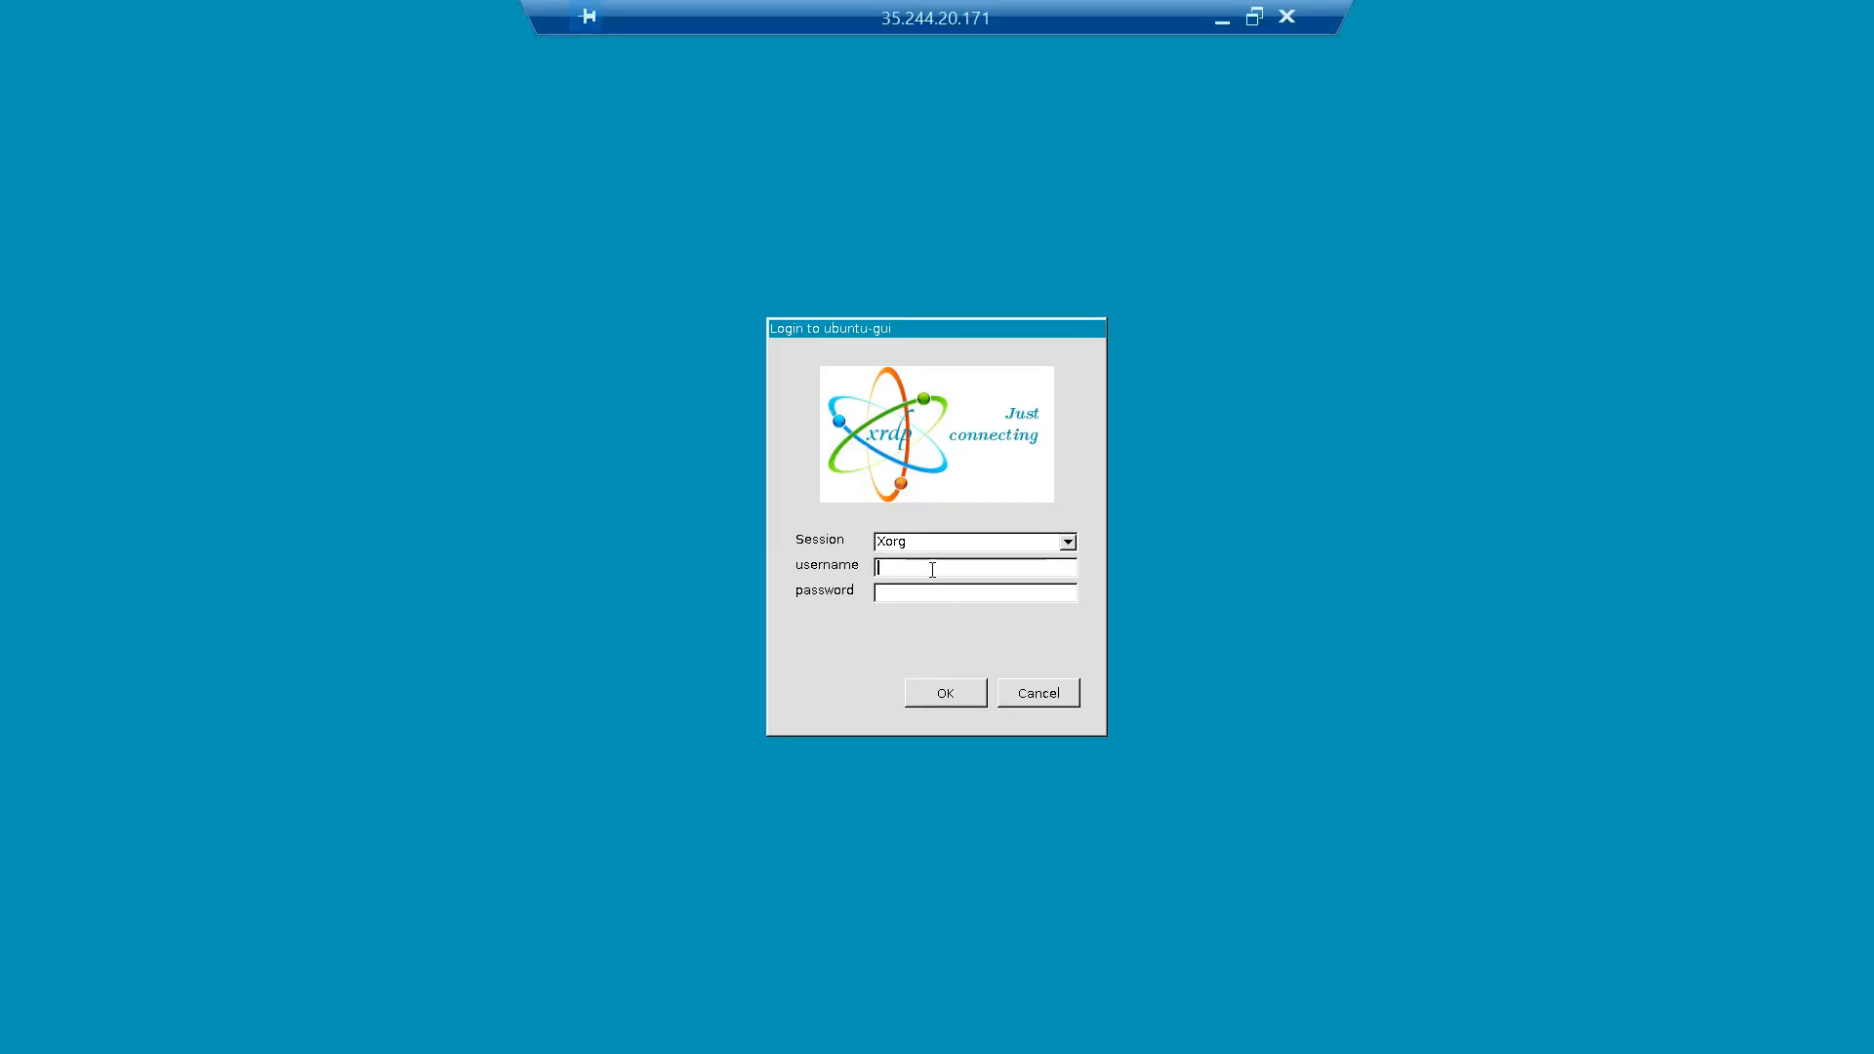
Step: Log in as root via xrdp and accept the default XFCE panel config
{"action": "type", "text": "root"}
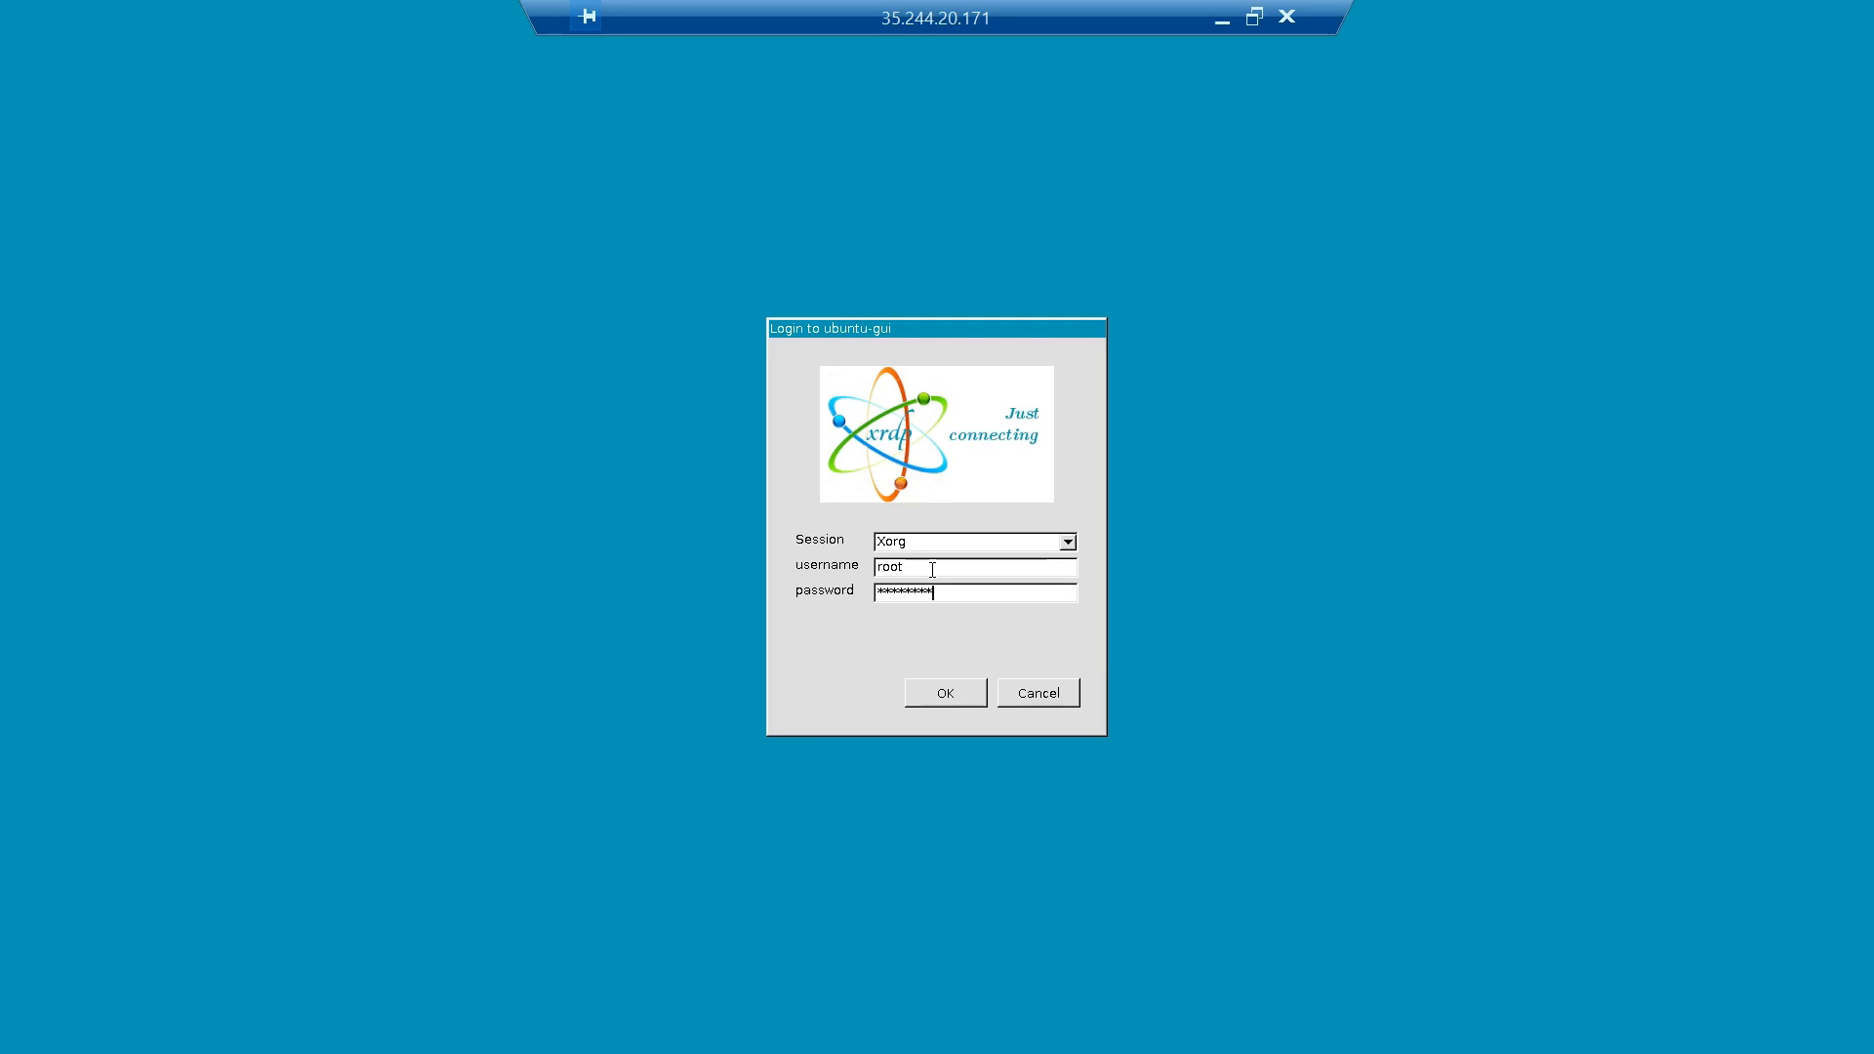
{"action": "left_click", "coordinate": [943, 691]}
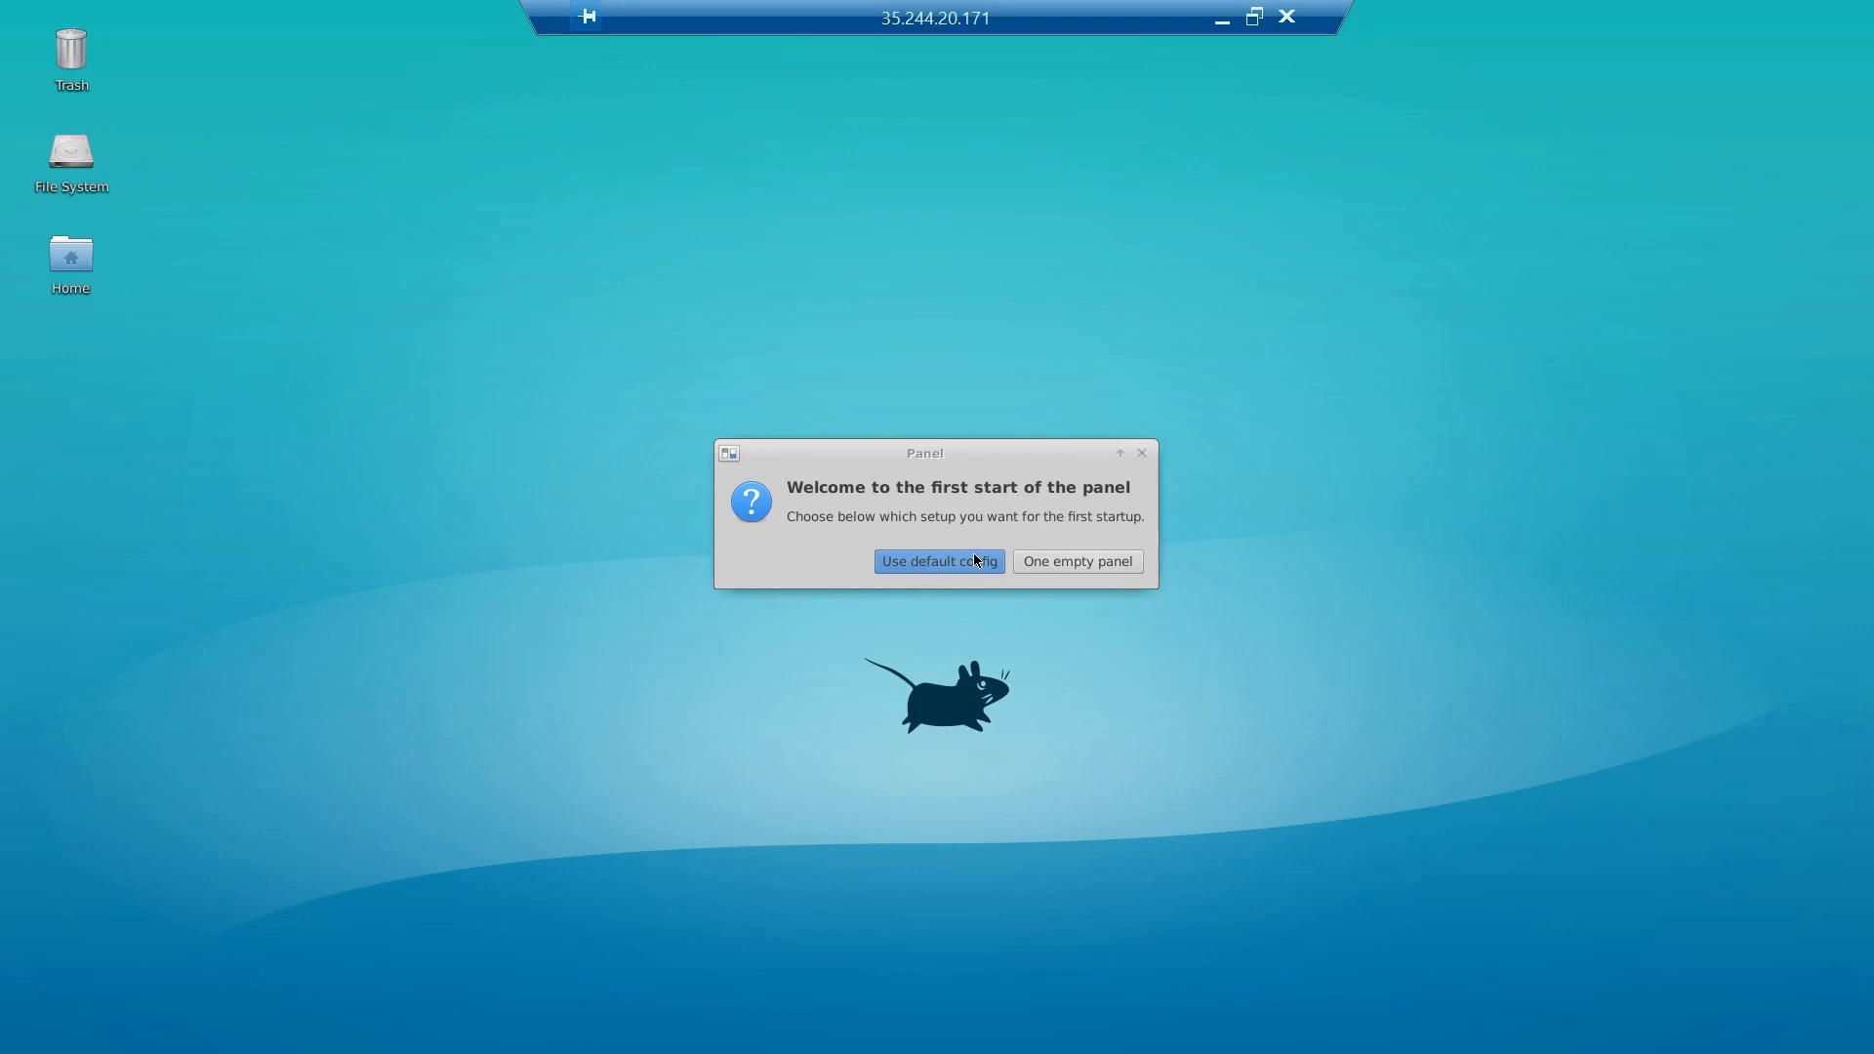
{"action": "left_click", "coordinate": [939, 563]}
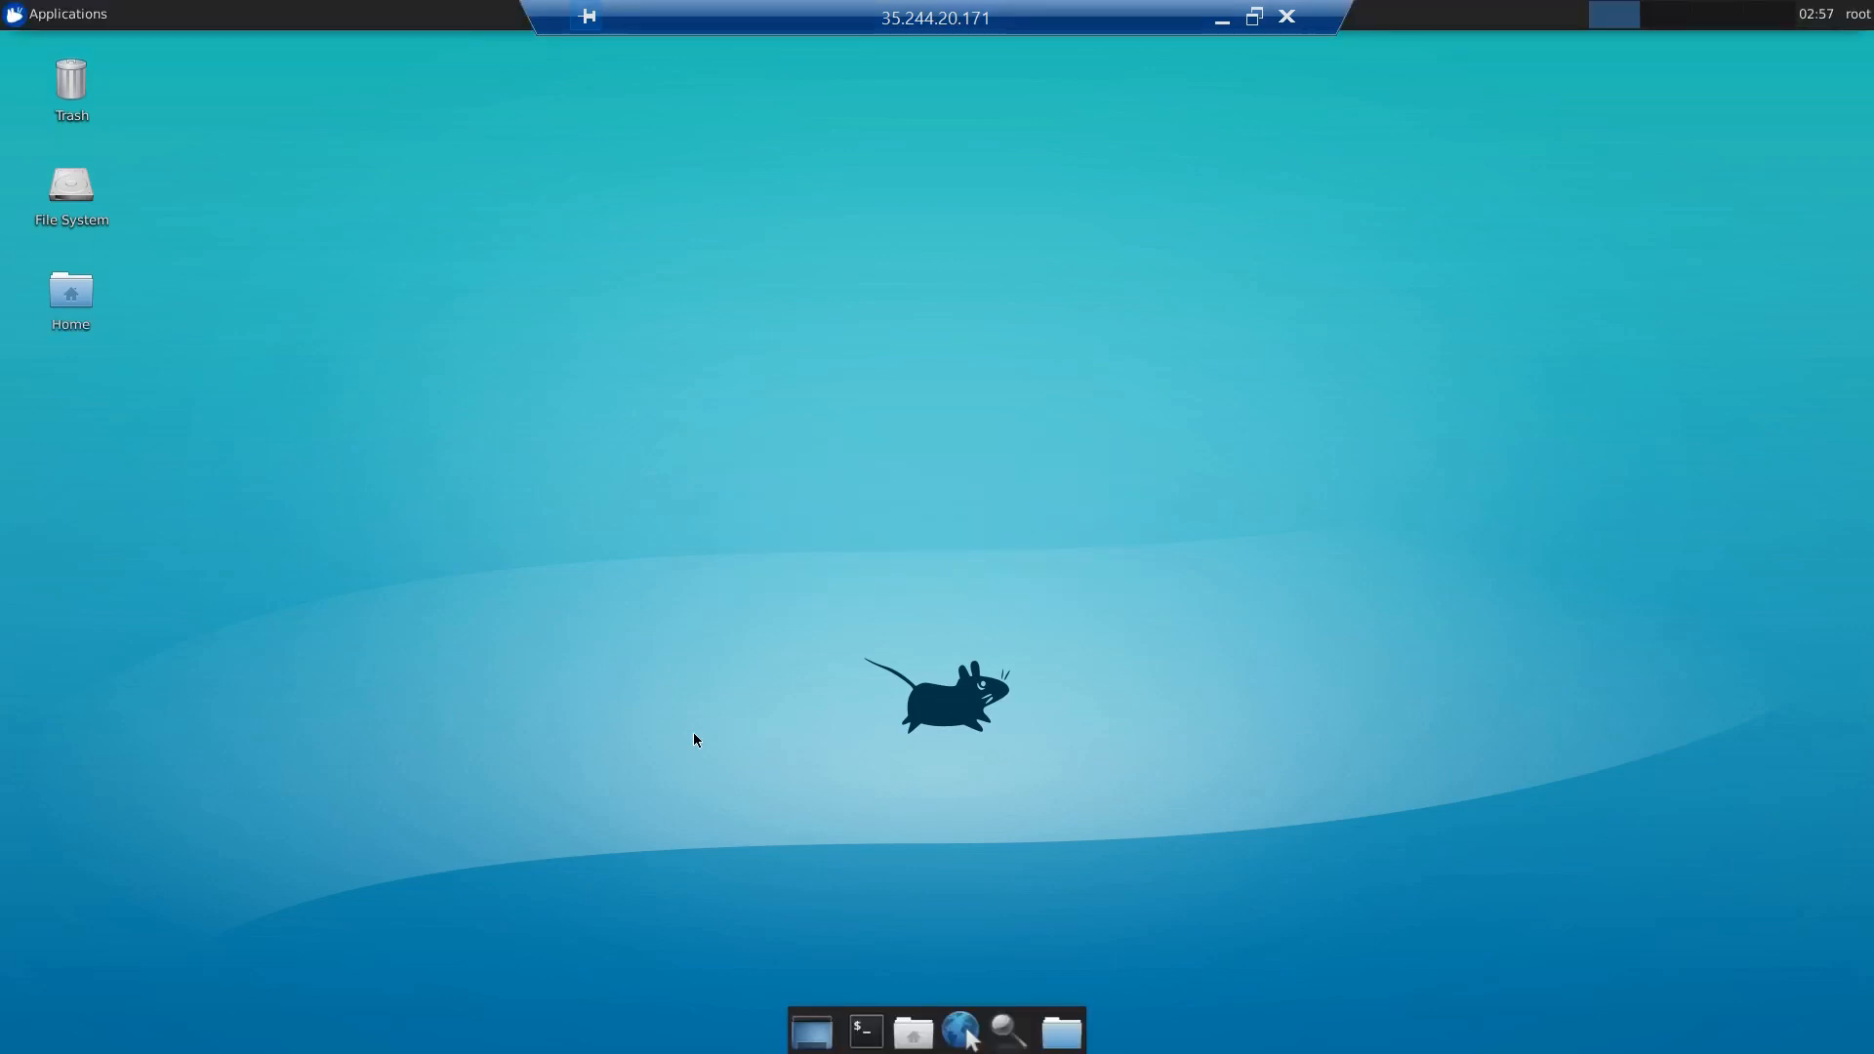
{"action": "mouse_move", "coordinate": [395, 270]}
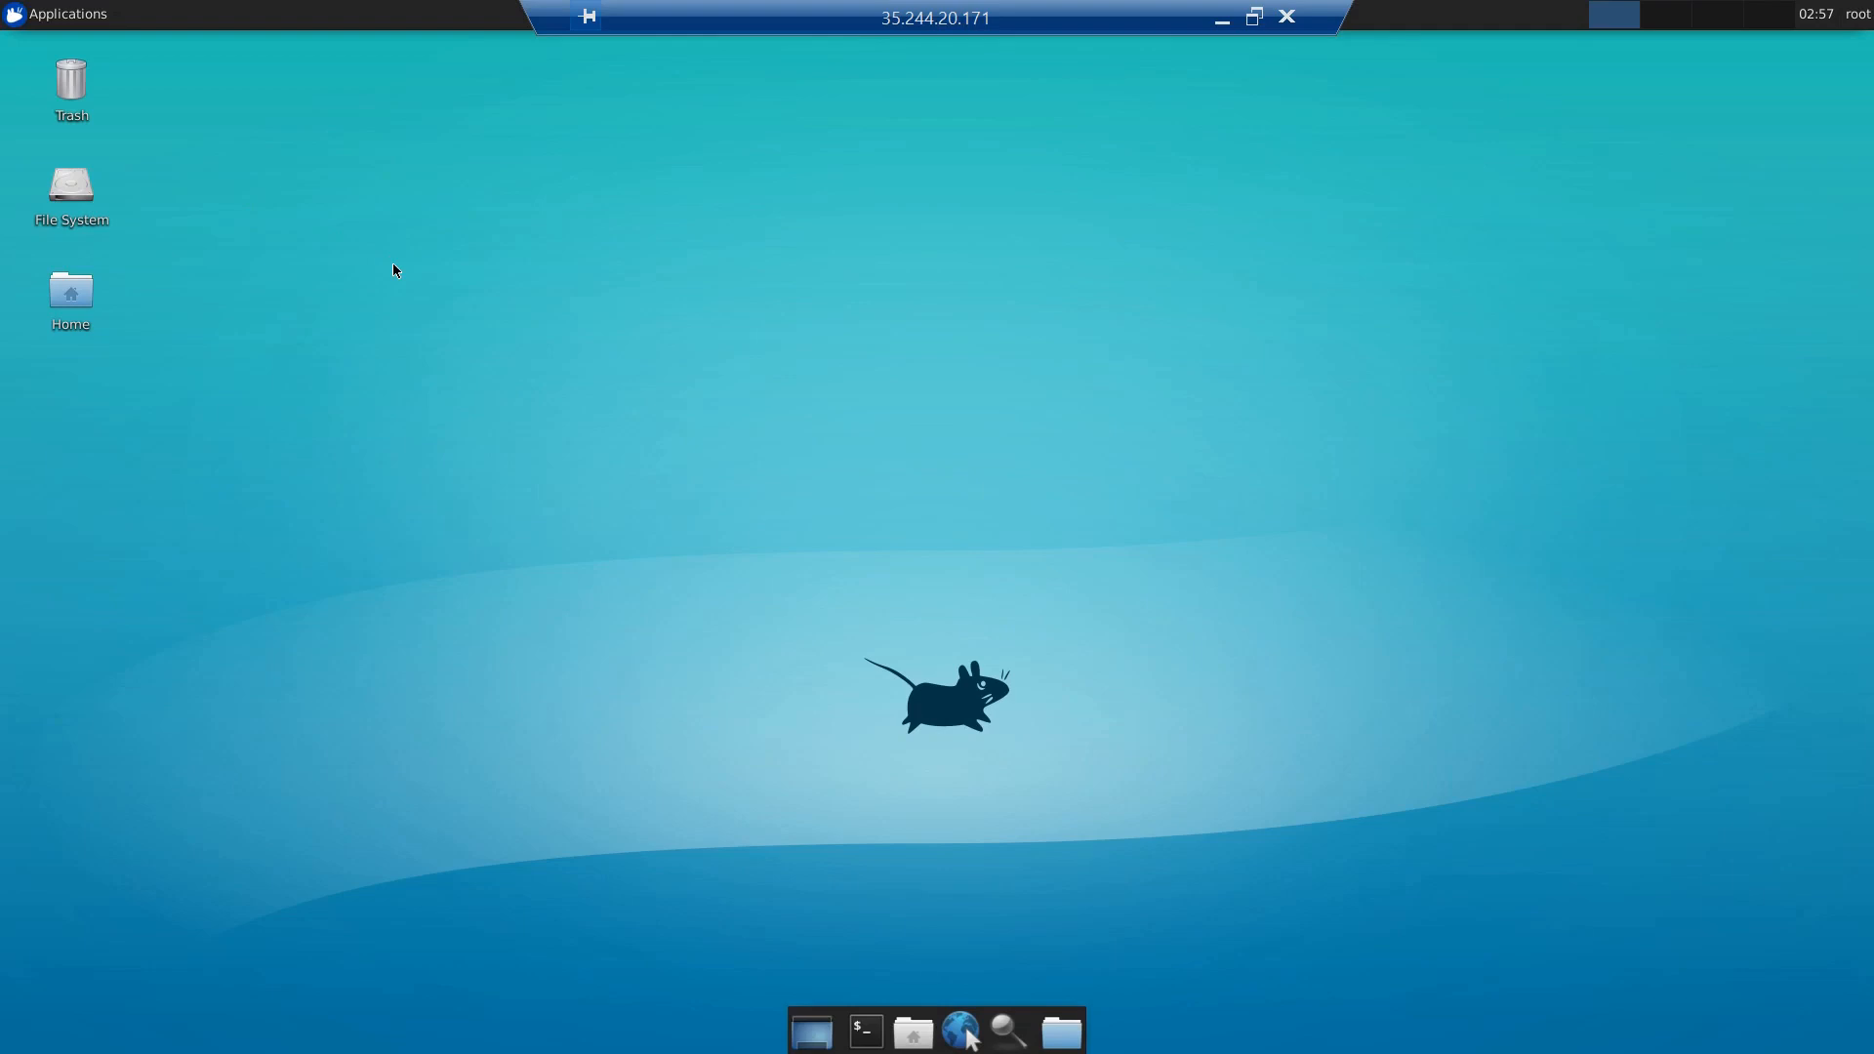